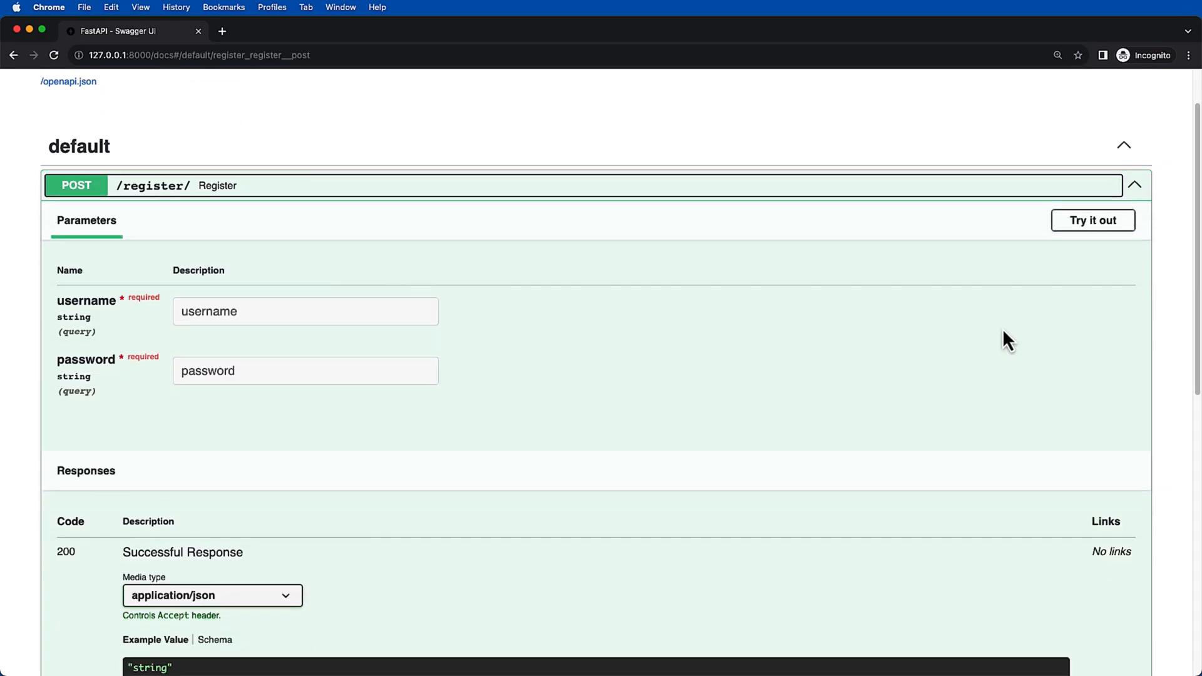
left_click(1093, 221)
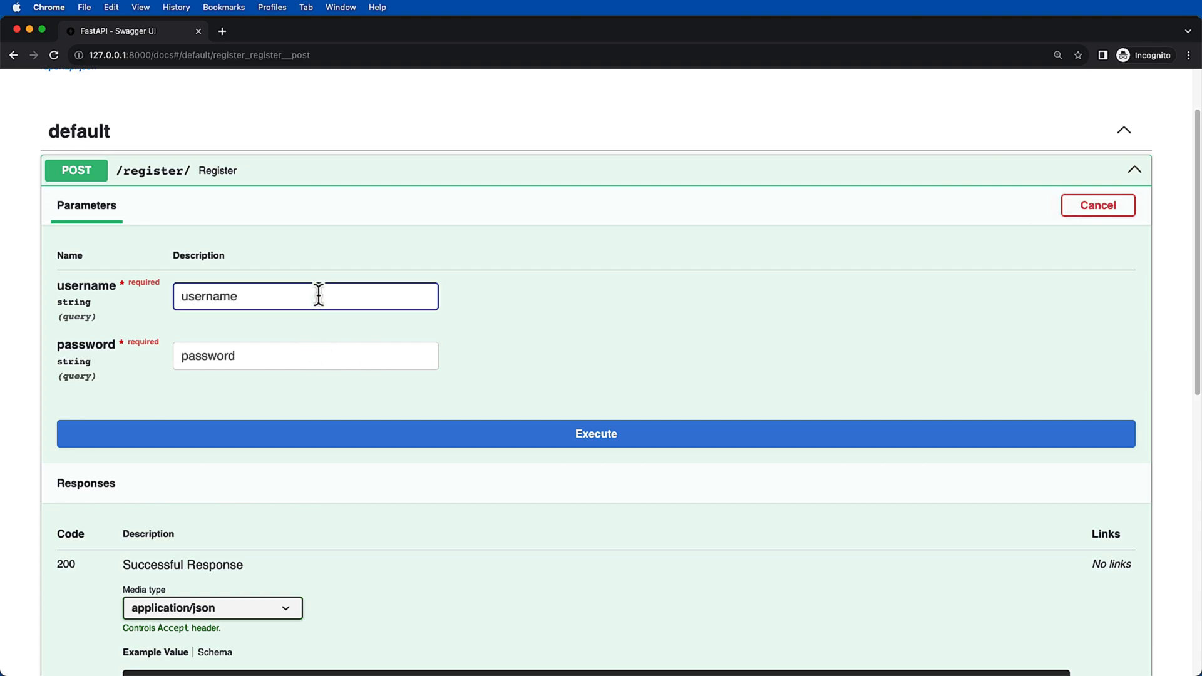
type("codingwithroby")
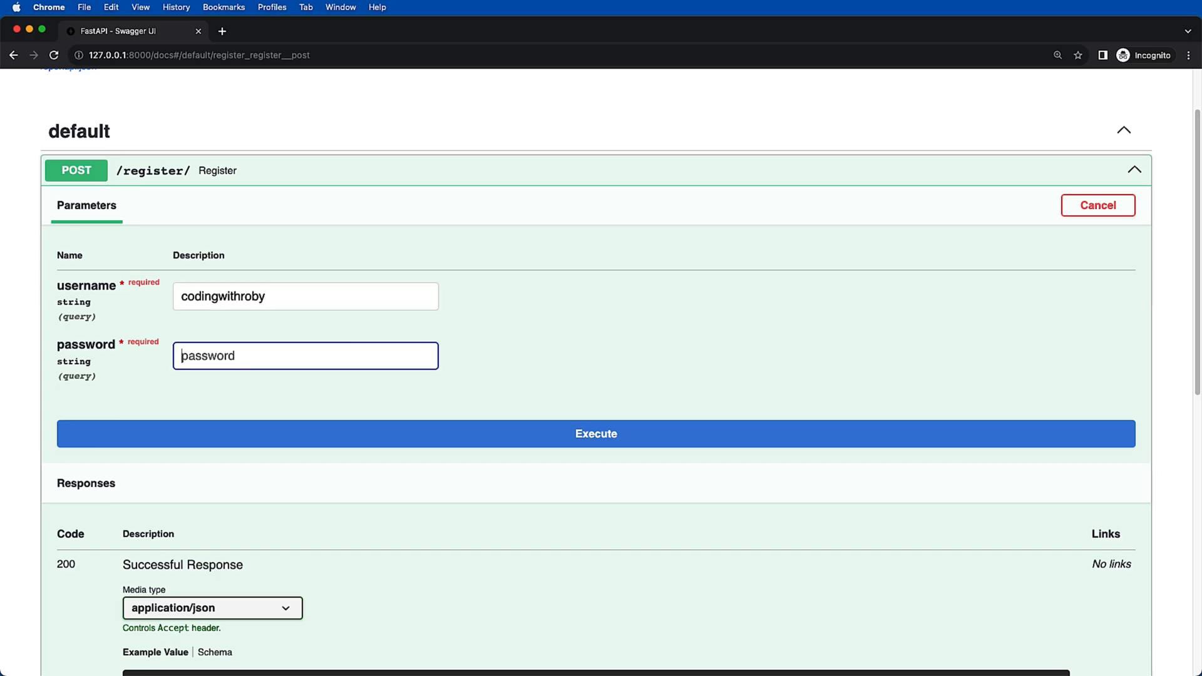
type("test1234!")
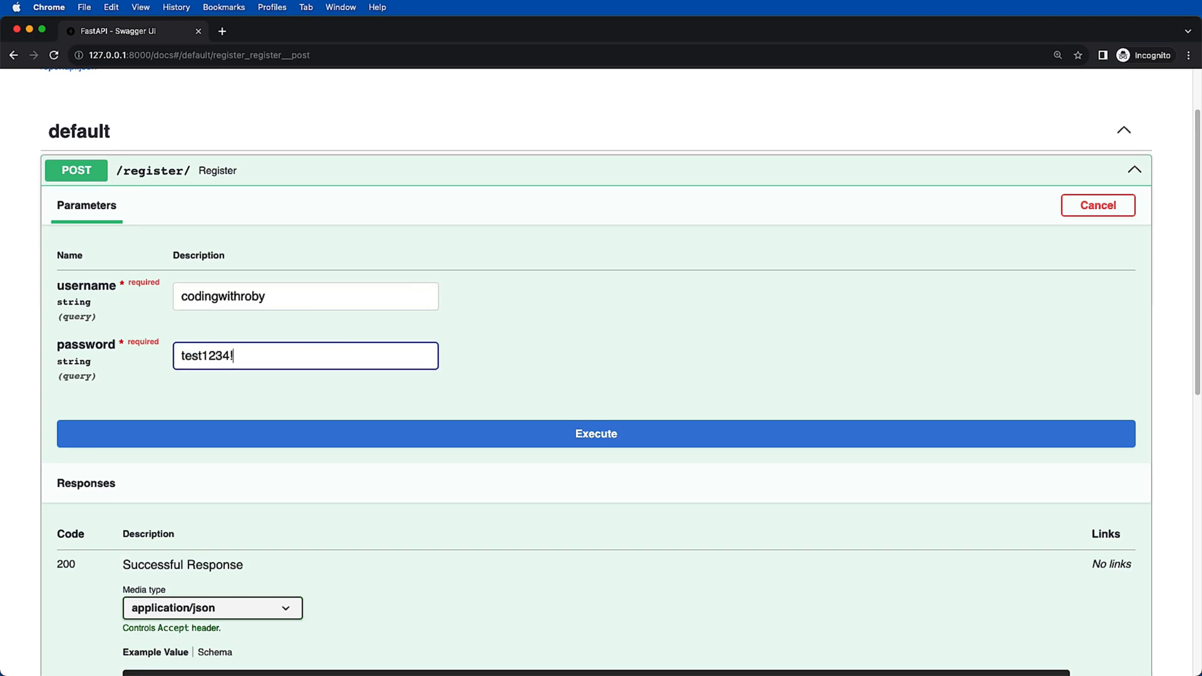
left_click(596, 434)
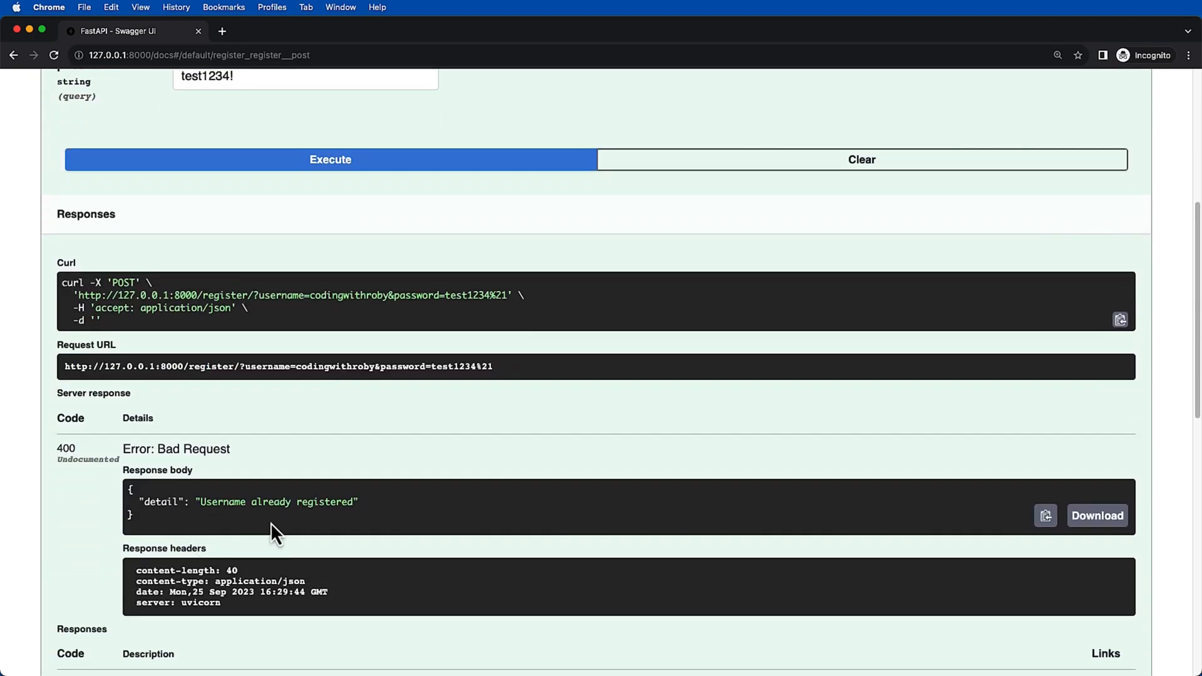
scroll("down", 3)
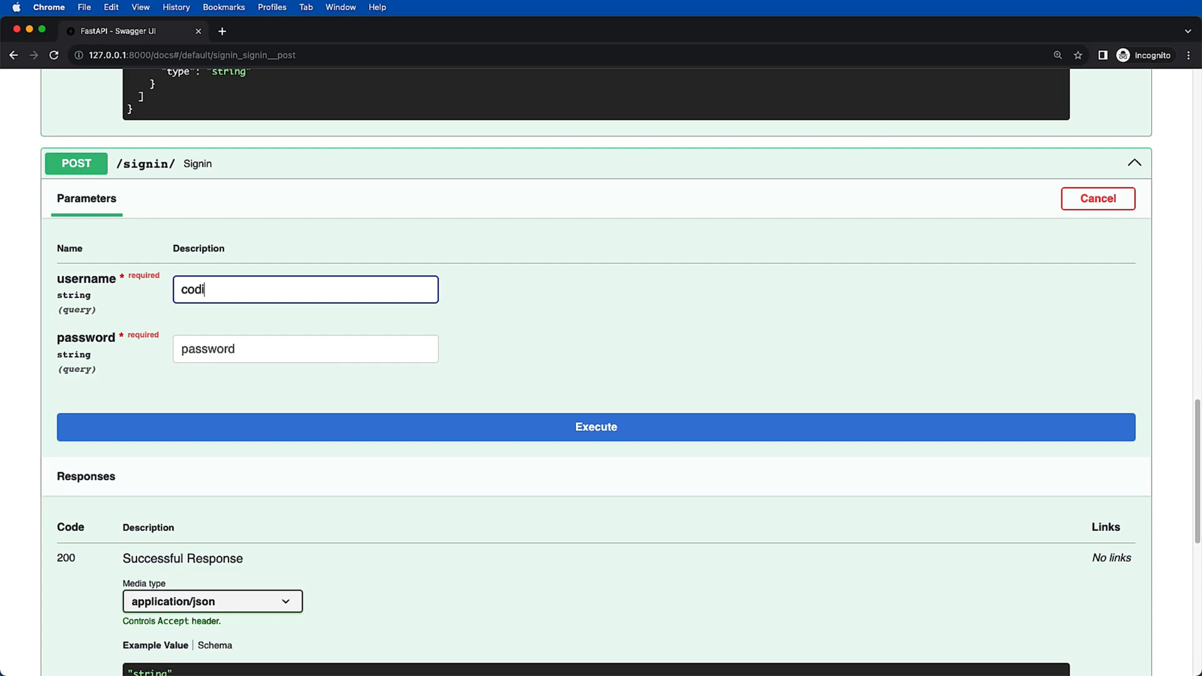
type("t")
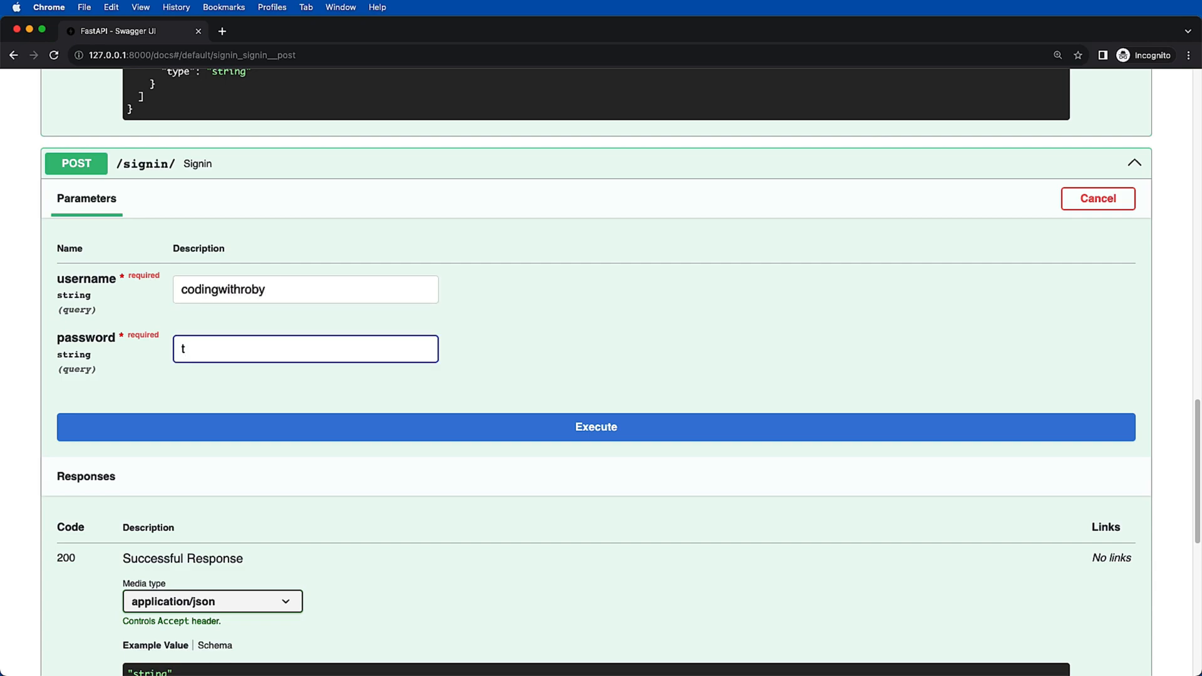
type("est1234!")
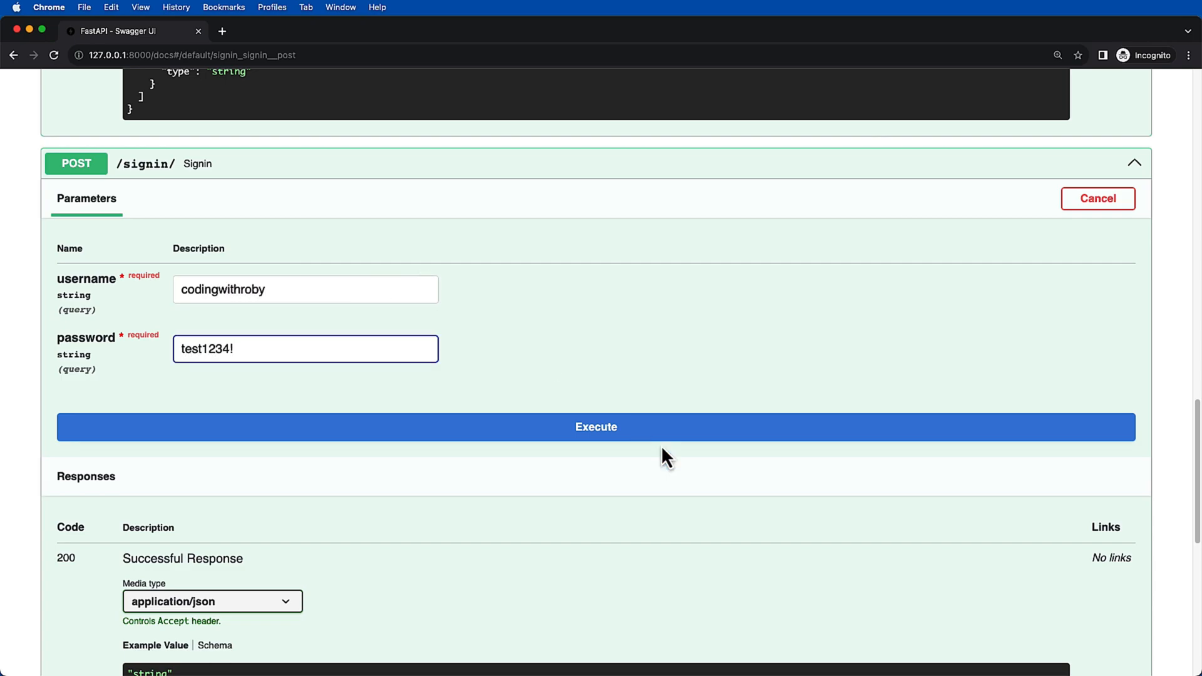
left_click(595, 427)
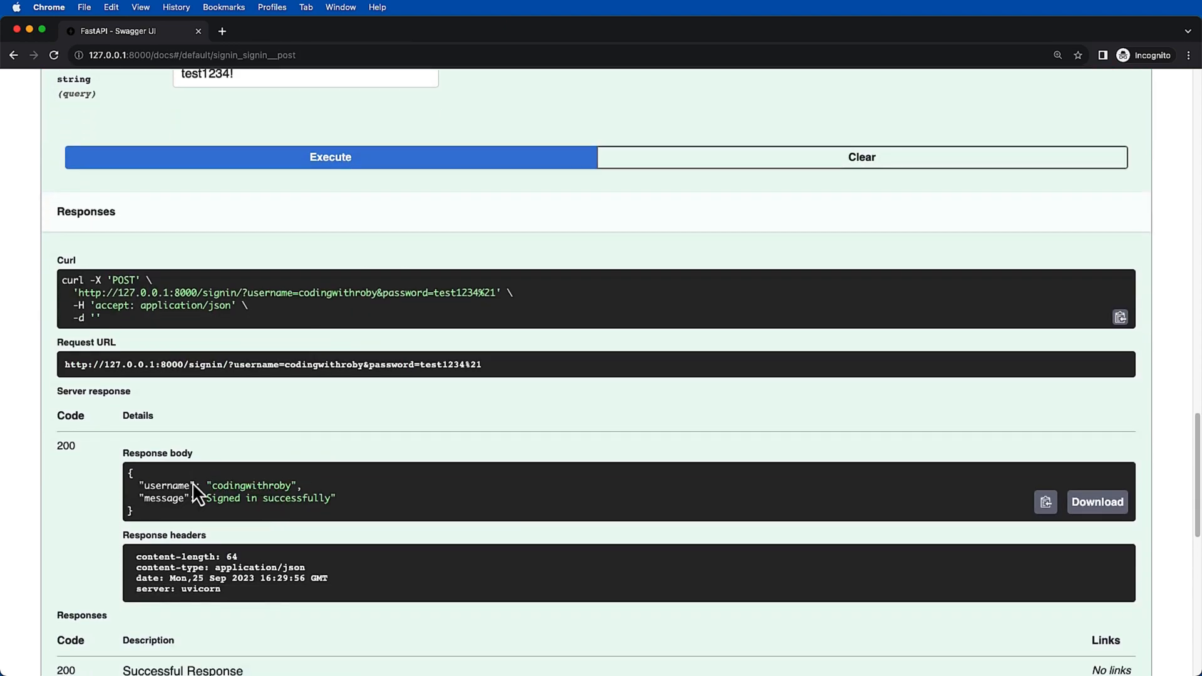
mouse_move(388, 520)
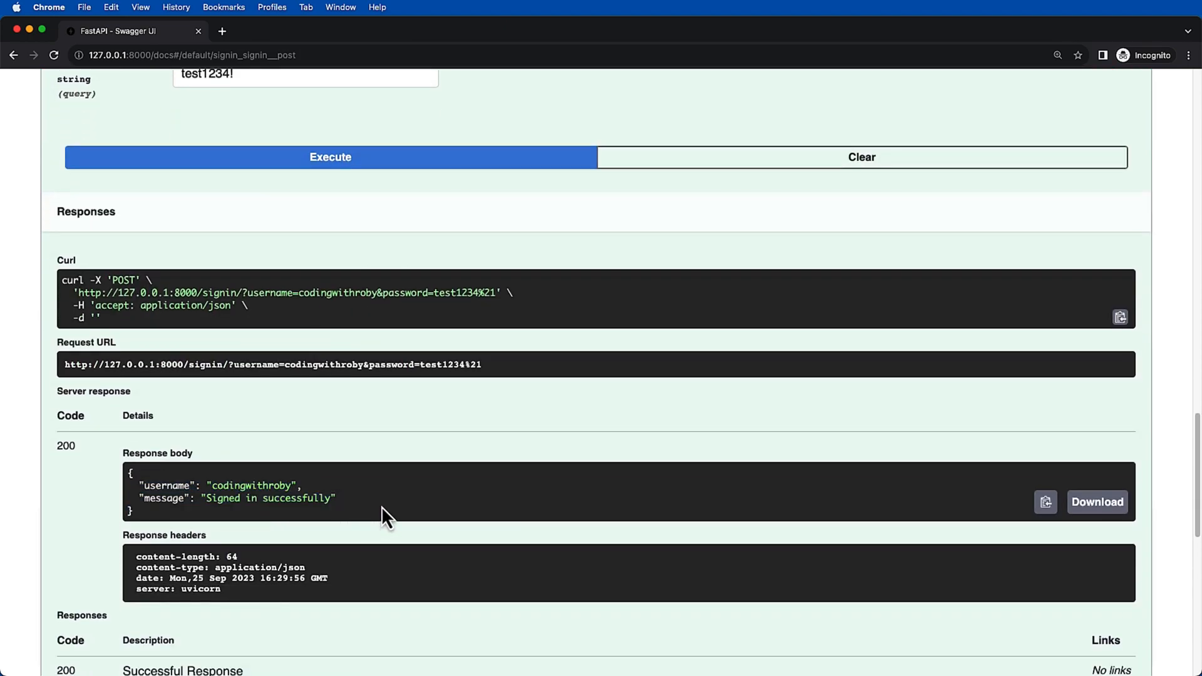
mouse_move(307, 478)
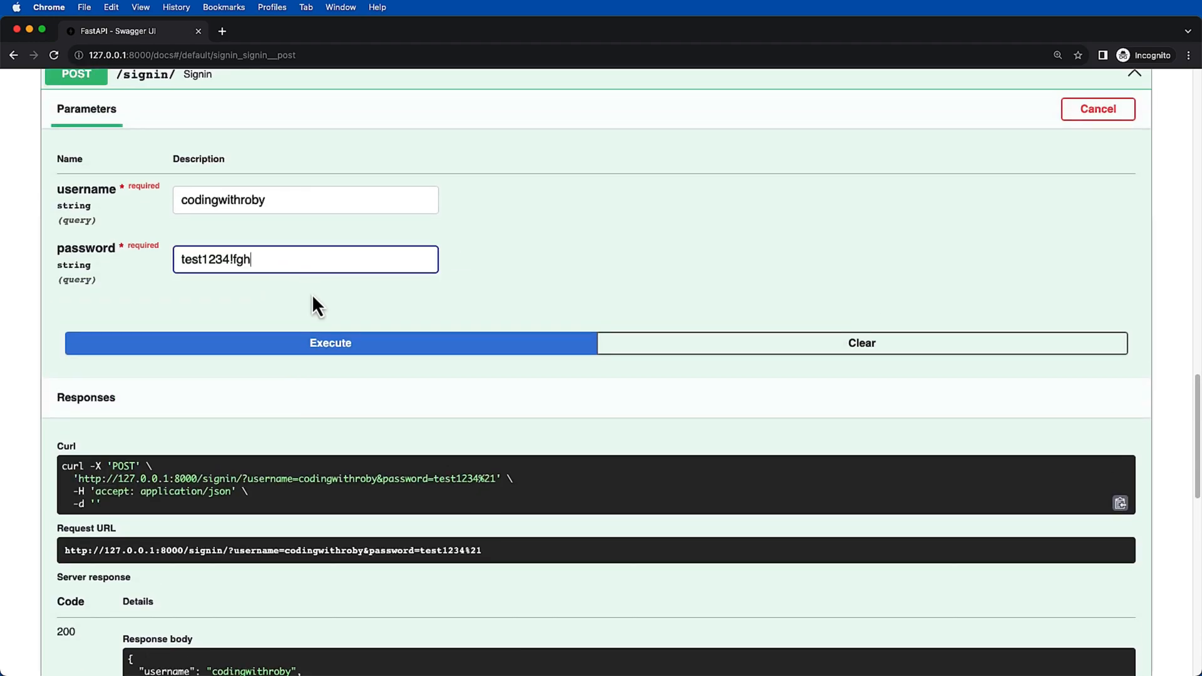
Step: Append 'dgfh' to the password and resend, getting 400 Username not found
type("dgfh")
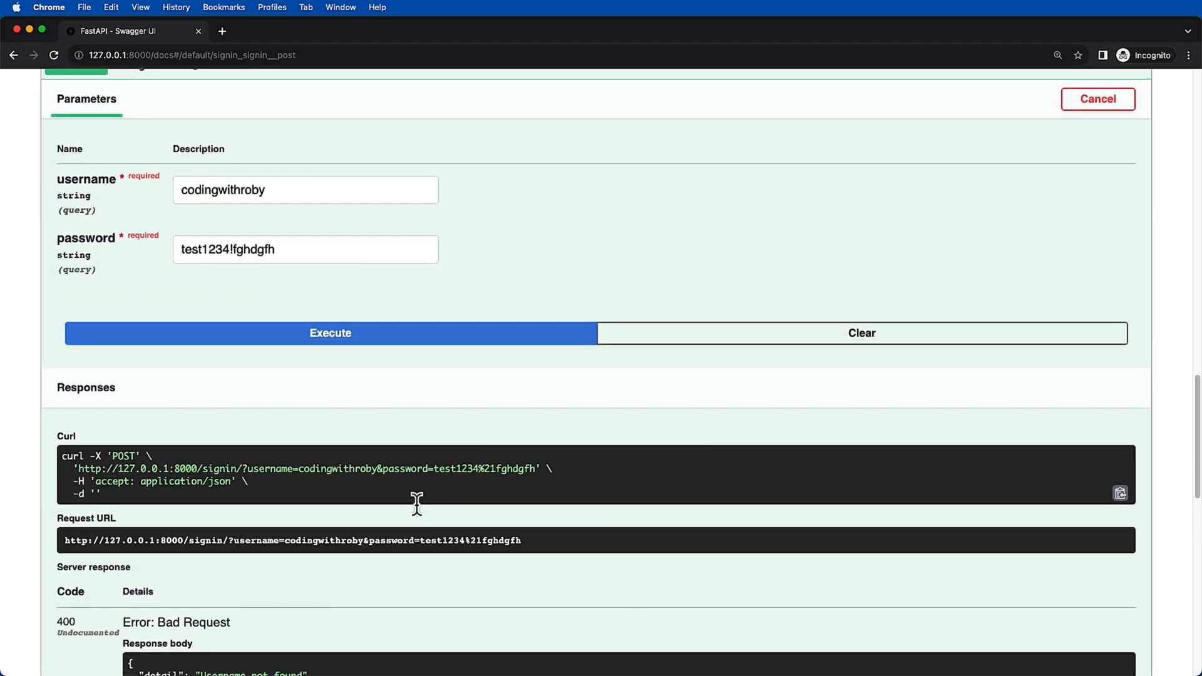
scroll("down", 3)
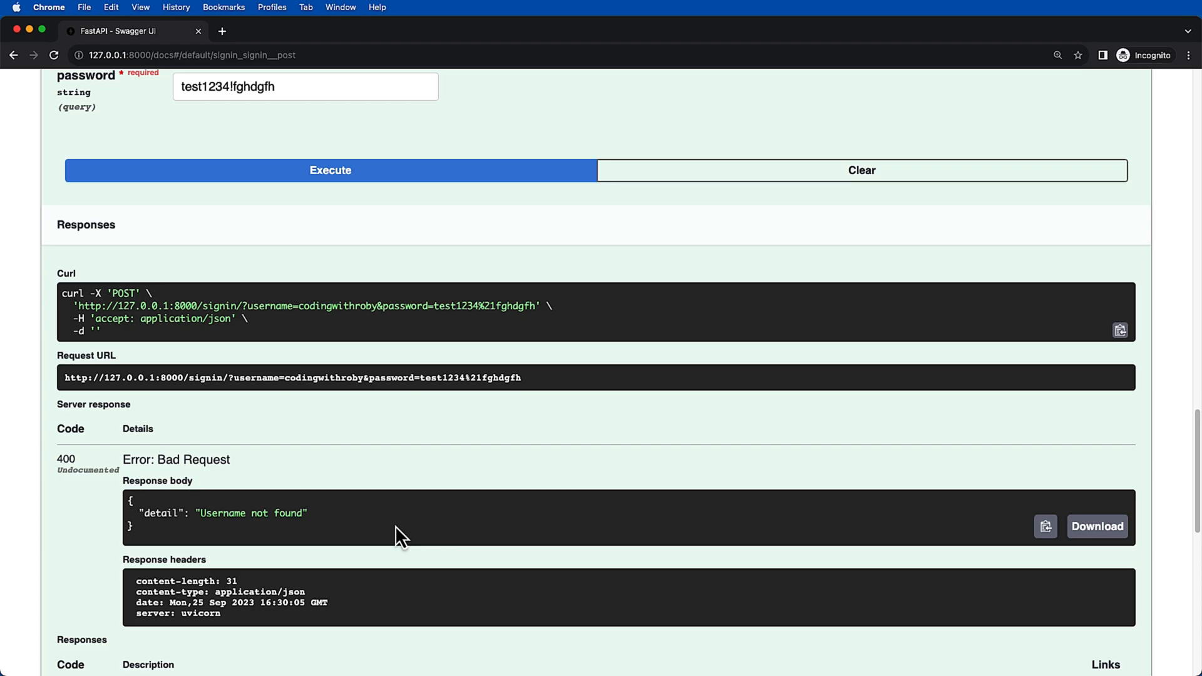
mouse_move(227, 291)
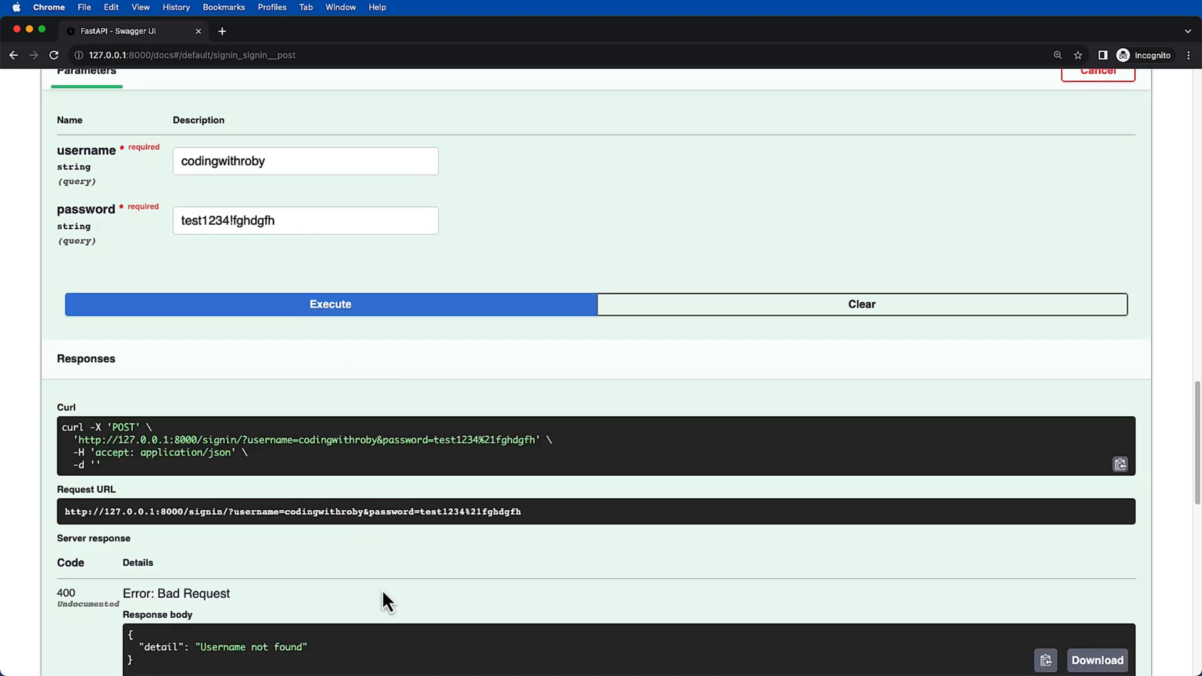
scroll("down", 3)
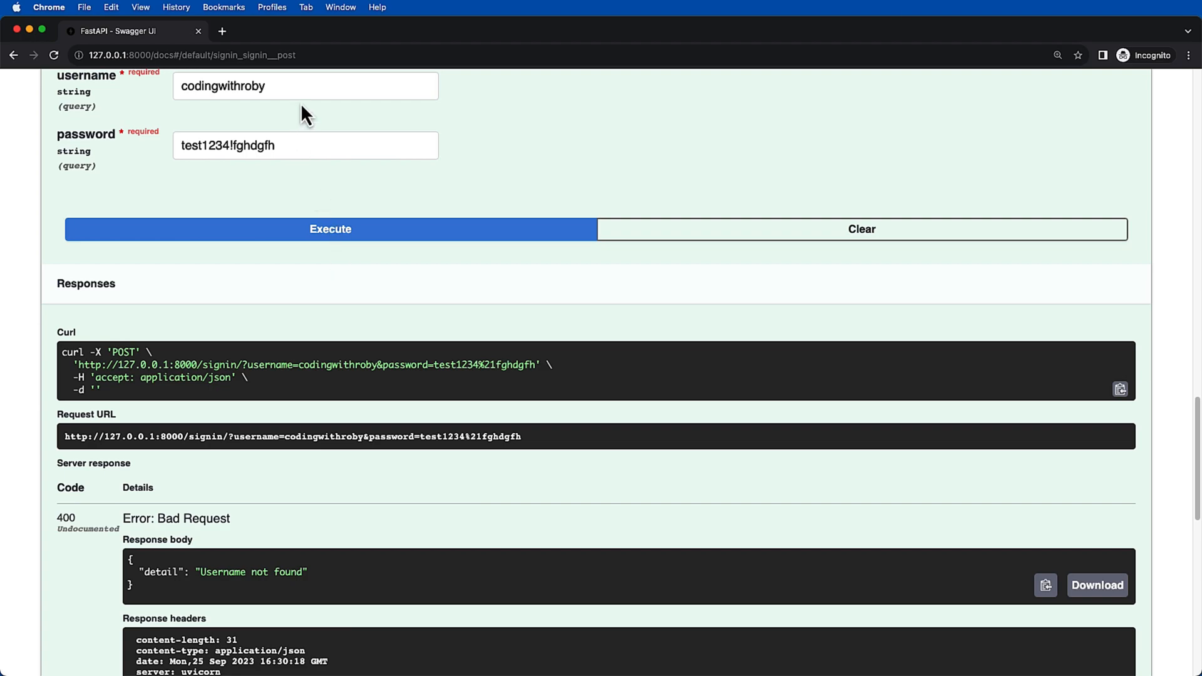
left_click(330, 104)
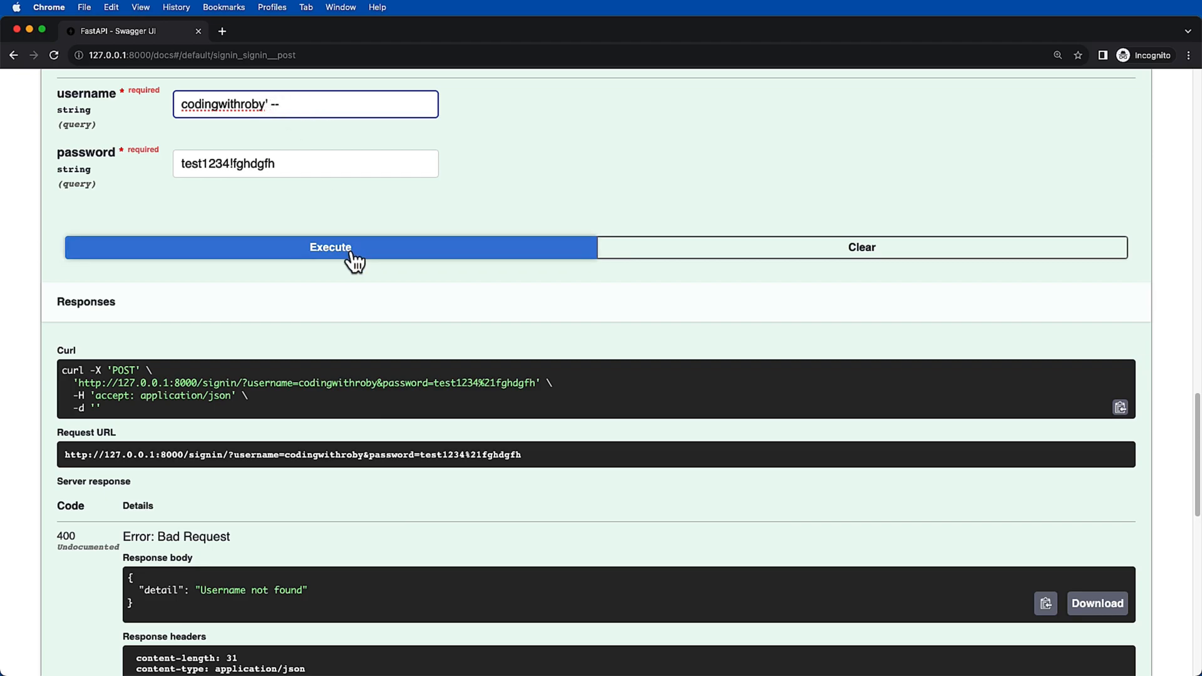
left_click(330, 248)
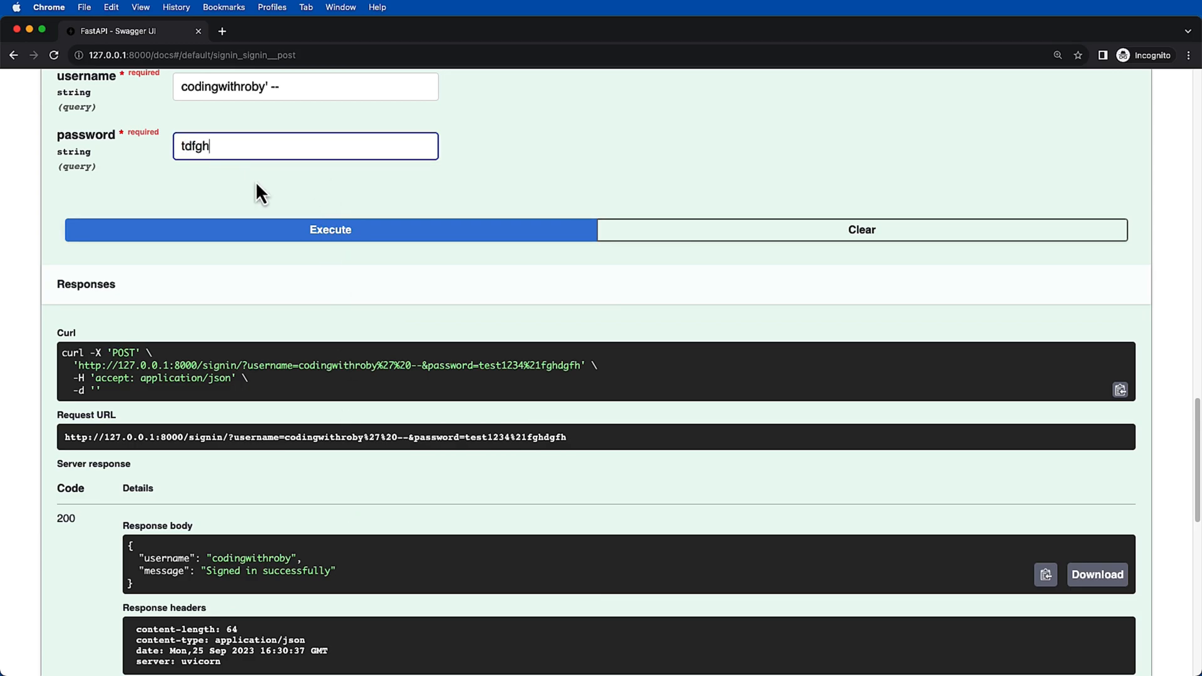
left_click(330, 230)
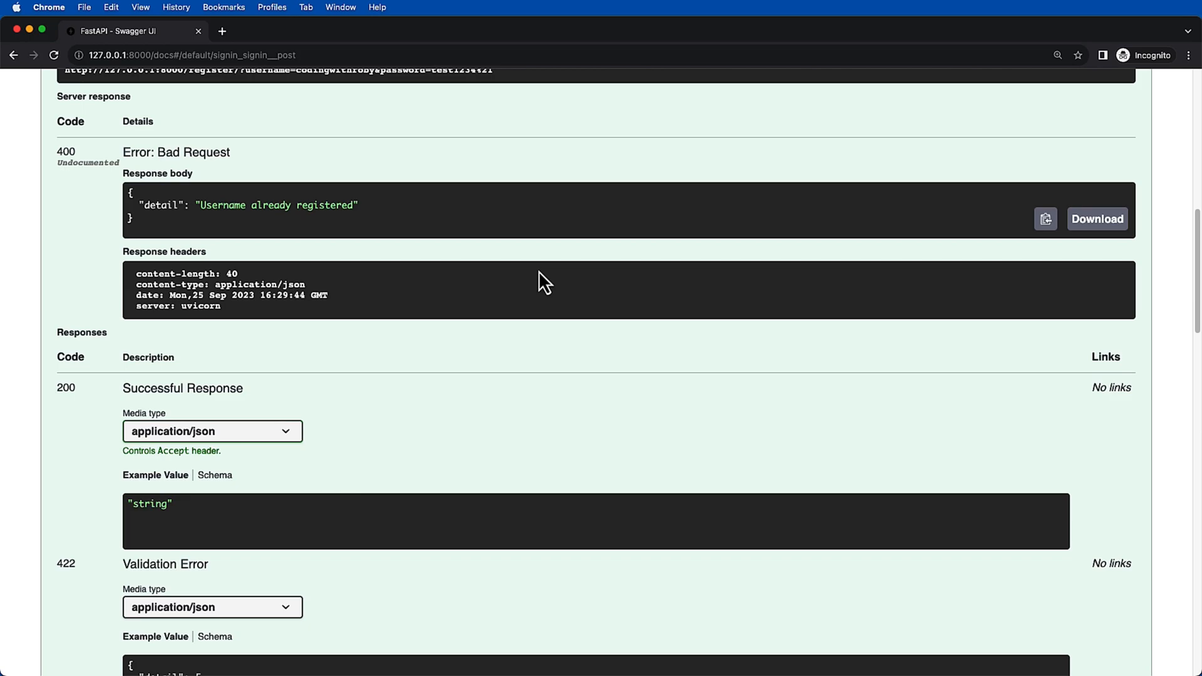
Step: Register user admin, then sign in as "admin' --" with a junk password, getting 200
scroll("up", 3)
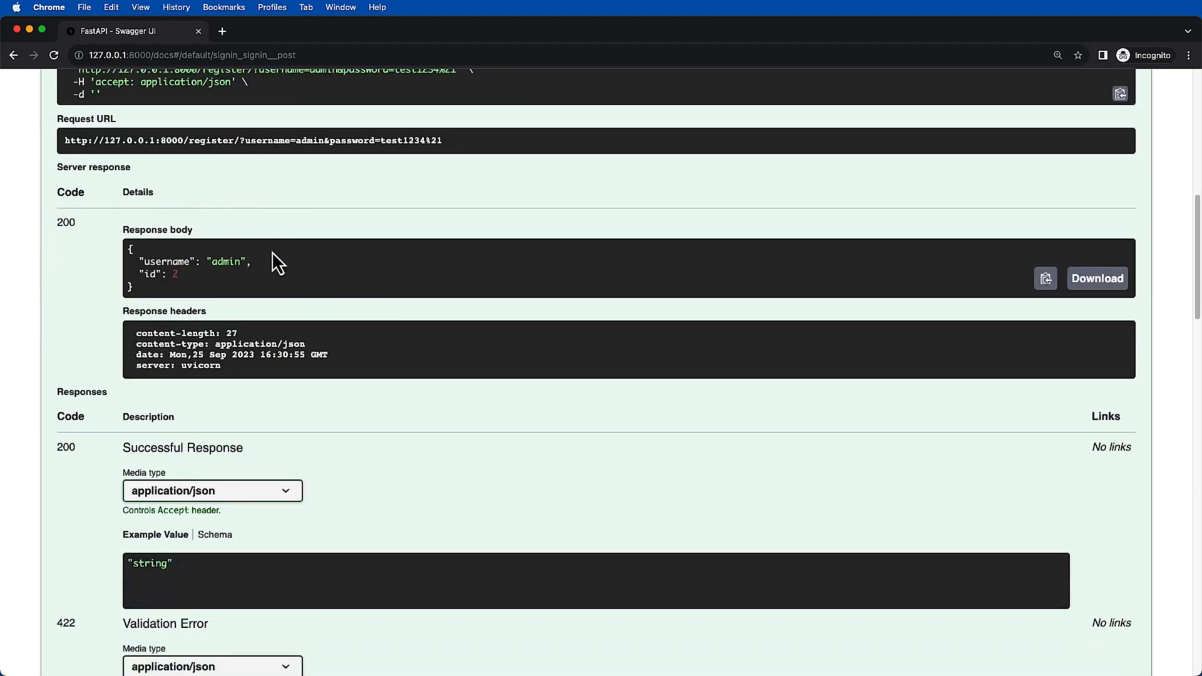
mouse_move(351, 303)
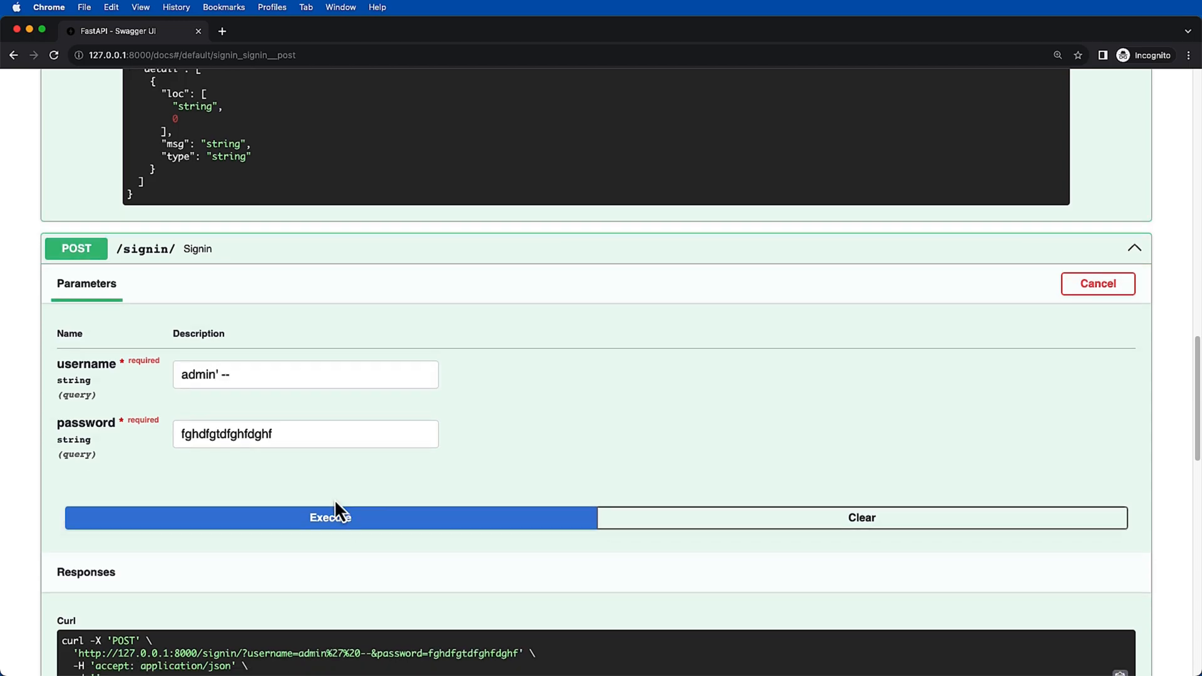
left_click(330, 517)
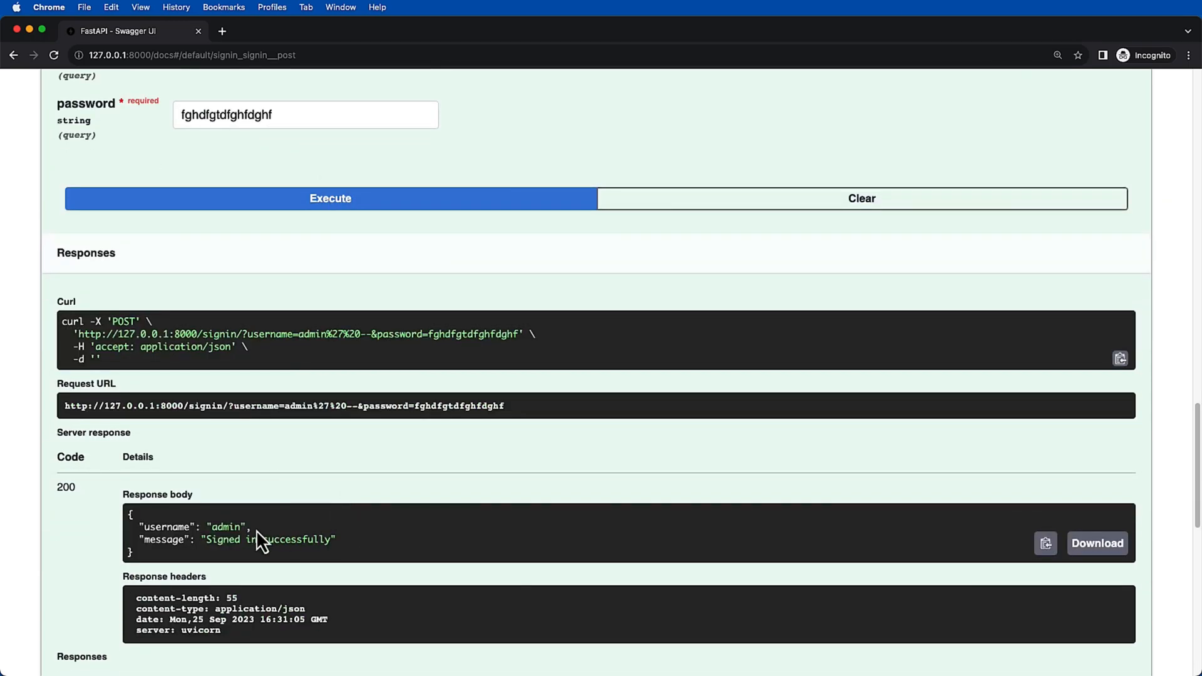
mouse_move(664, 557)
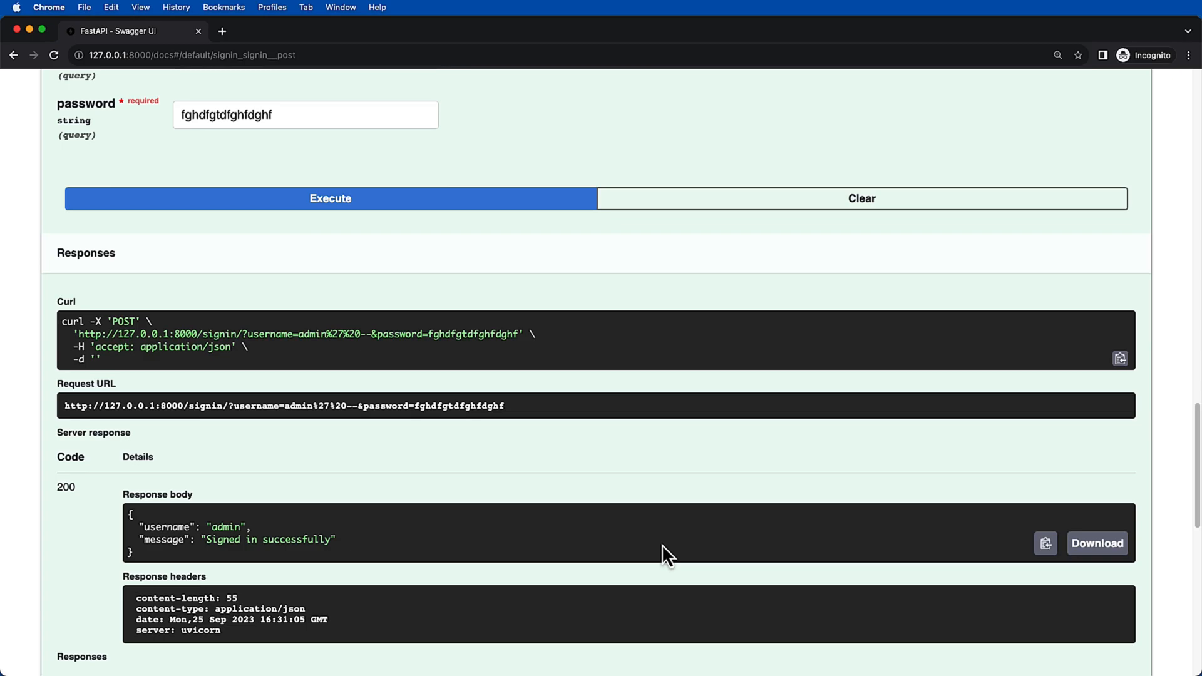
mouse_move(656, 562)
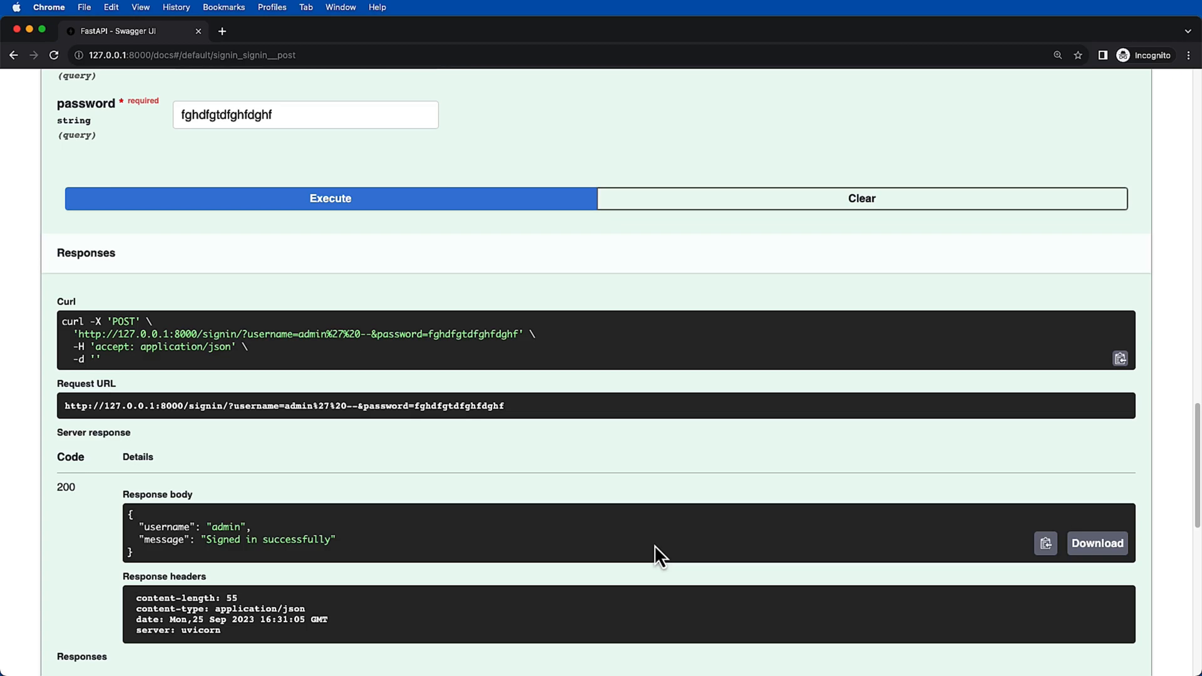
mouse_move(34, 41)
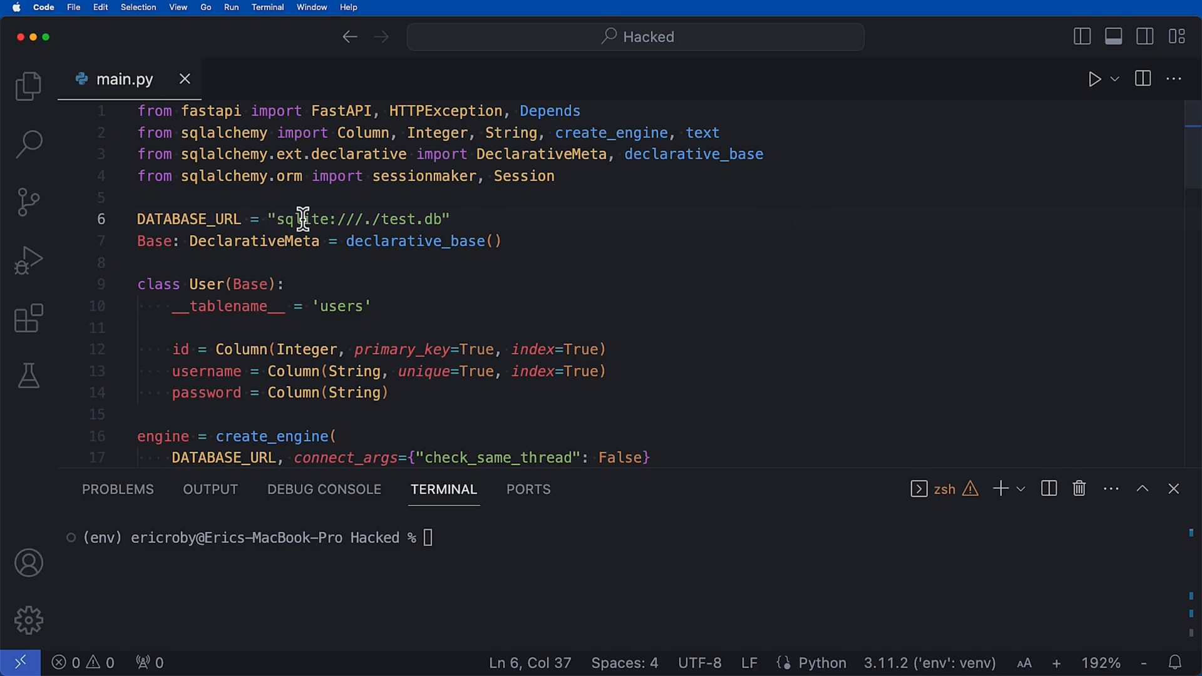
mouse_move(317, 227)
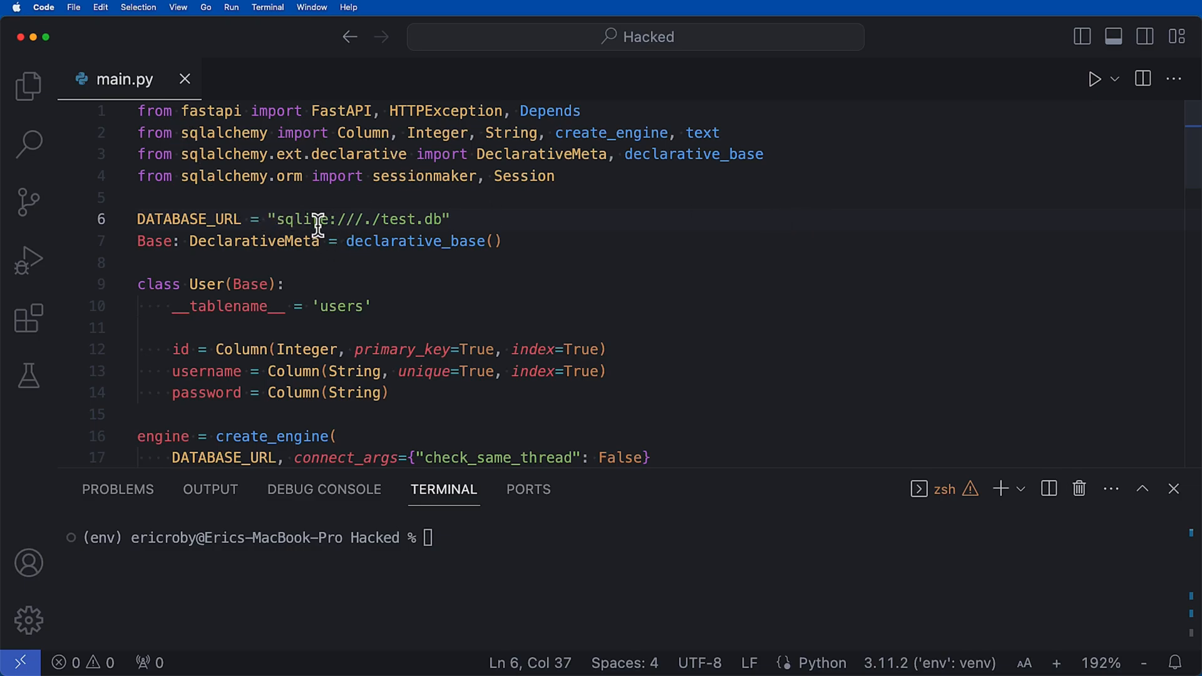
mouse_move(332, 350)
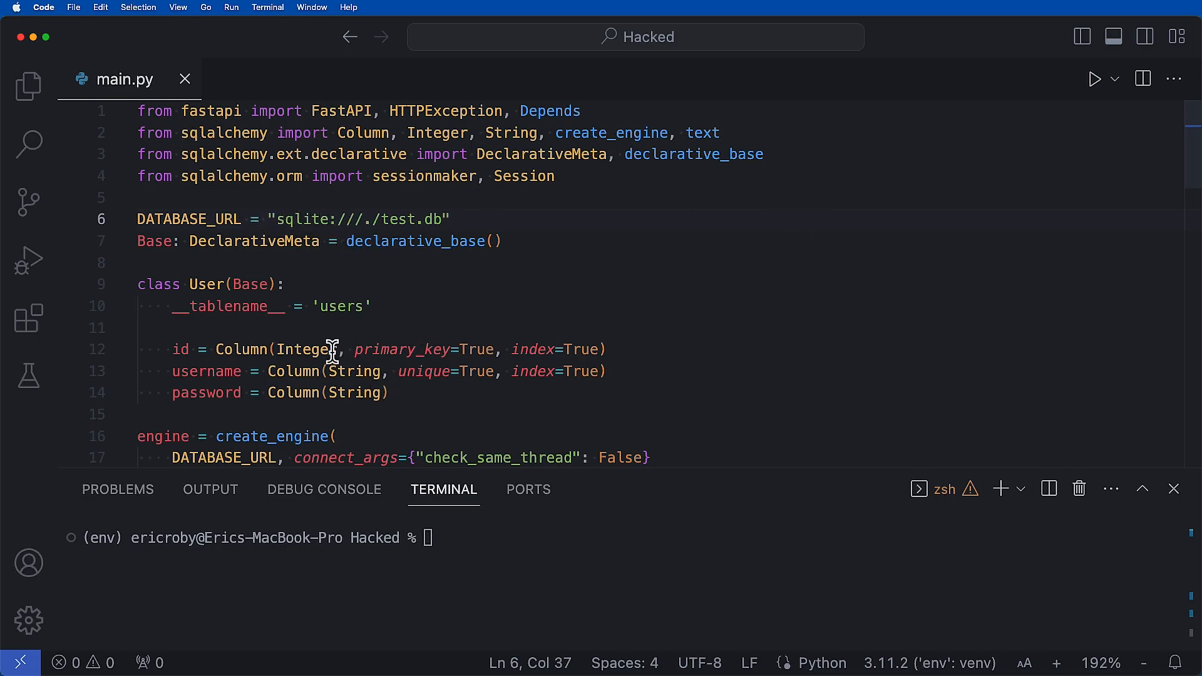
mouse_move(183, 418)
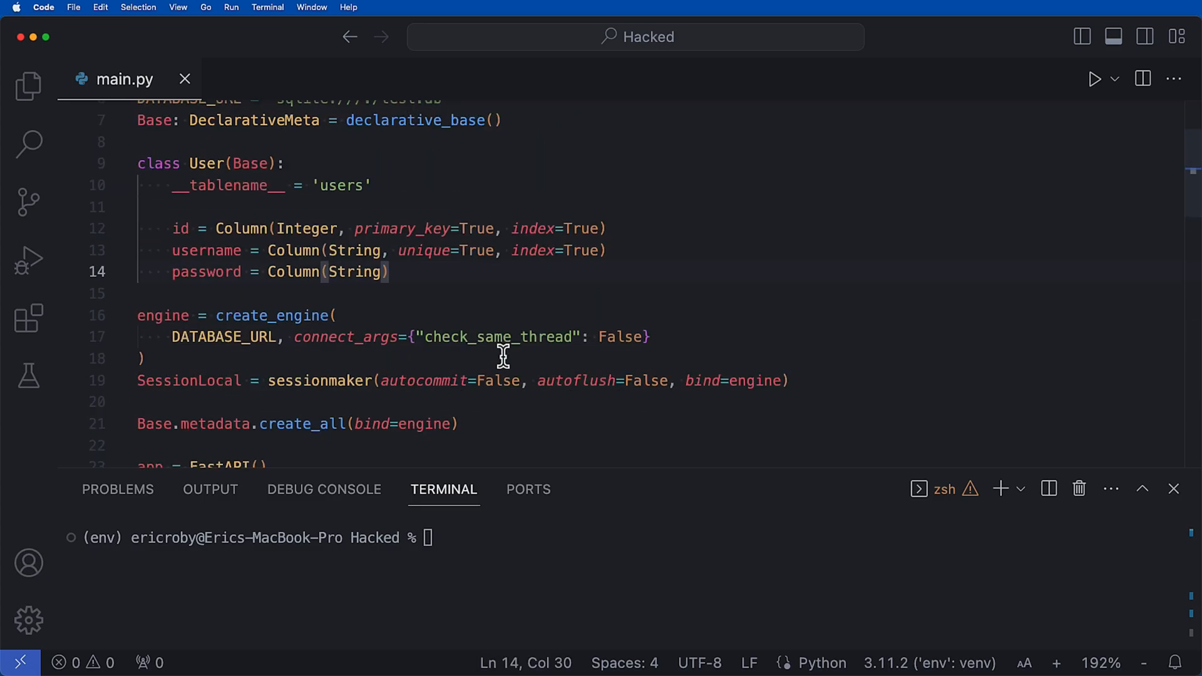
scroll("down", 3)
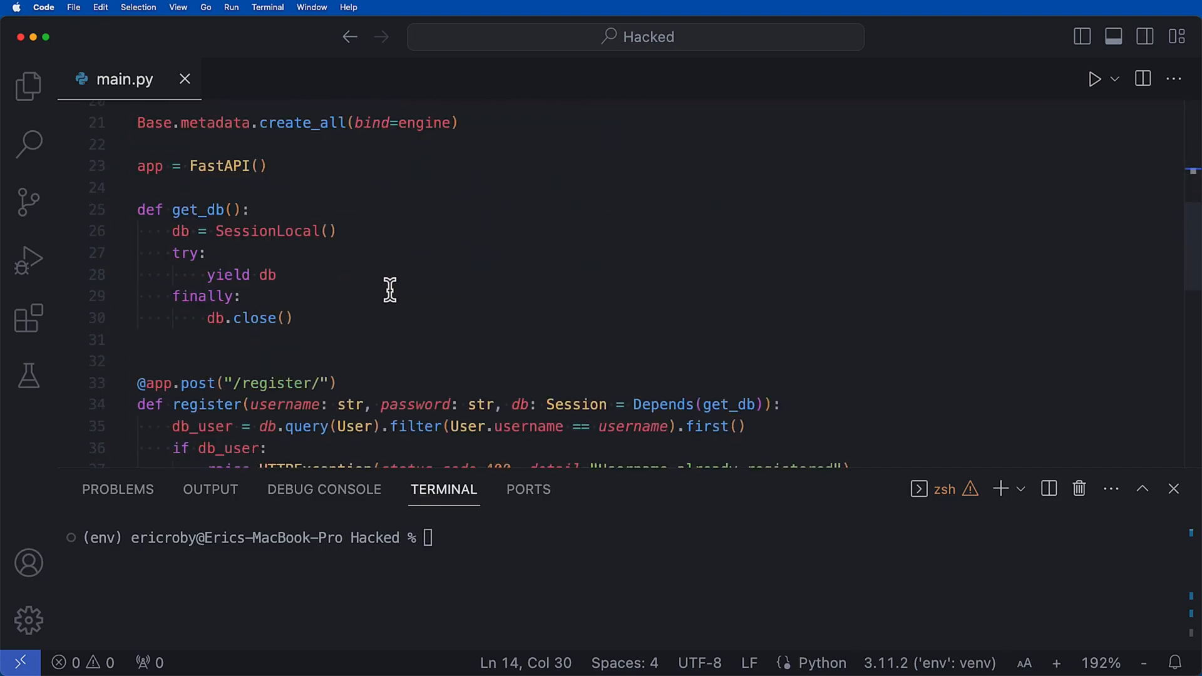
scroll("down", 3)
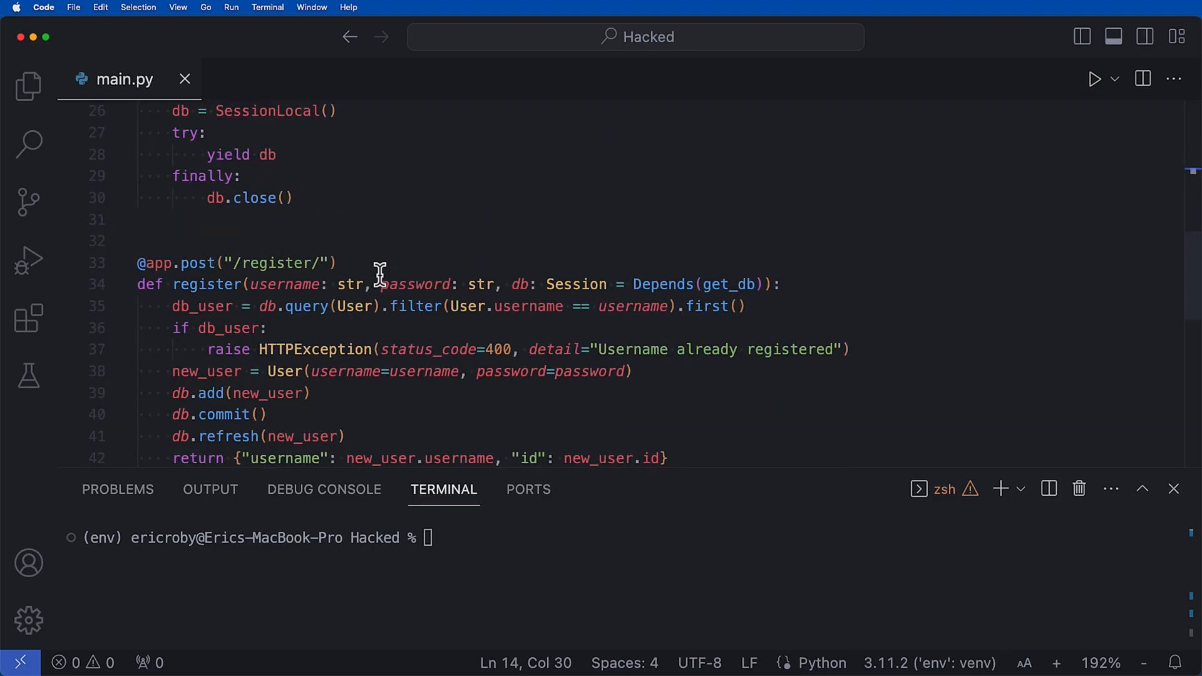
scroll("down", 3)
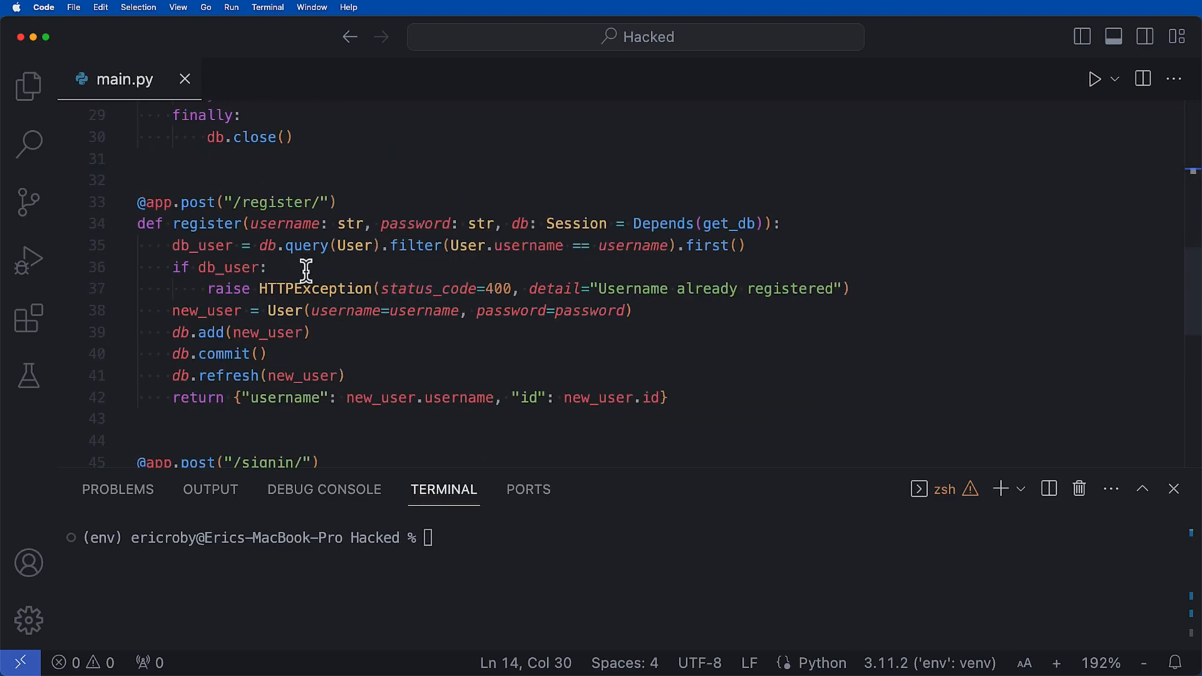
mouse_move(430, 257)
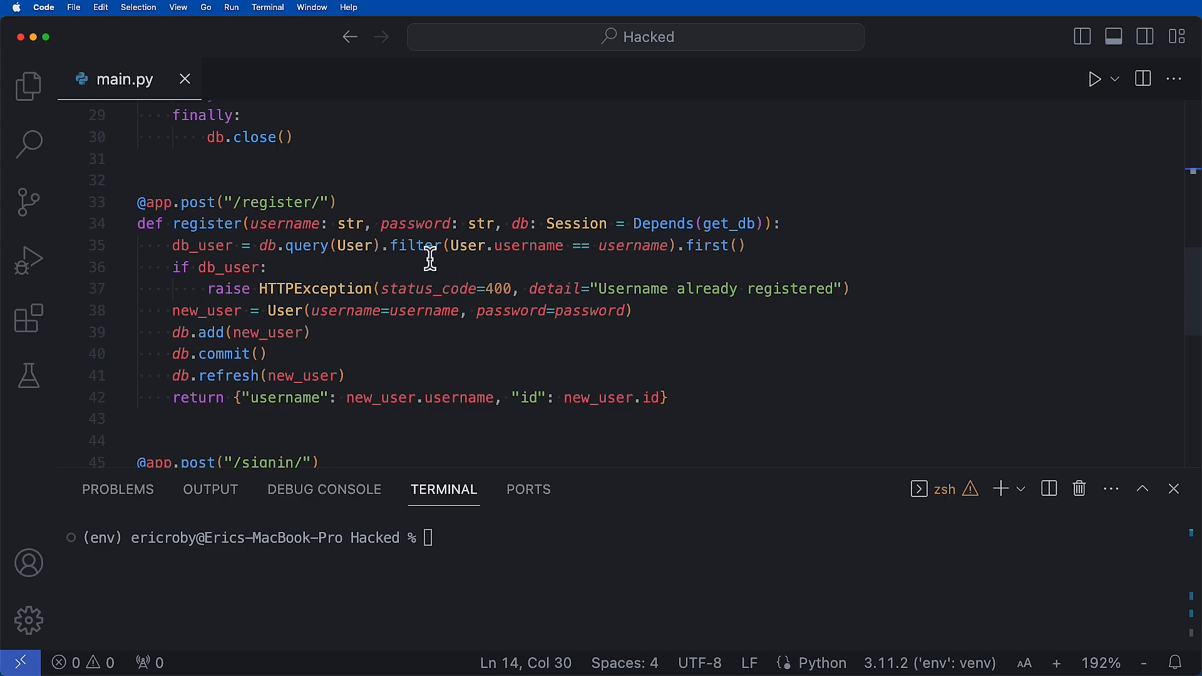
scroll("down", 3)
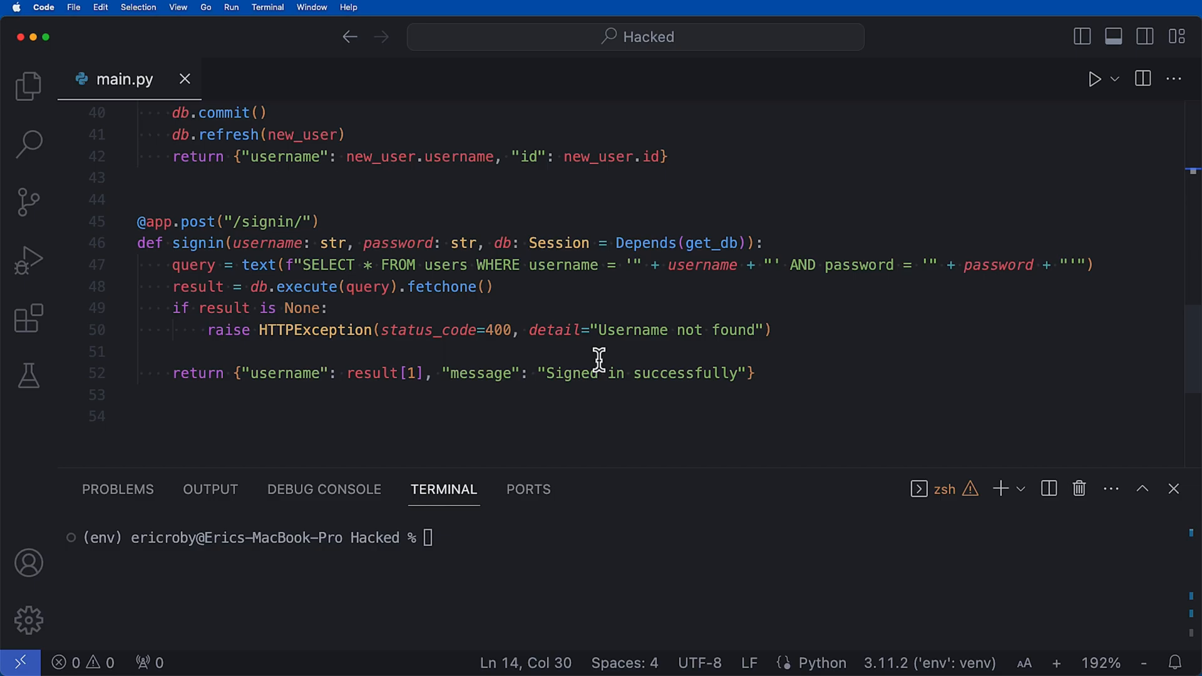
mouse_move(439, 266)
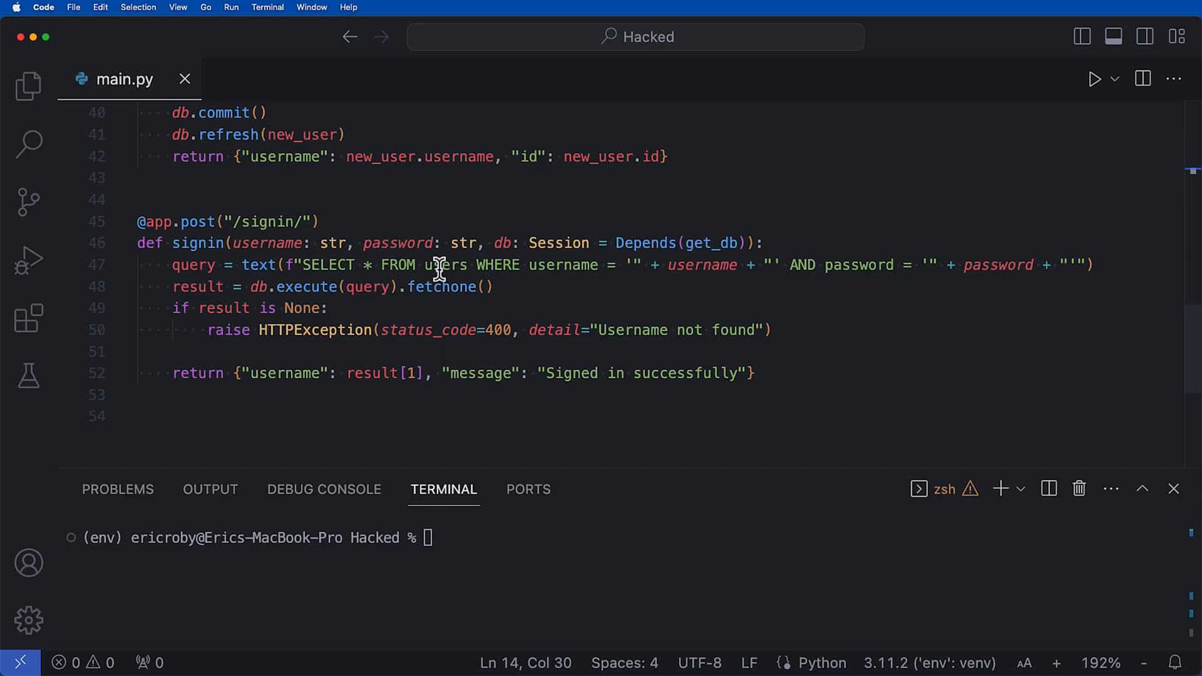
mouse_move(372, 287)
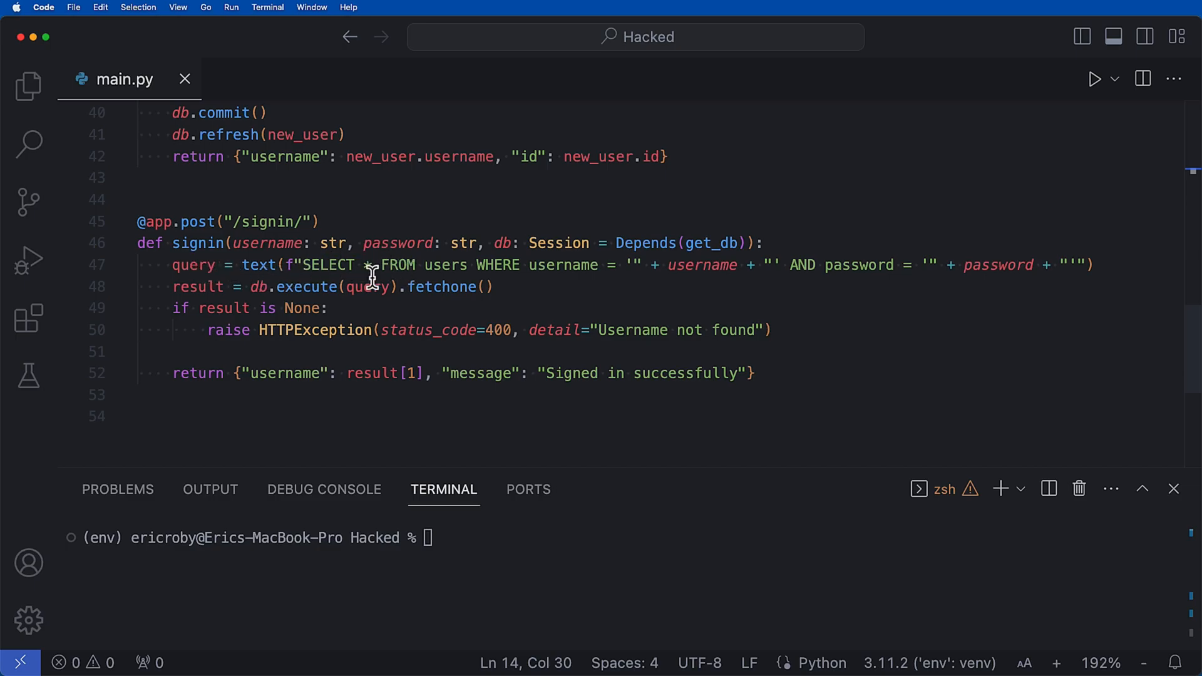
mouse_move(734, 270)
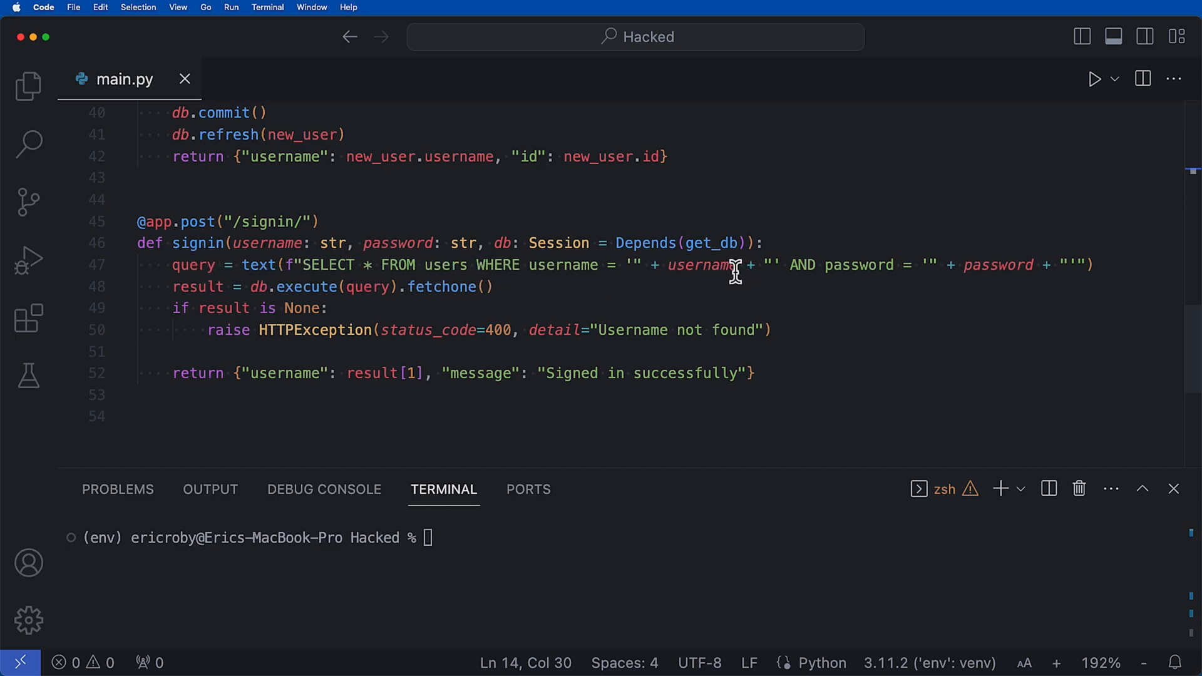
mouse_move(1078, 265)
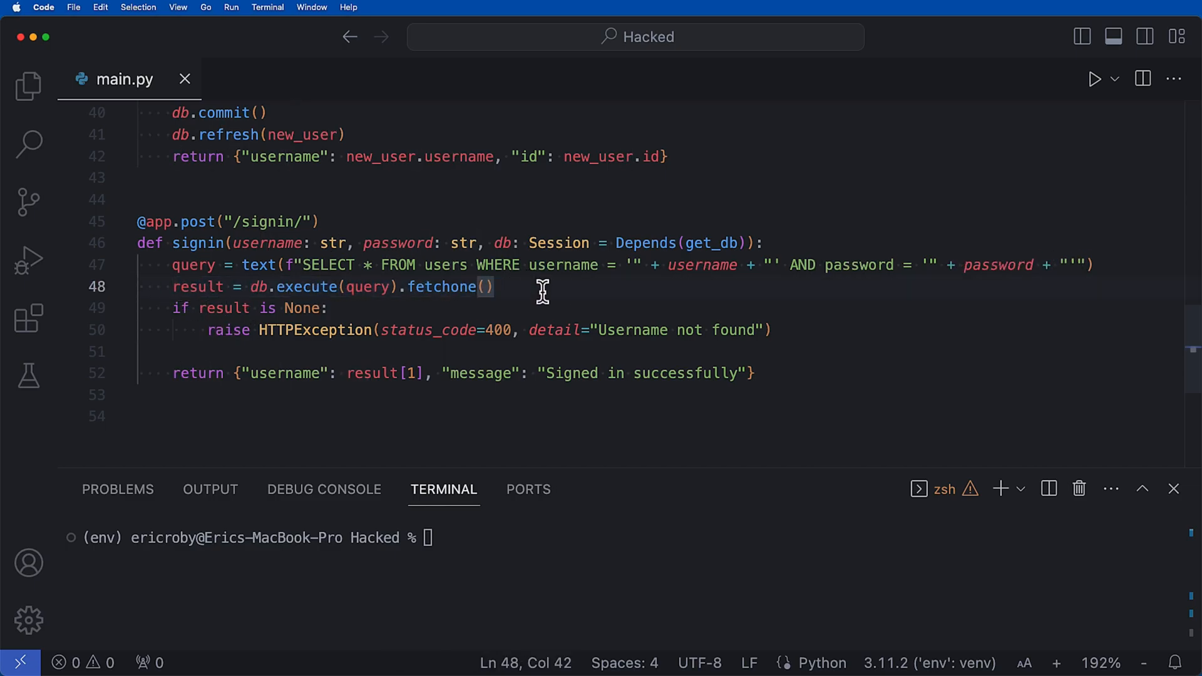
mouse_move(365, 441)
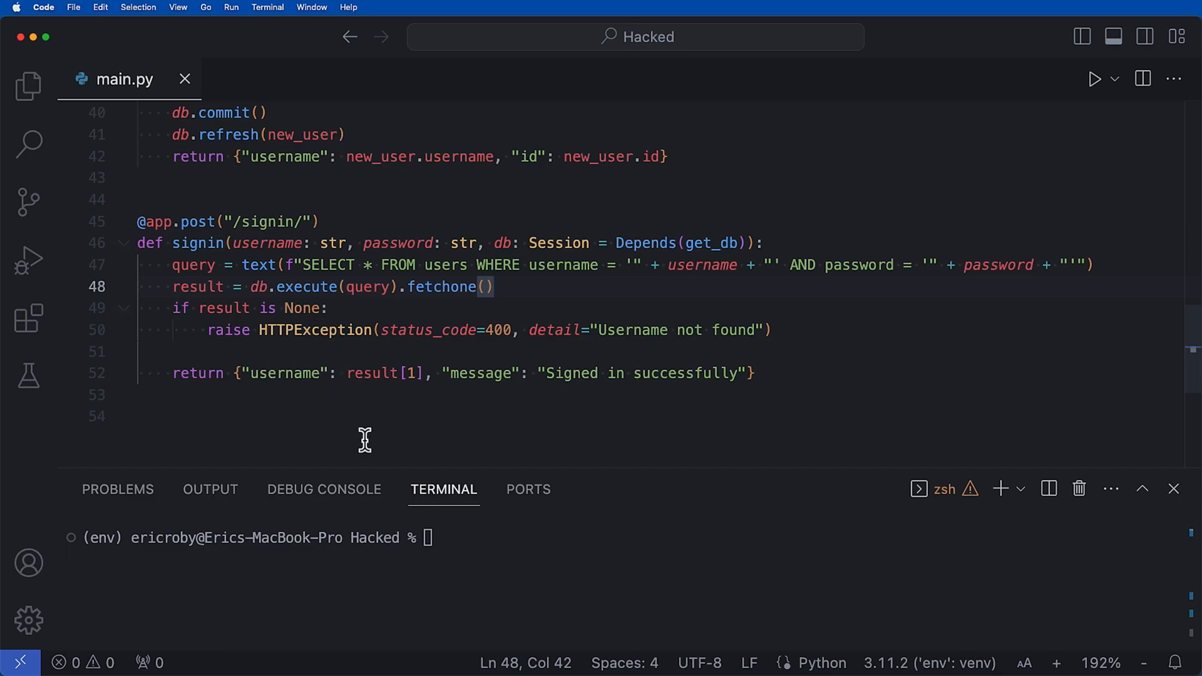
Step: Run uvicorn main:app and insert a blank line above the concatenated signin query
type("u")
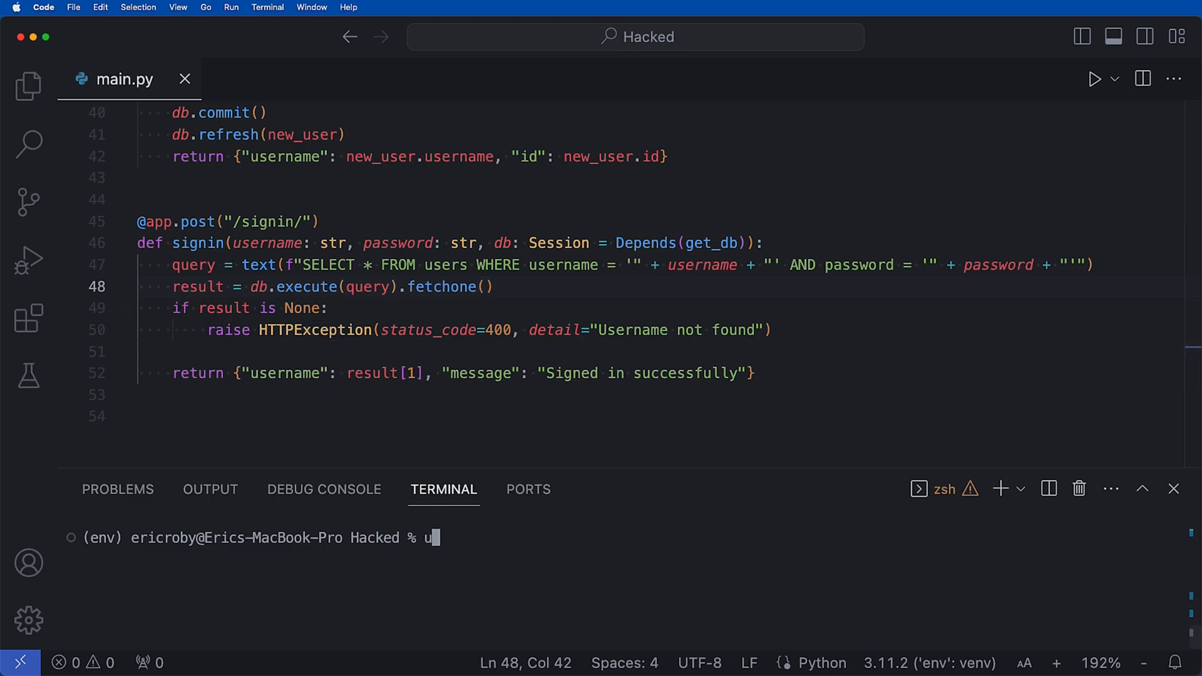
type("vicorn main:")
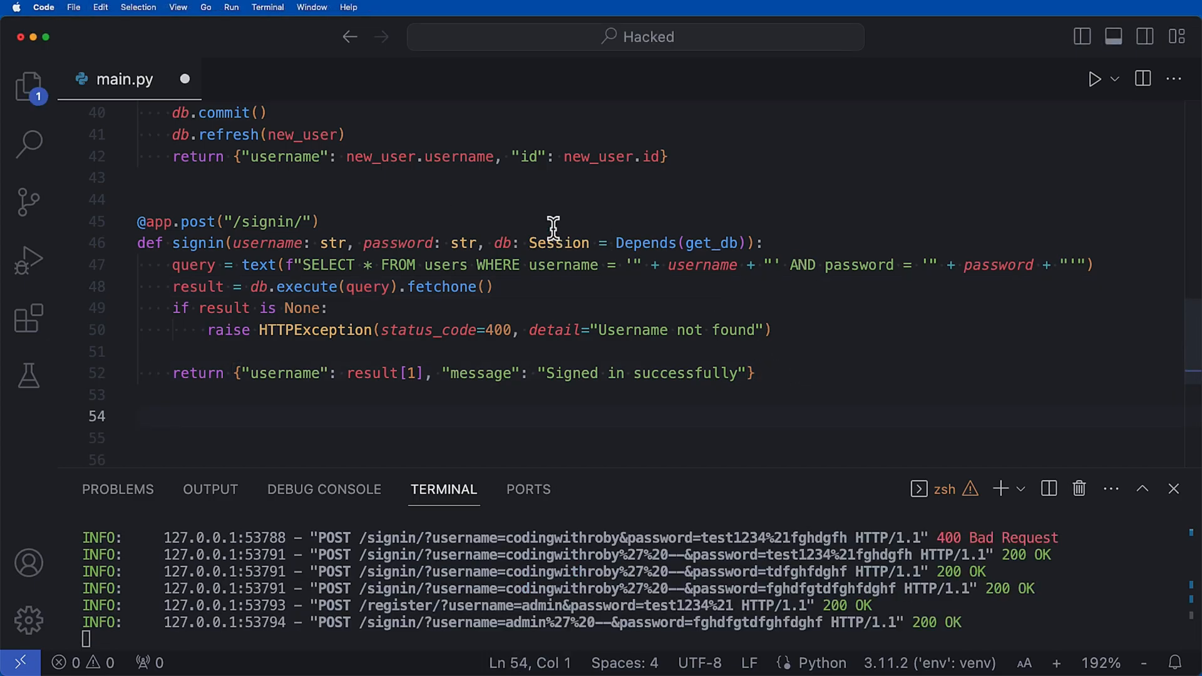
scroll("down", 3)
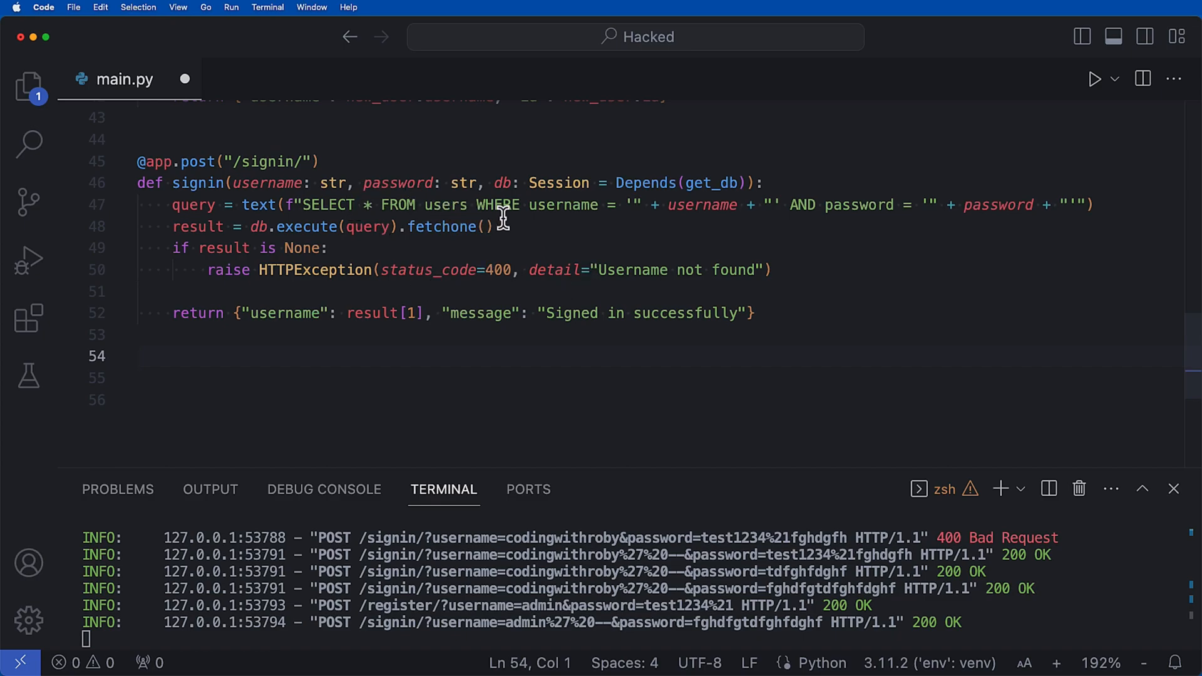
left_click_drag(628, 205, 778, 205)
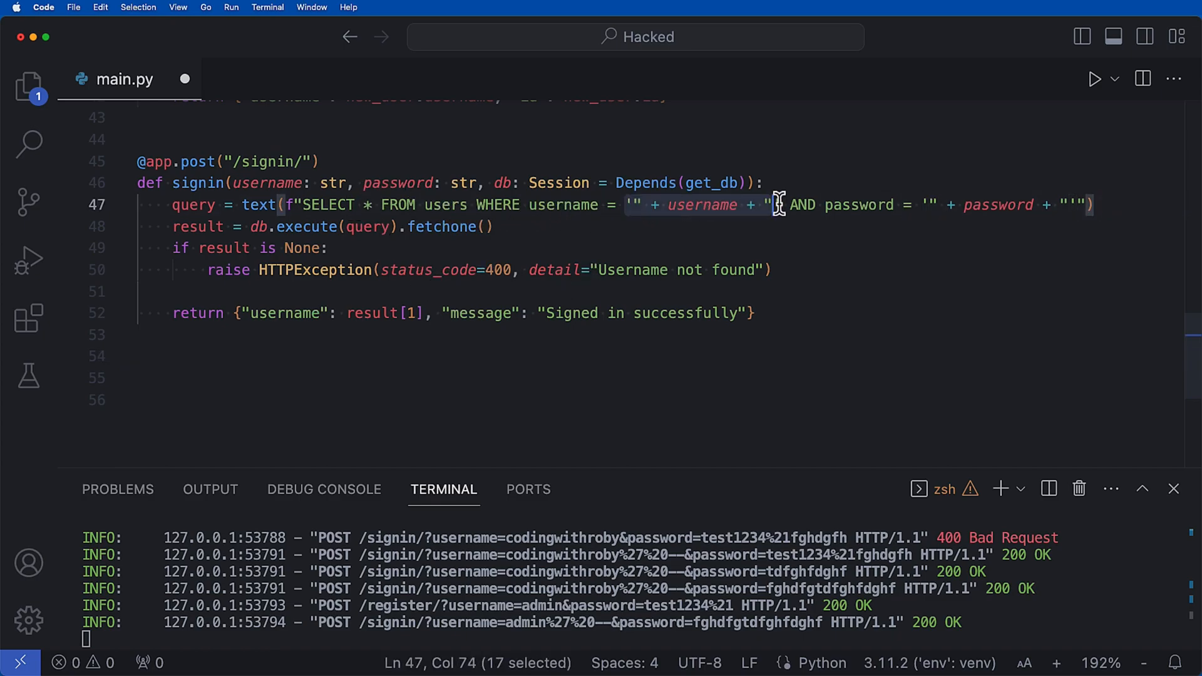
left_click_drag(782, 205, 1081, 204)
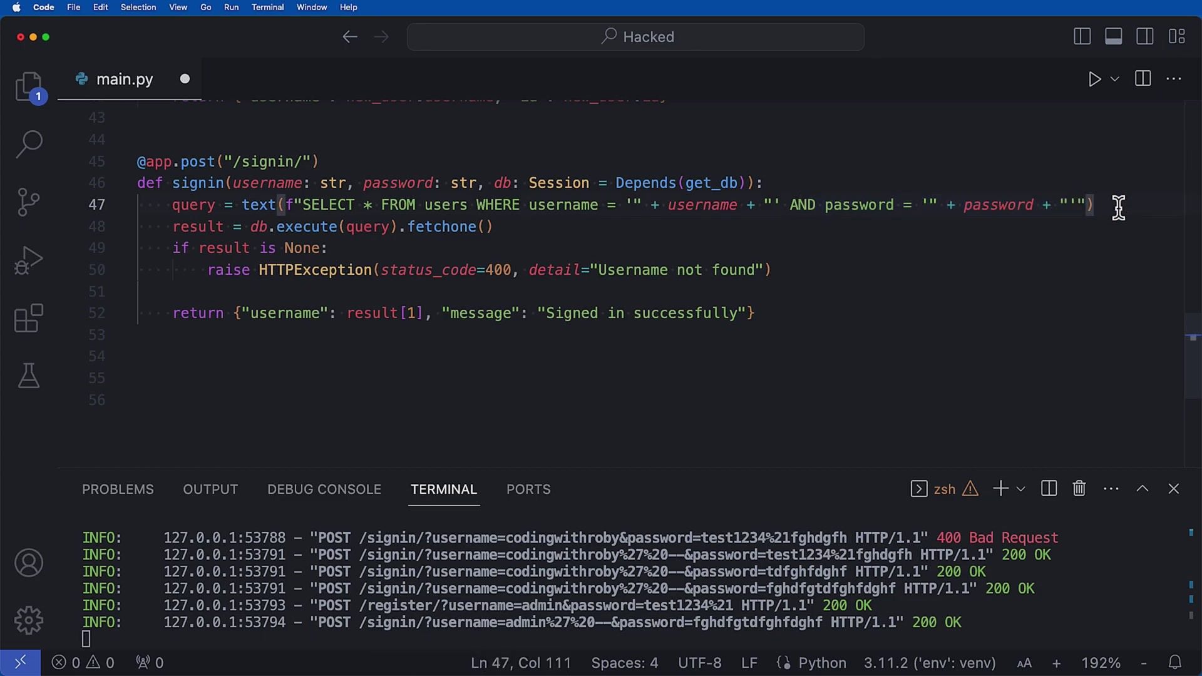
mouse_move(871, 191)
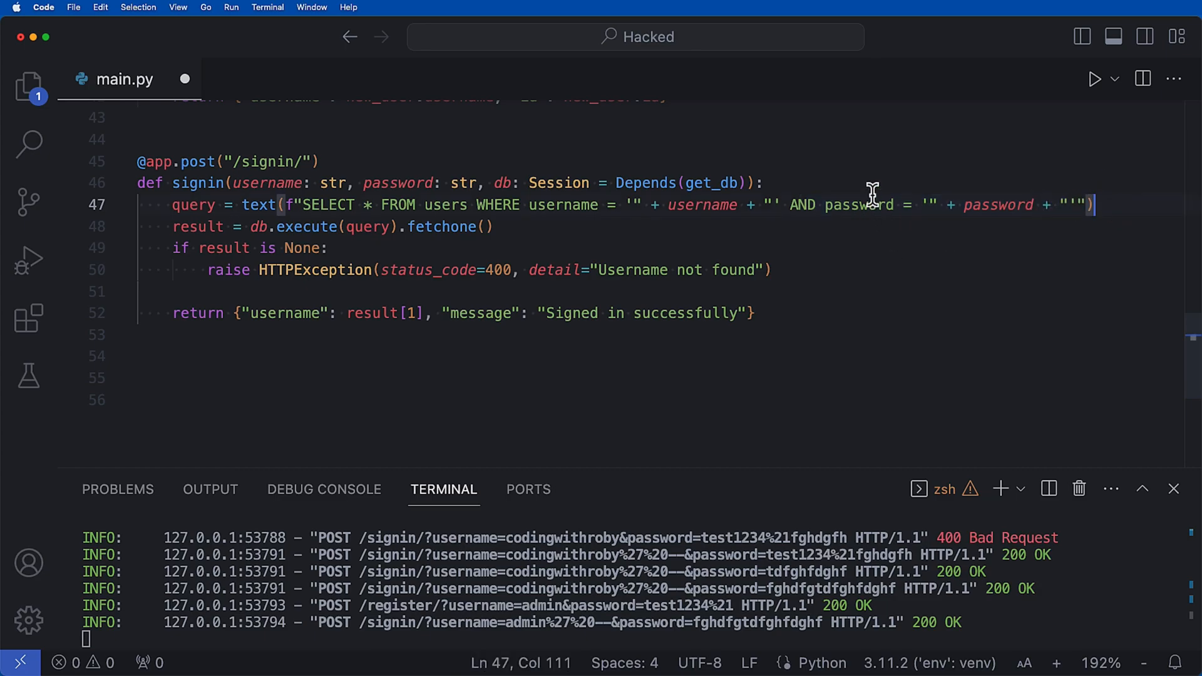
key("Enter")
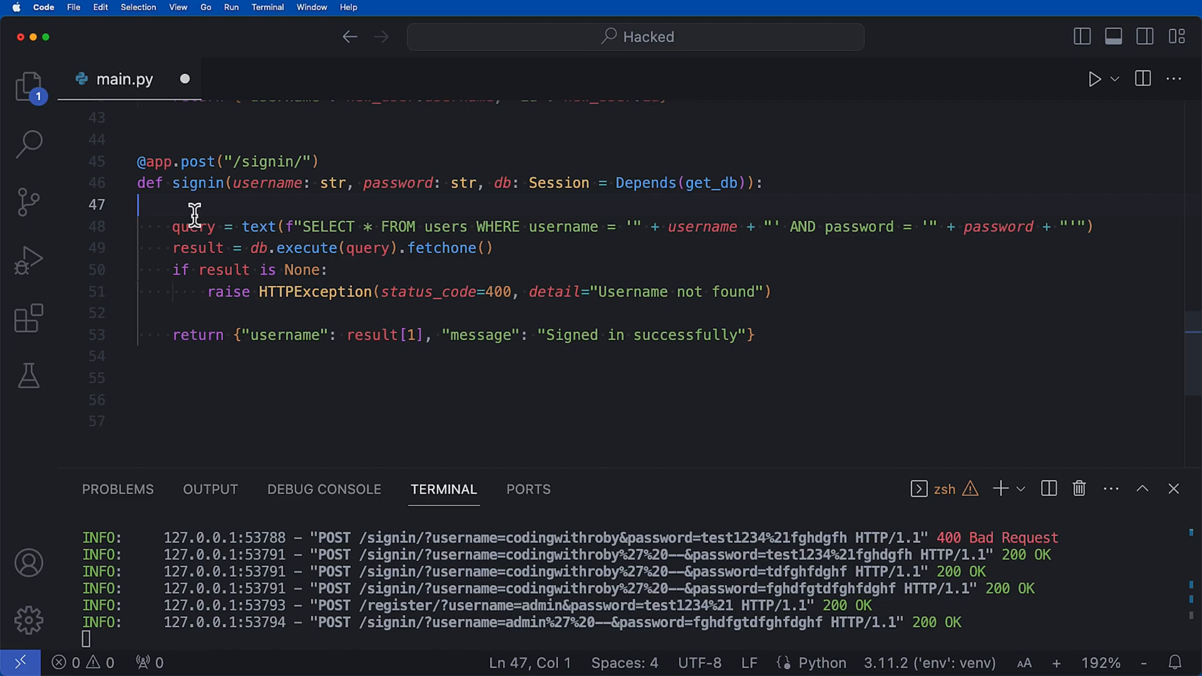
Step: Add print(query) after the signin query to log the injected admin SQL
type("print(query")
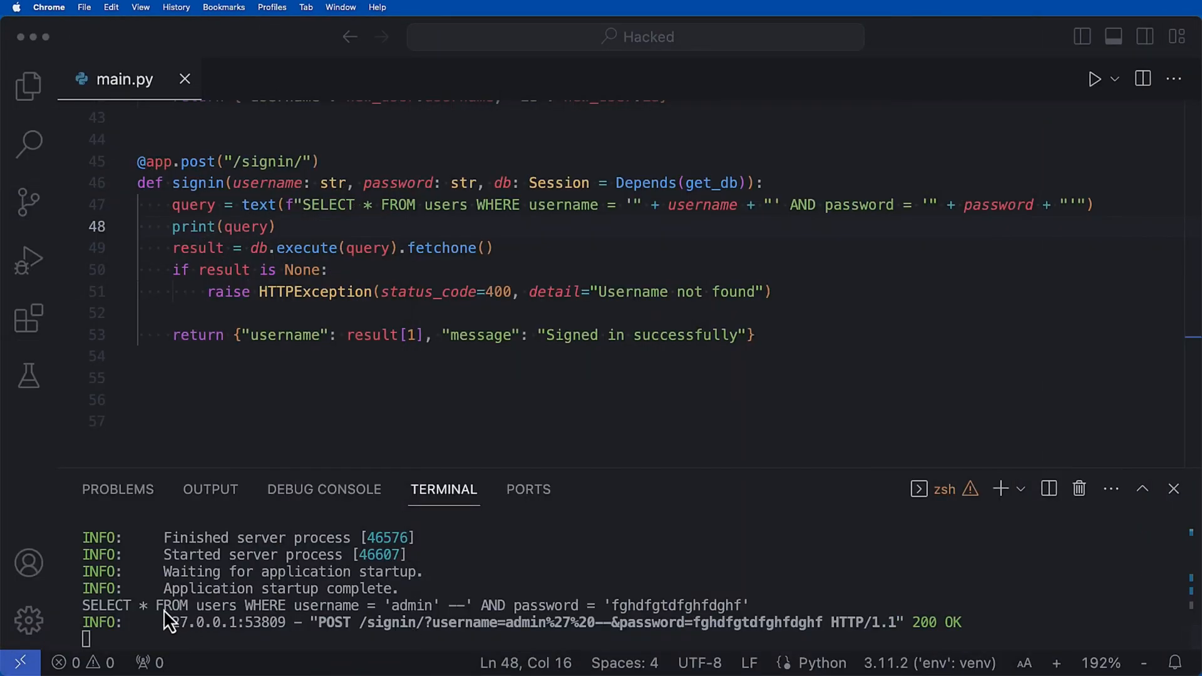
mouse_move(229, 622)
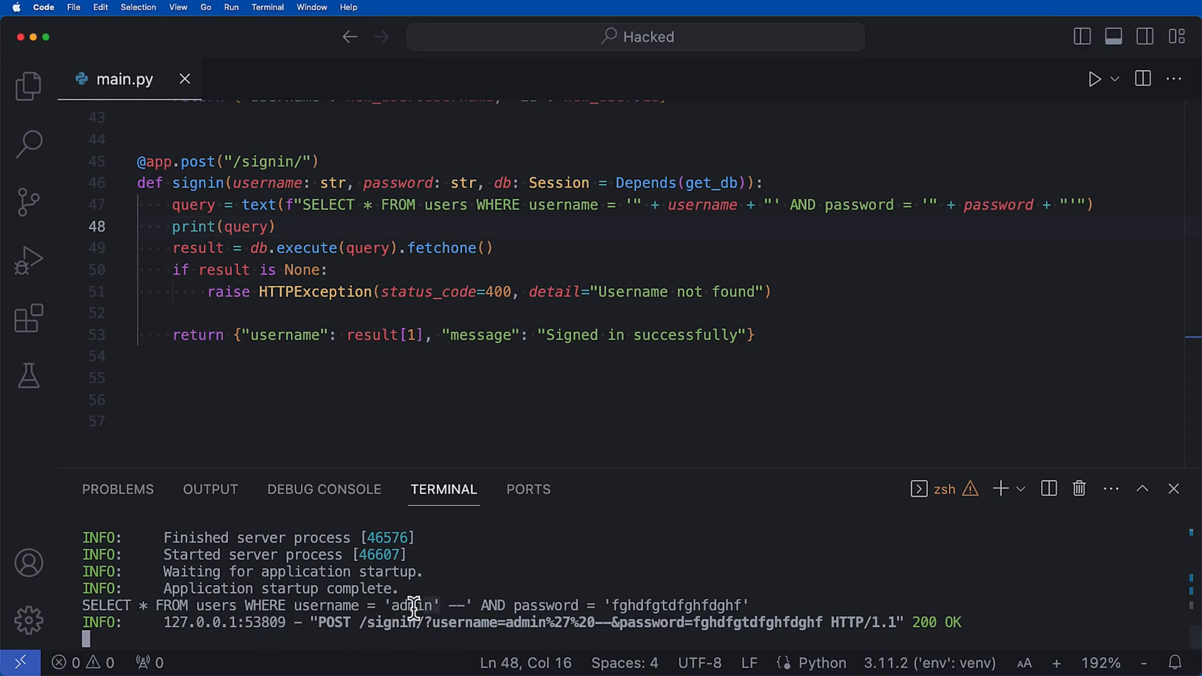
mouse_move(451, 610)
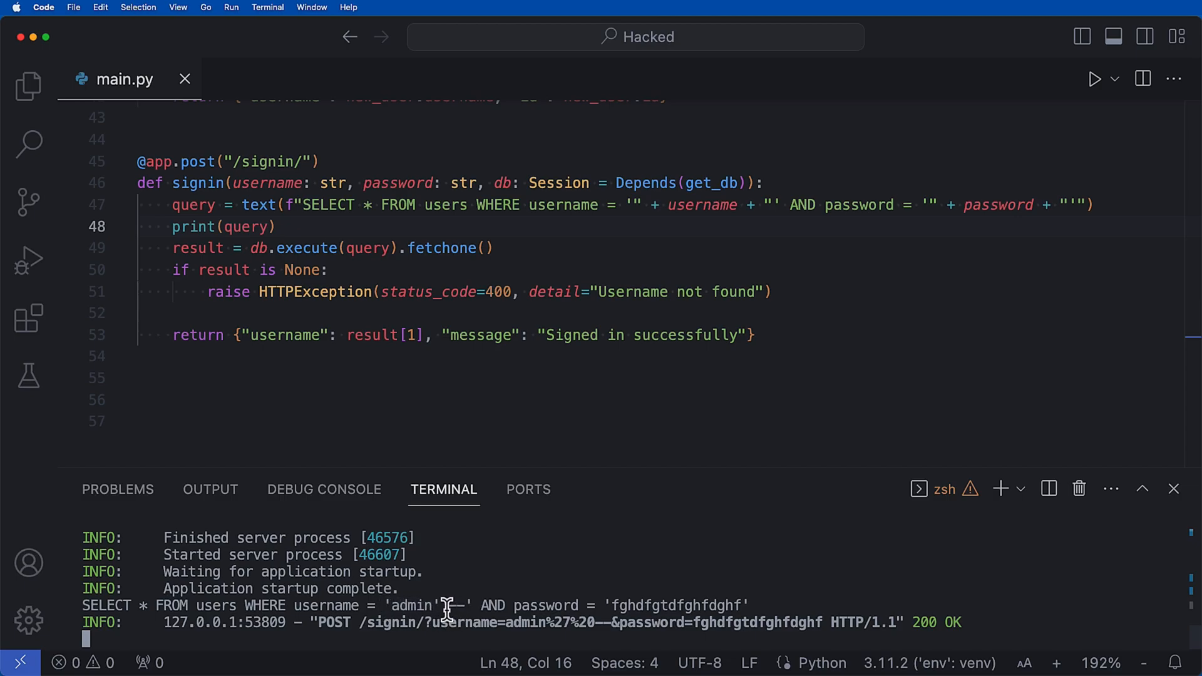
mouse_move(467, 606)
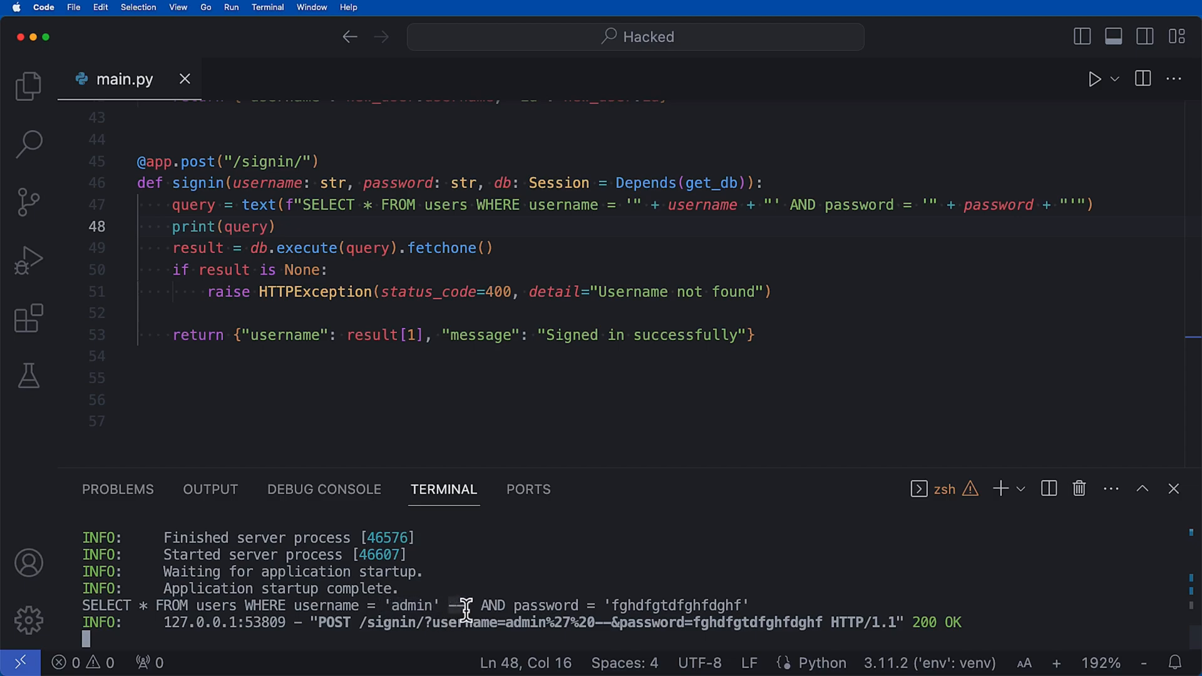
mouse_move(445, 586)
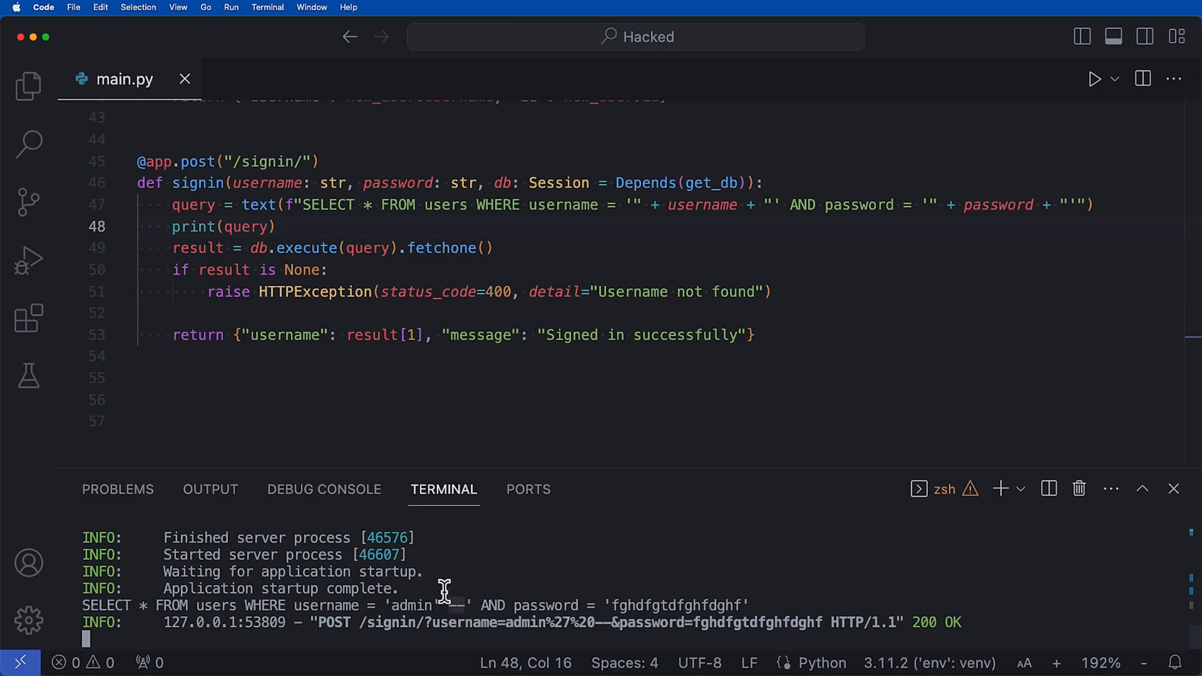
mouse_move(434, 606)
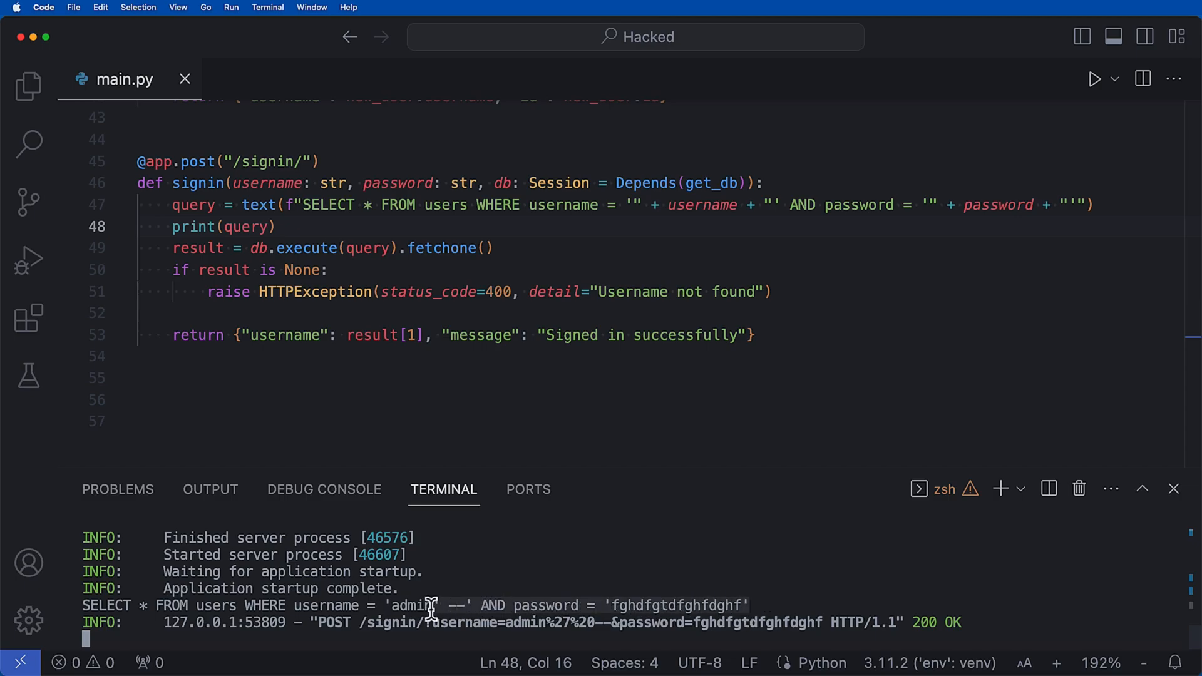
mouse_move(286, 606)
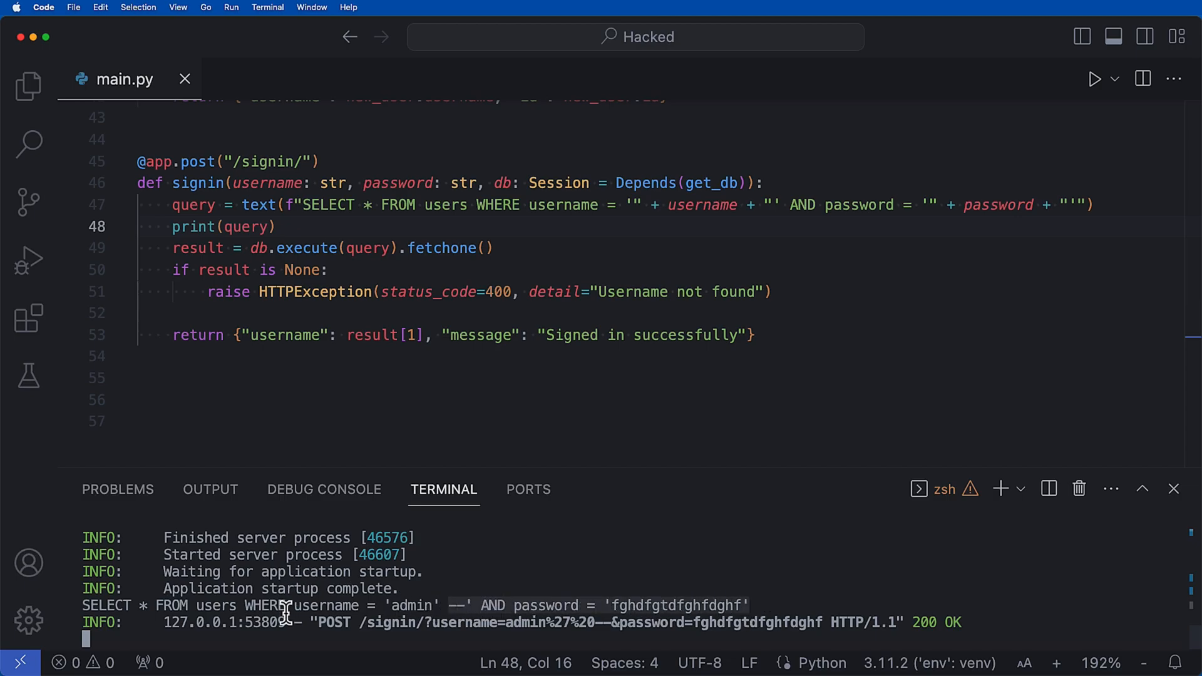
mouse_move(380, 623)
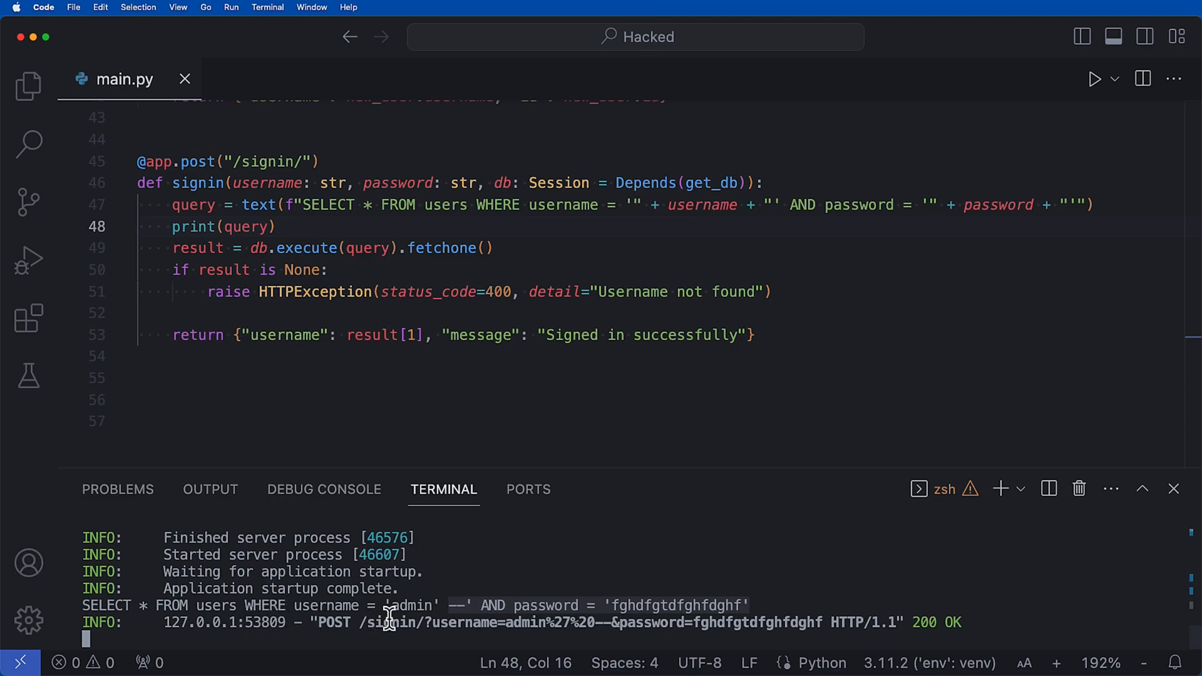
mouse_move(421, 606)
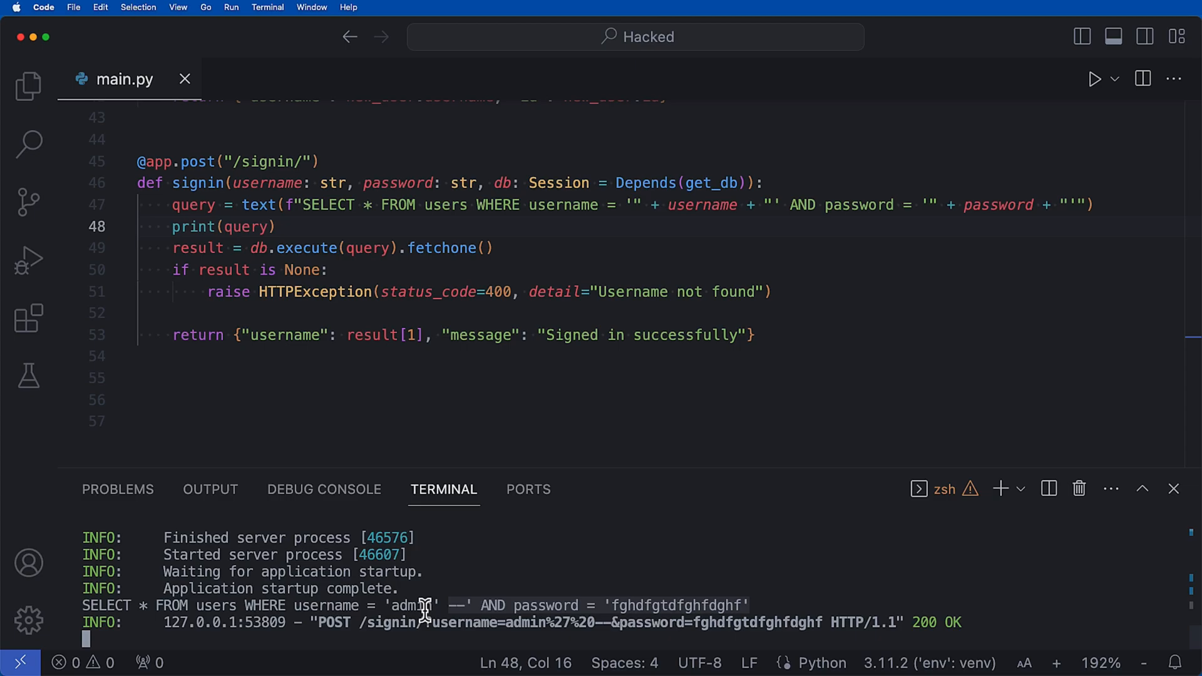
mouse_move(1125, 205)
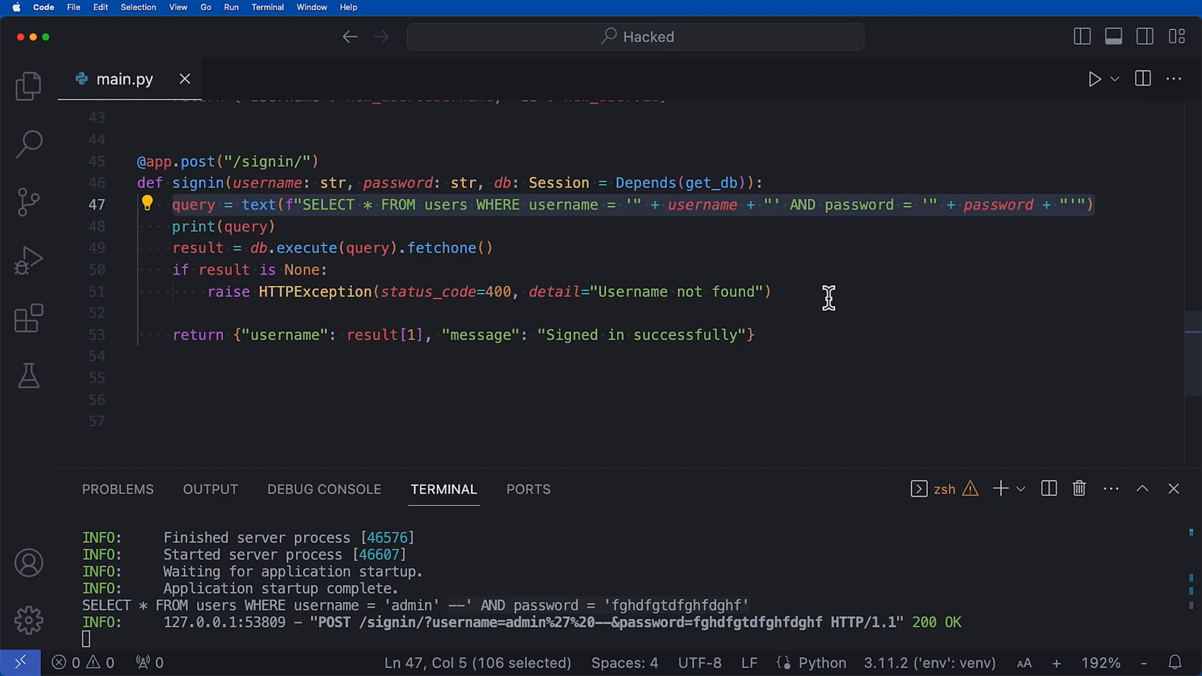
mouse_move(1166, 302)
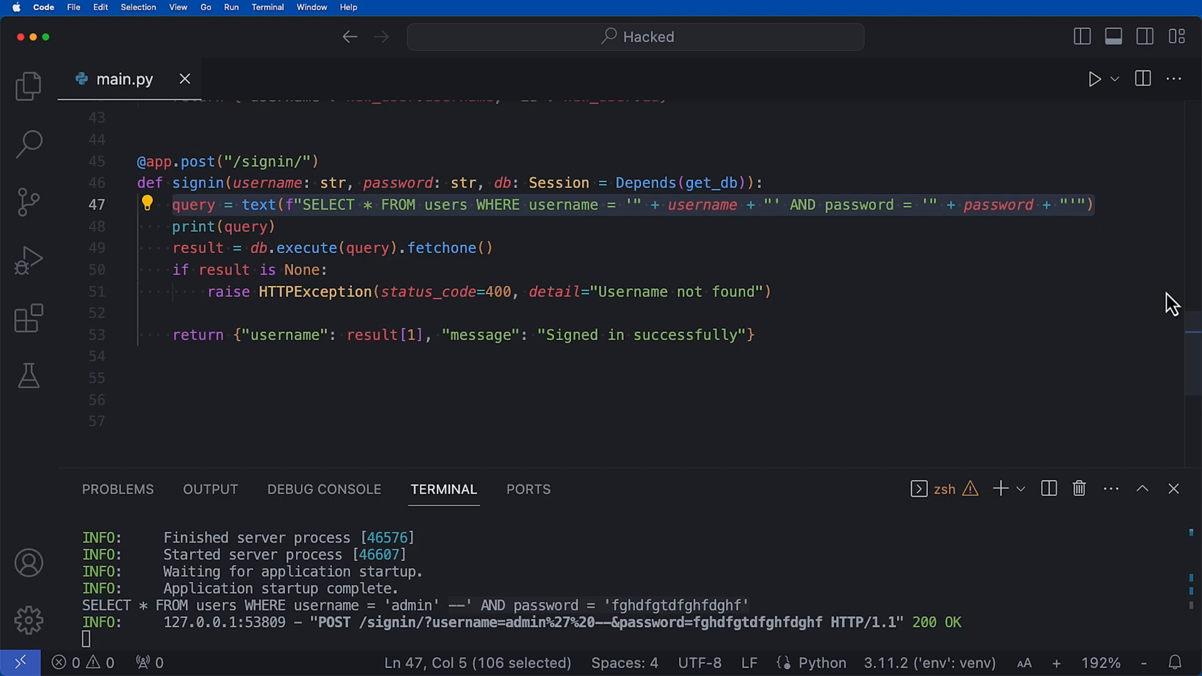
left_click(1106, 205)
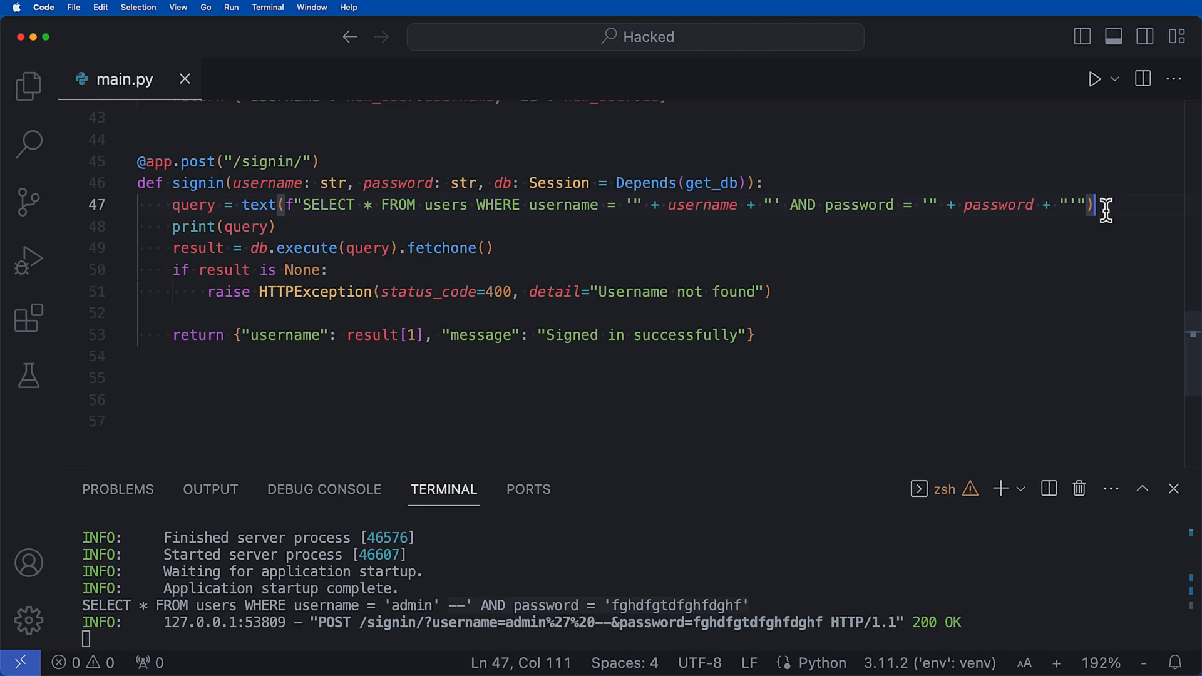
mouse_move(402, 248)
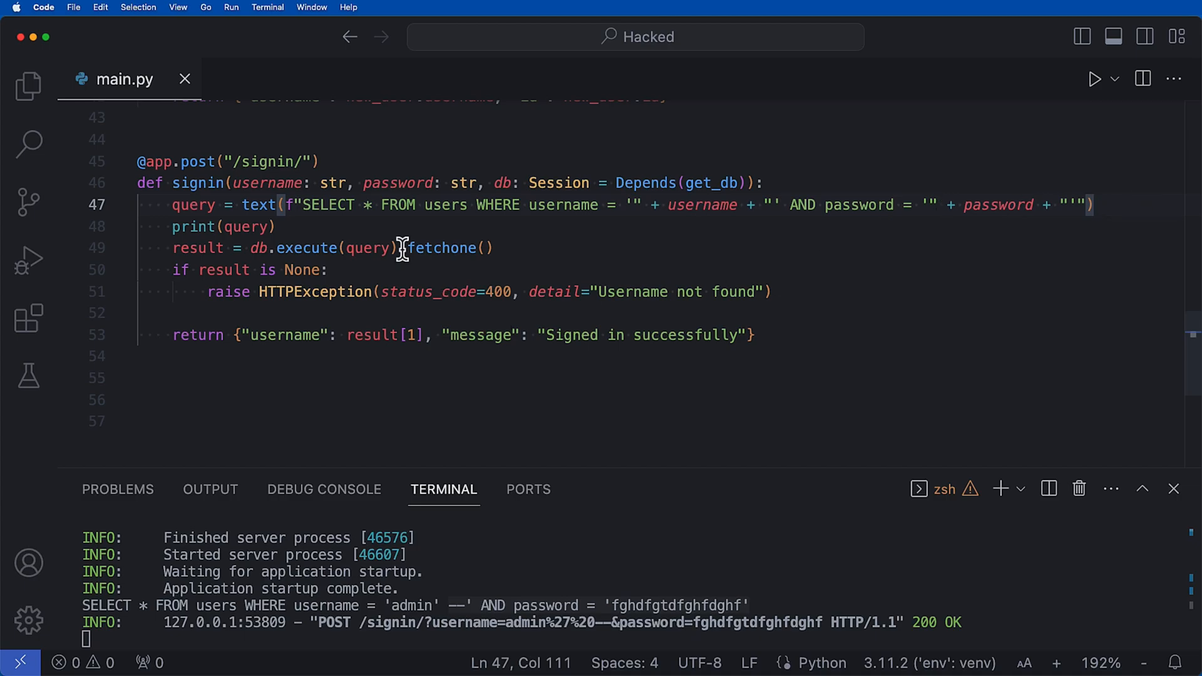
mouse_move(755, 206)
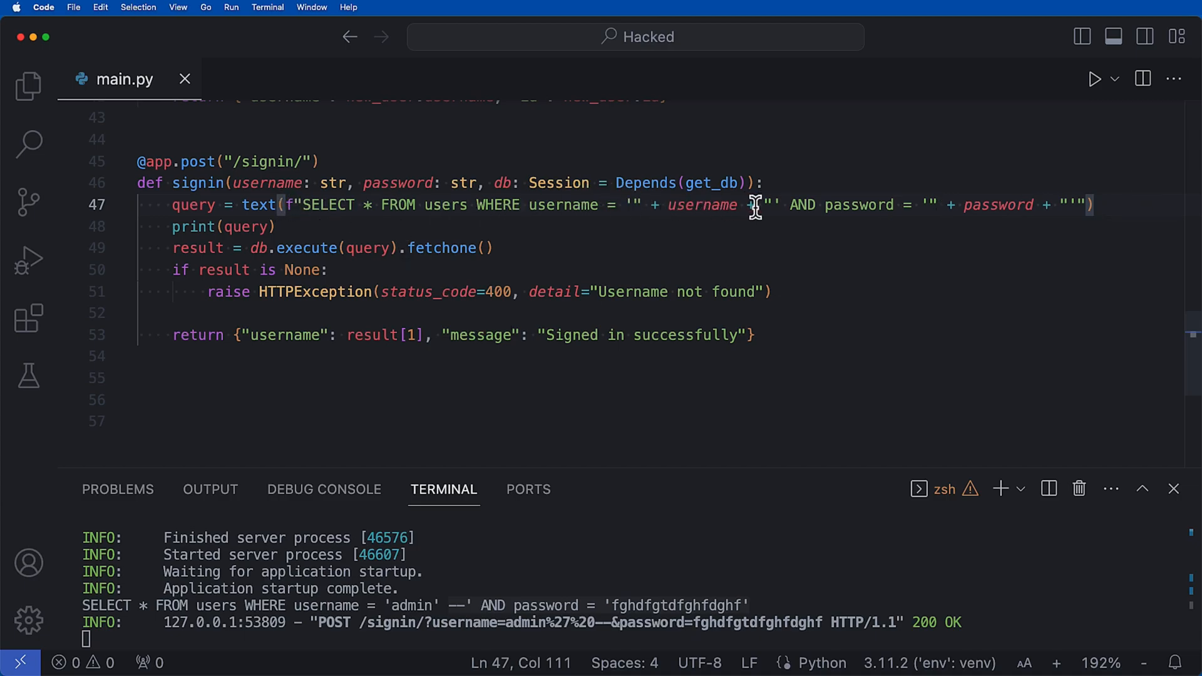
left_click_drag(755, 204, 931, 205)
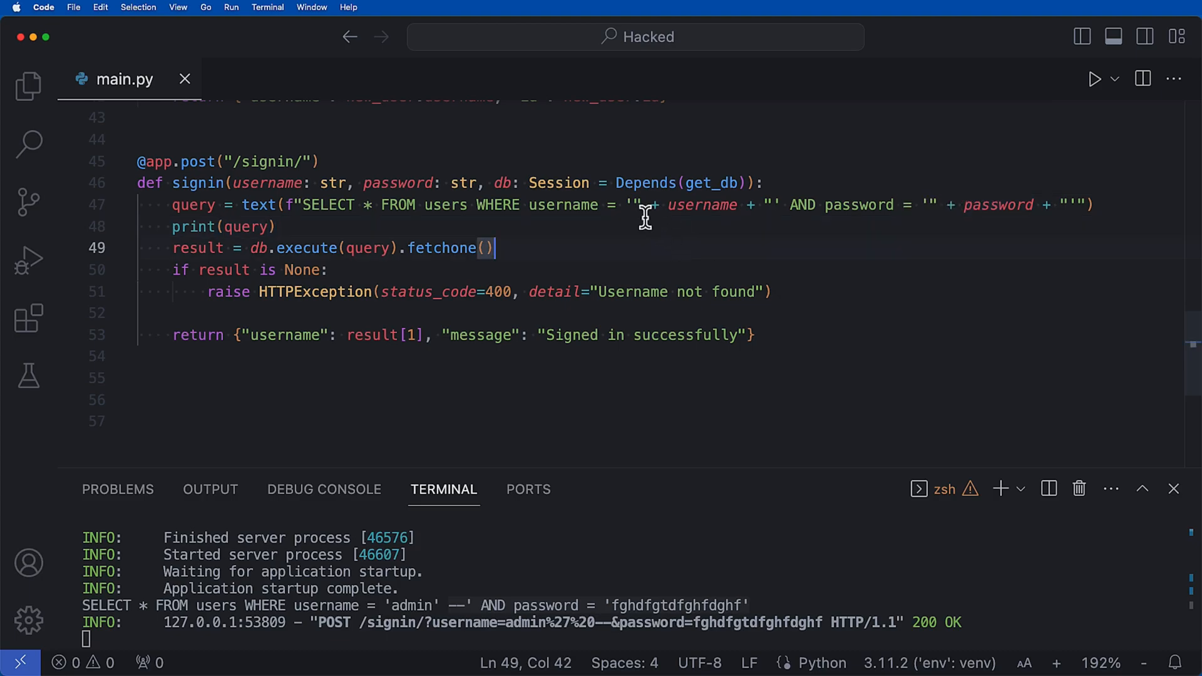
mouse_move(826, 202)
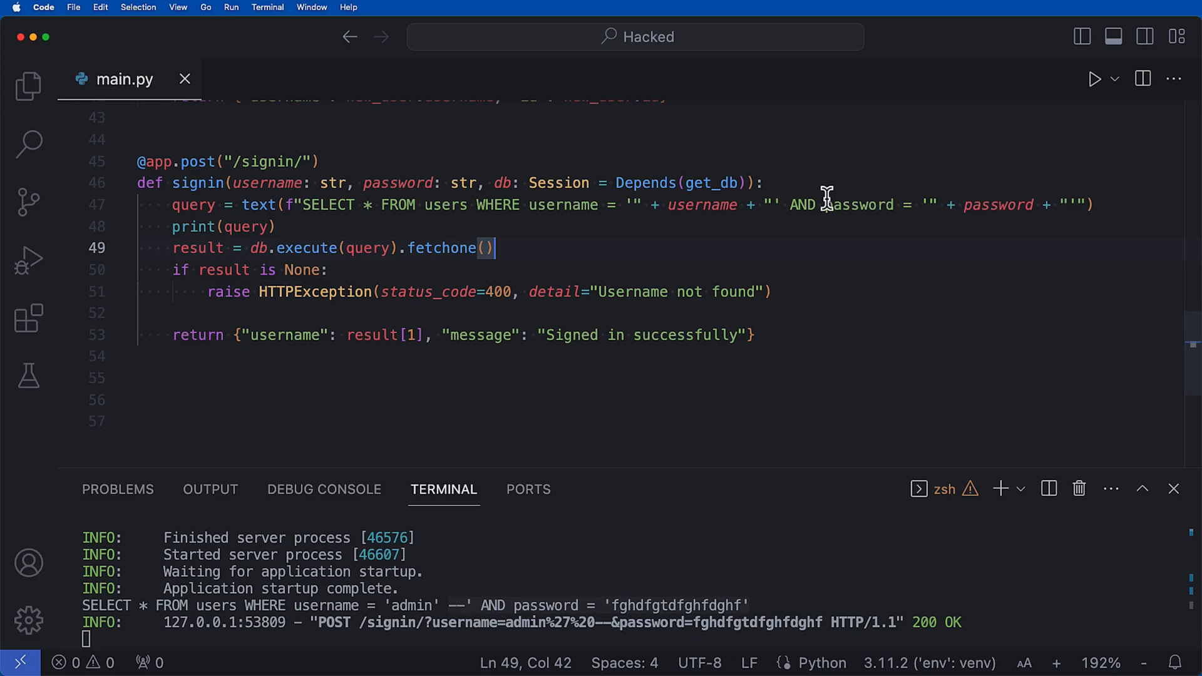
mouse_move(663, 213)
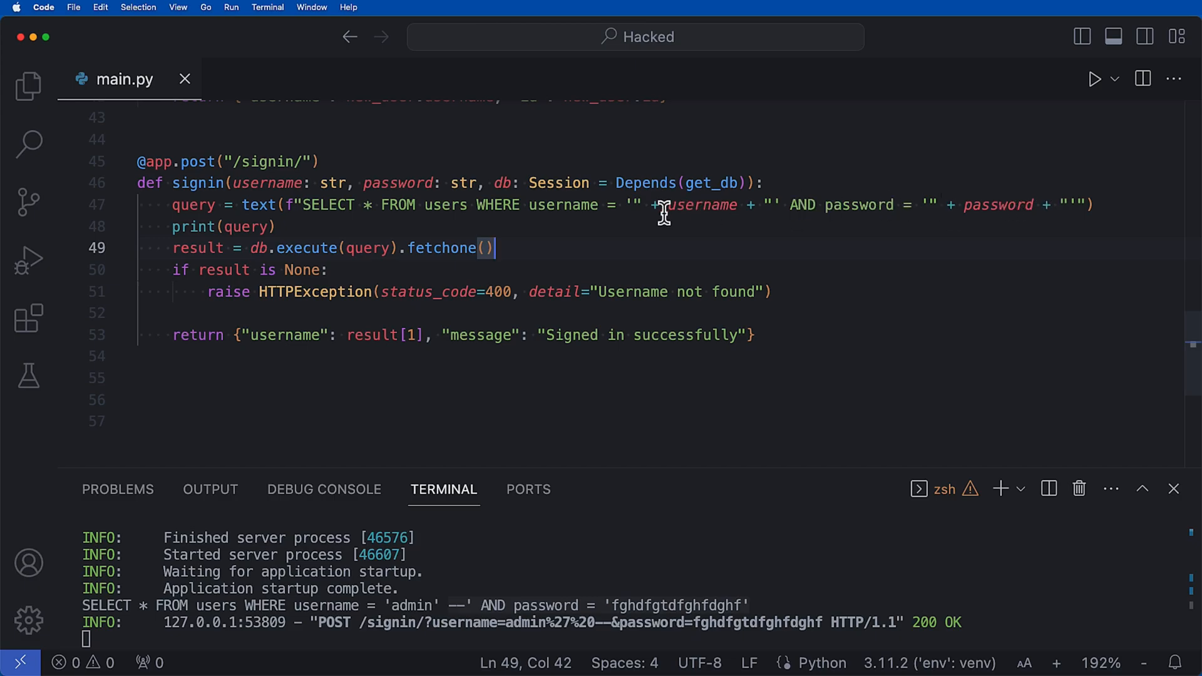
mouse_move(504, 207)
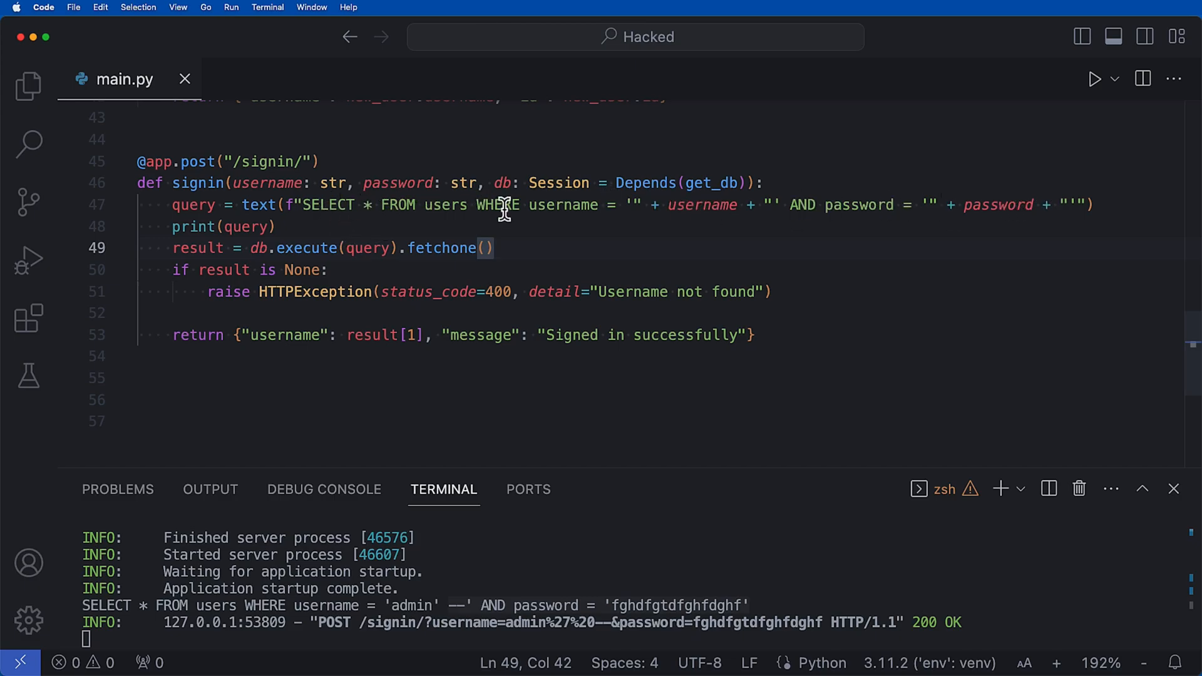
mouse_move(595, 210)
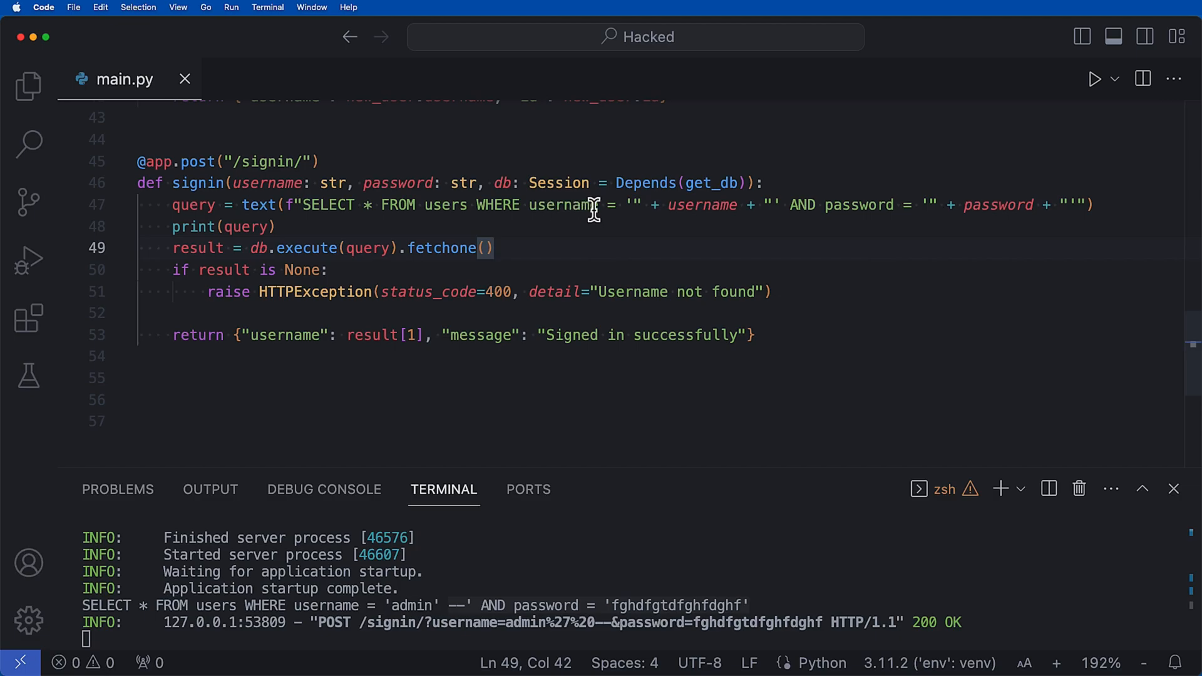
mouse_move(624, 206)
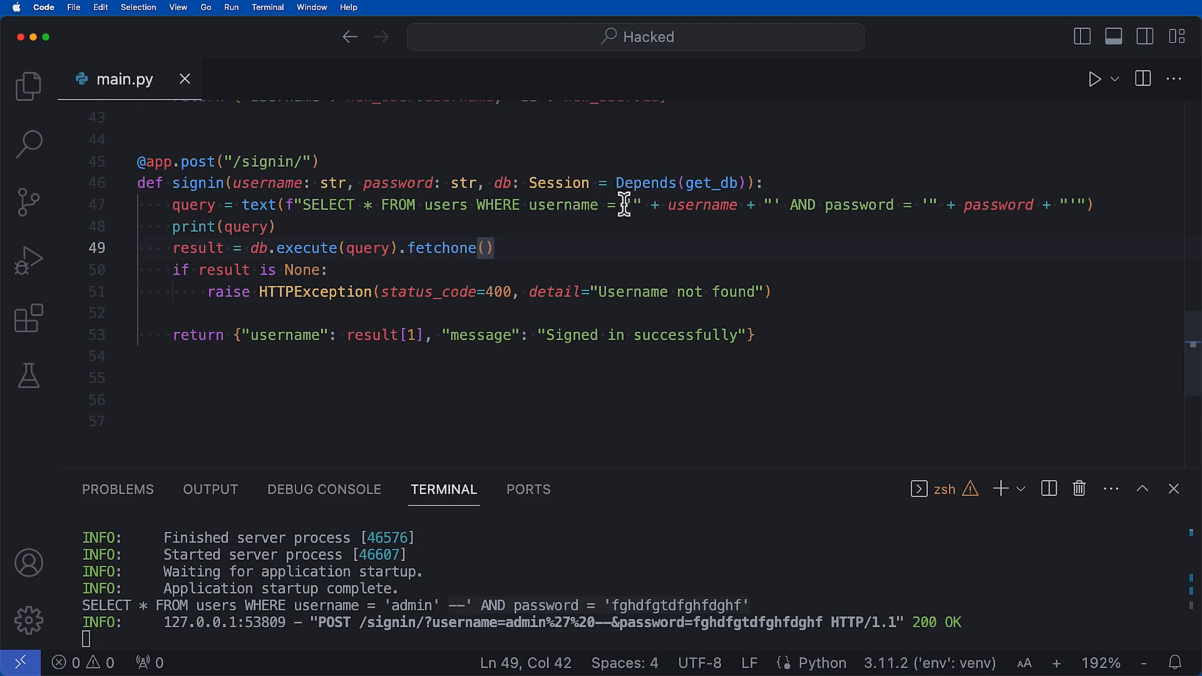
Step: Replace the concatenated values with :username and :password, drop the f prefix, and save
left_click_drag(621, 205, 782, 205)
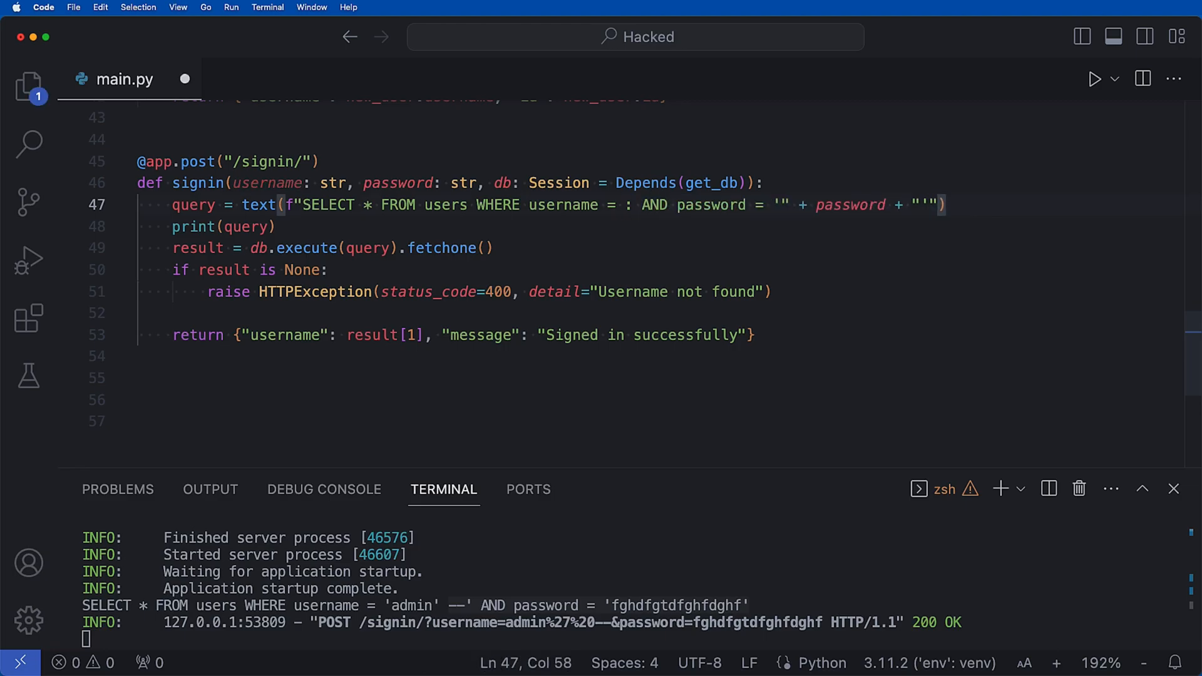
type("username")
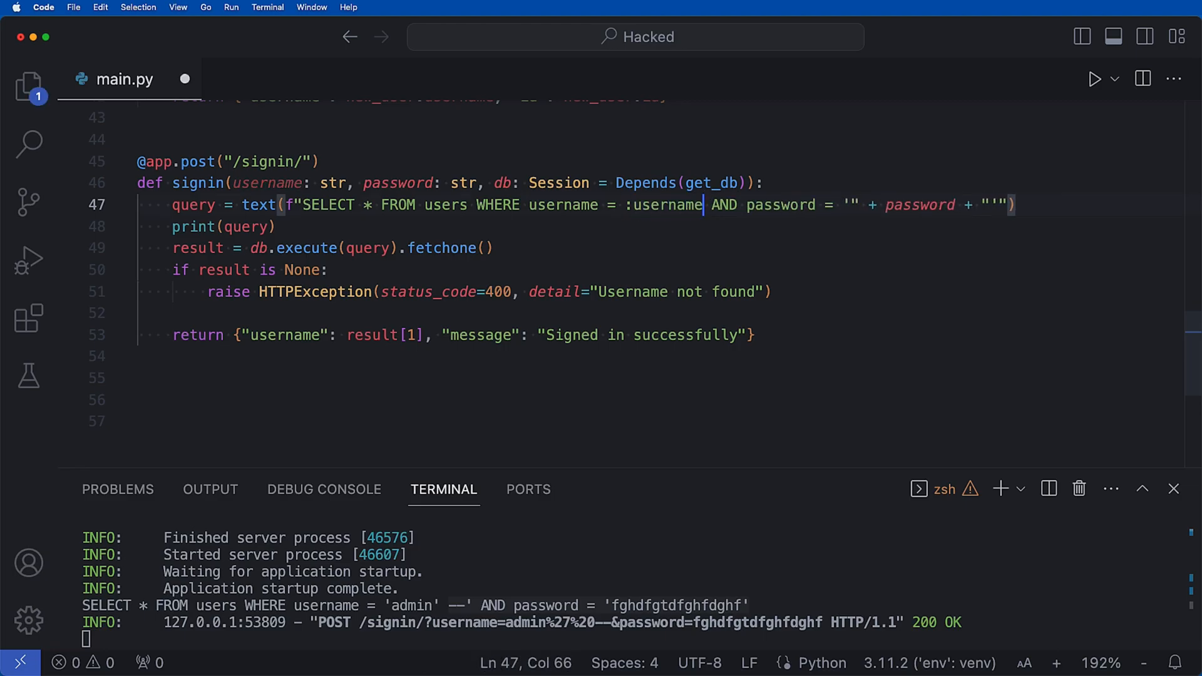
left_click(527, 205)
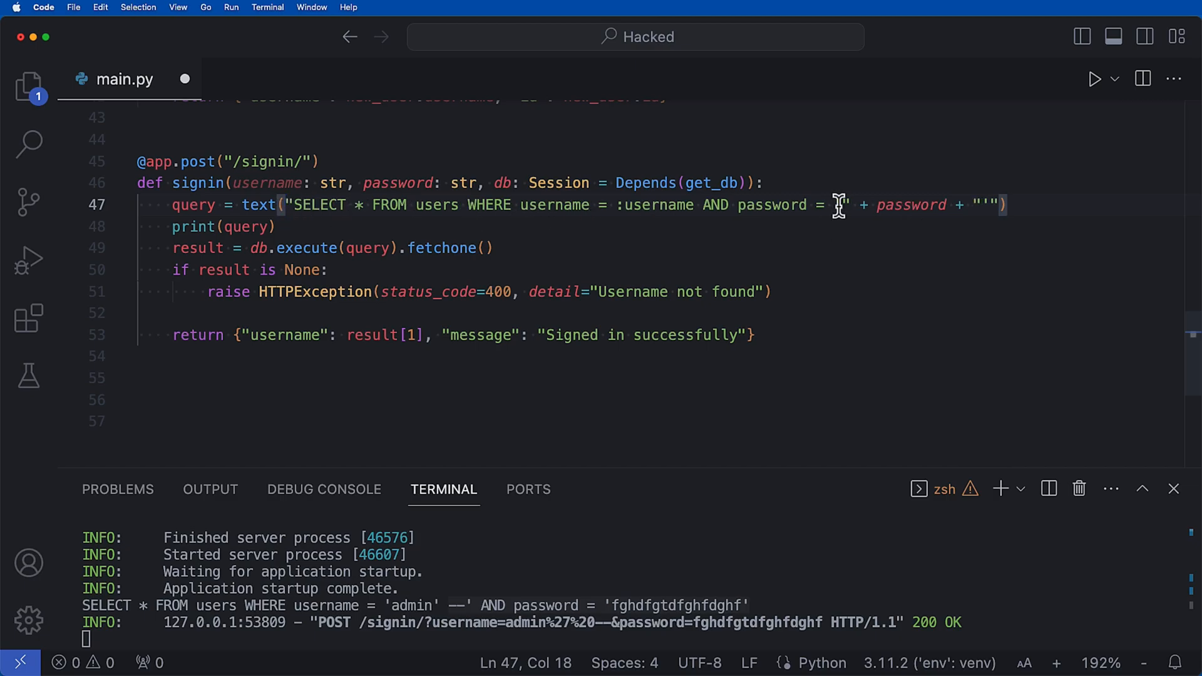
left_click_drag(834, 205, 1004, 205)
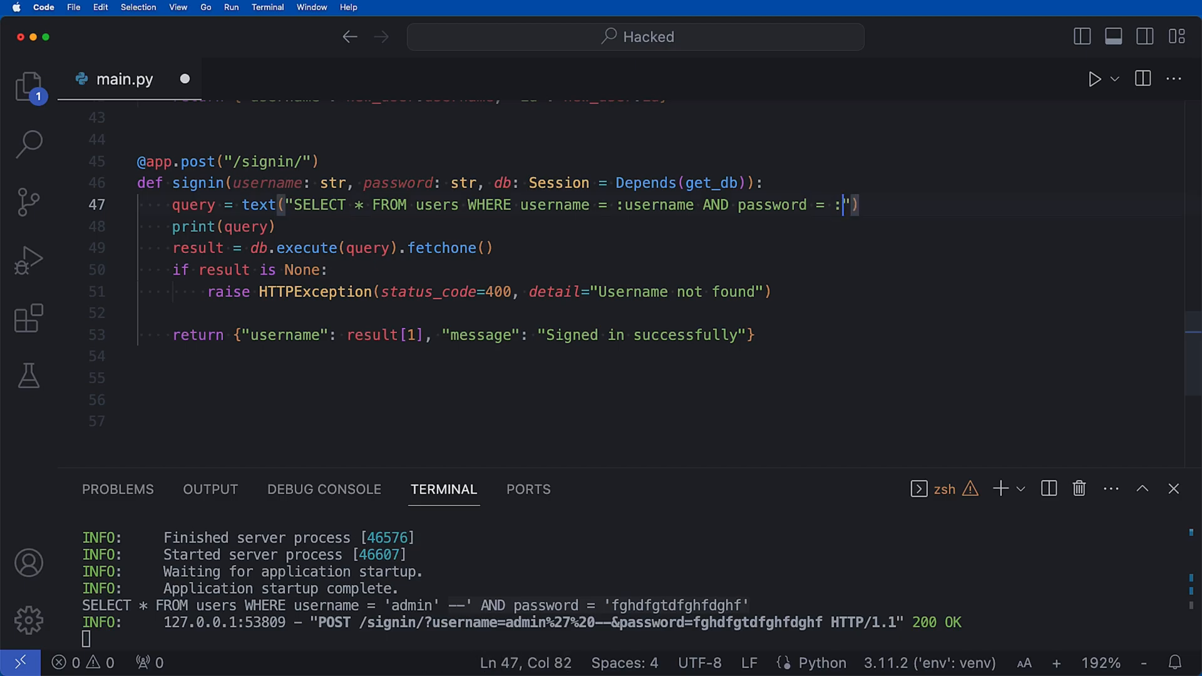
type("password")
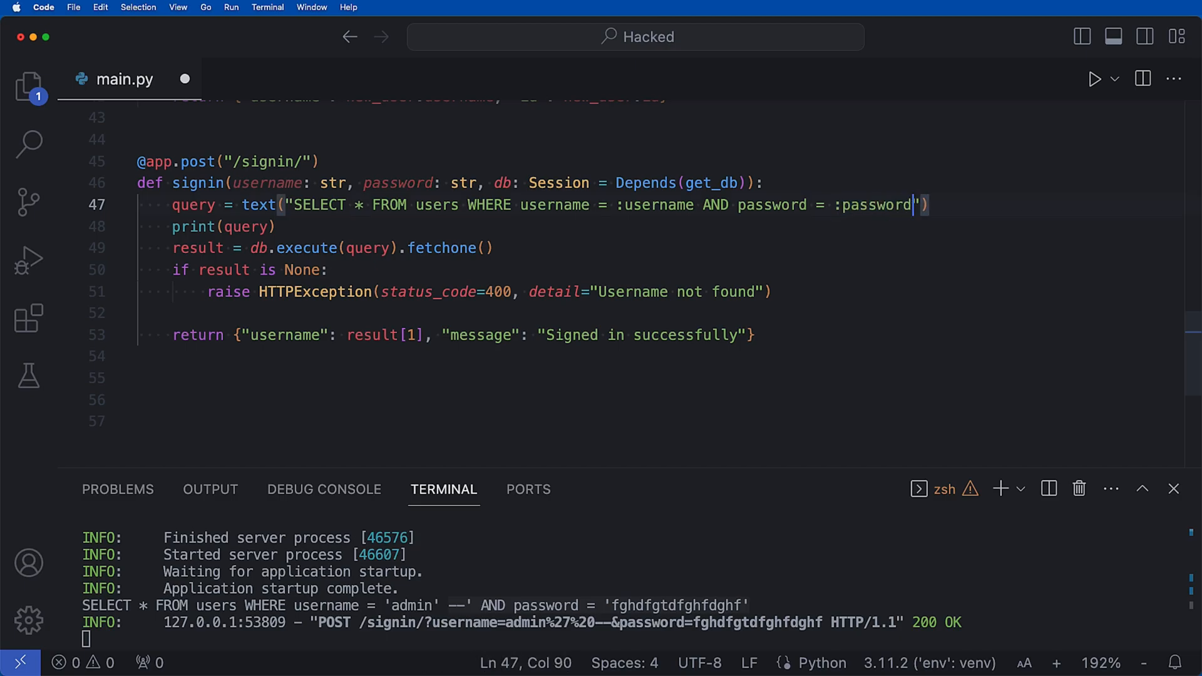
key("Cmd+S")
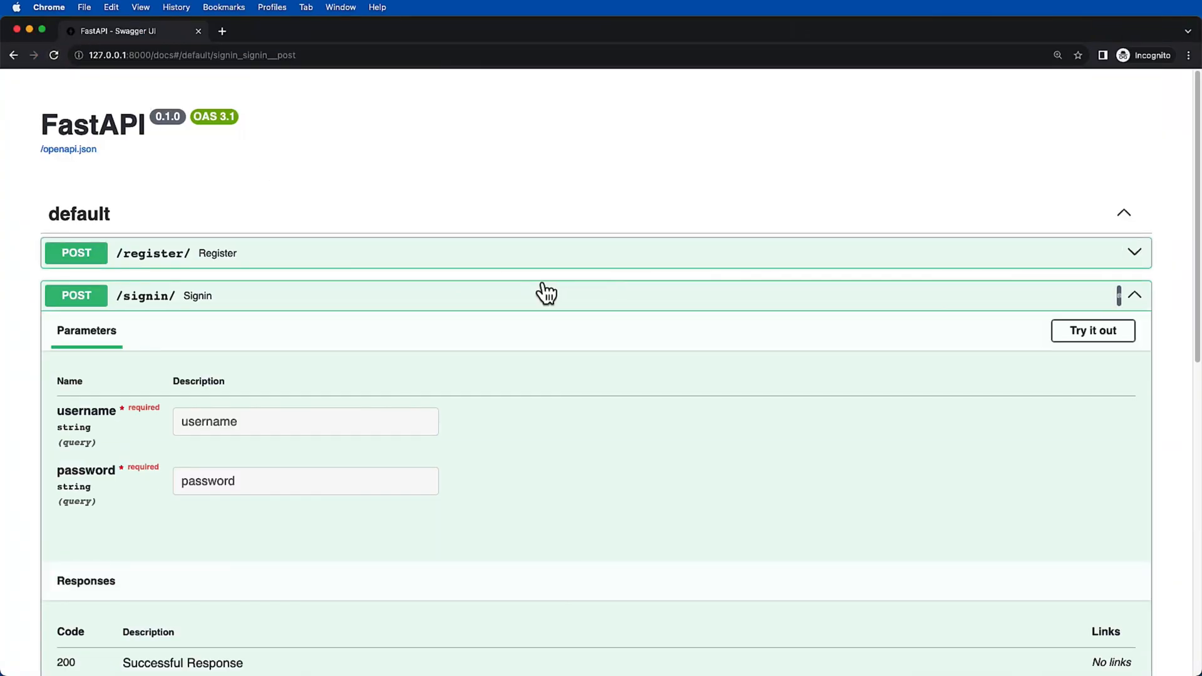
left_click(1092, 331)
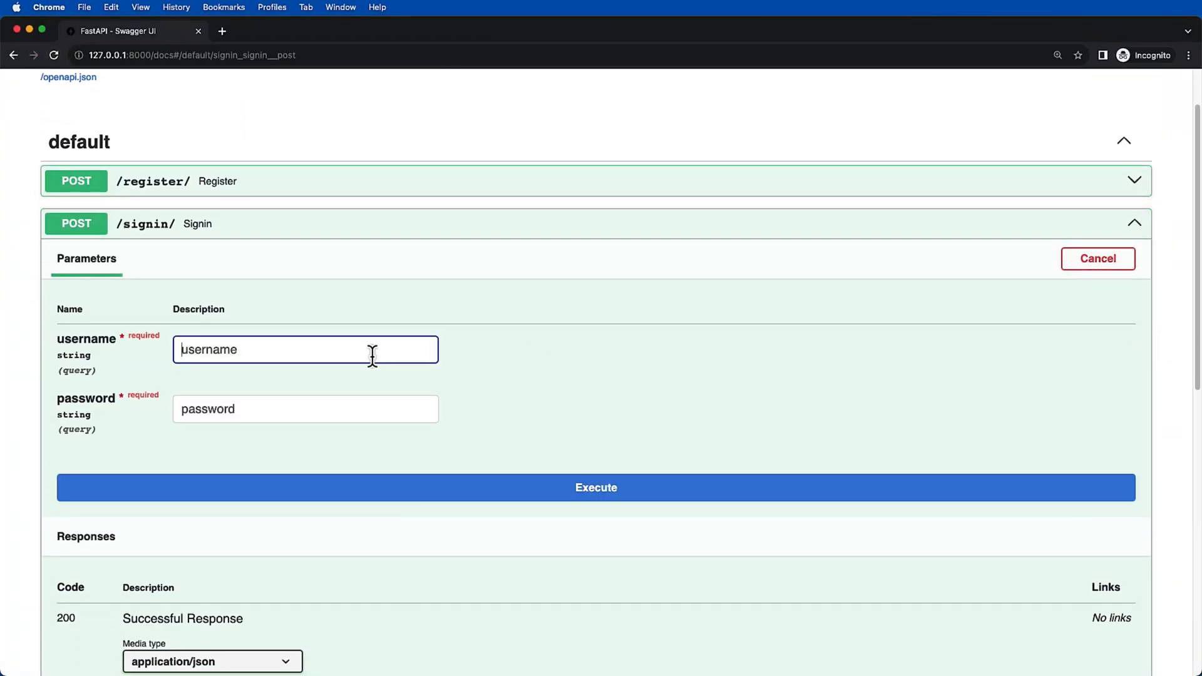
type("codingwith")
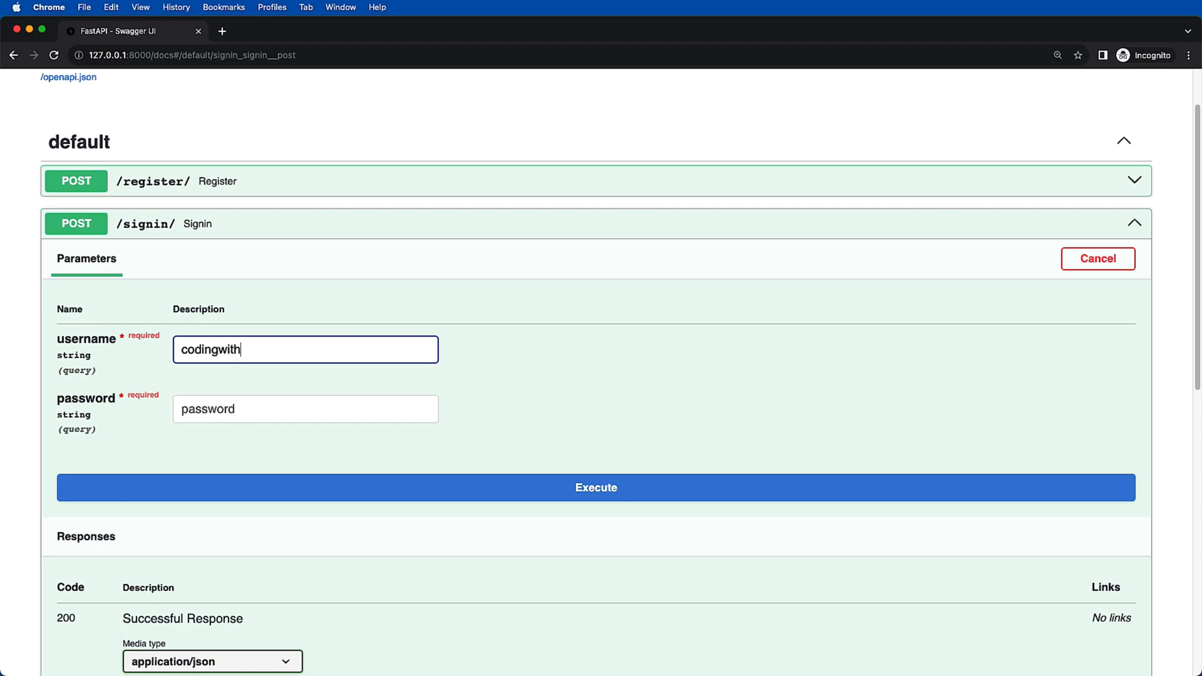
type("roby")
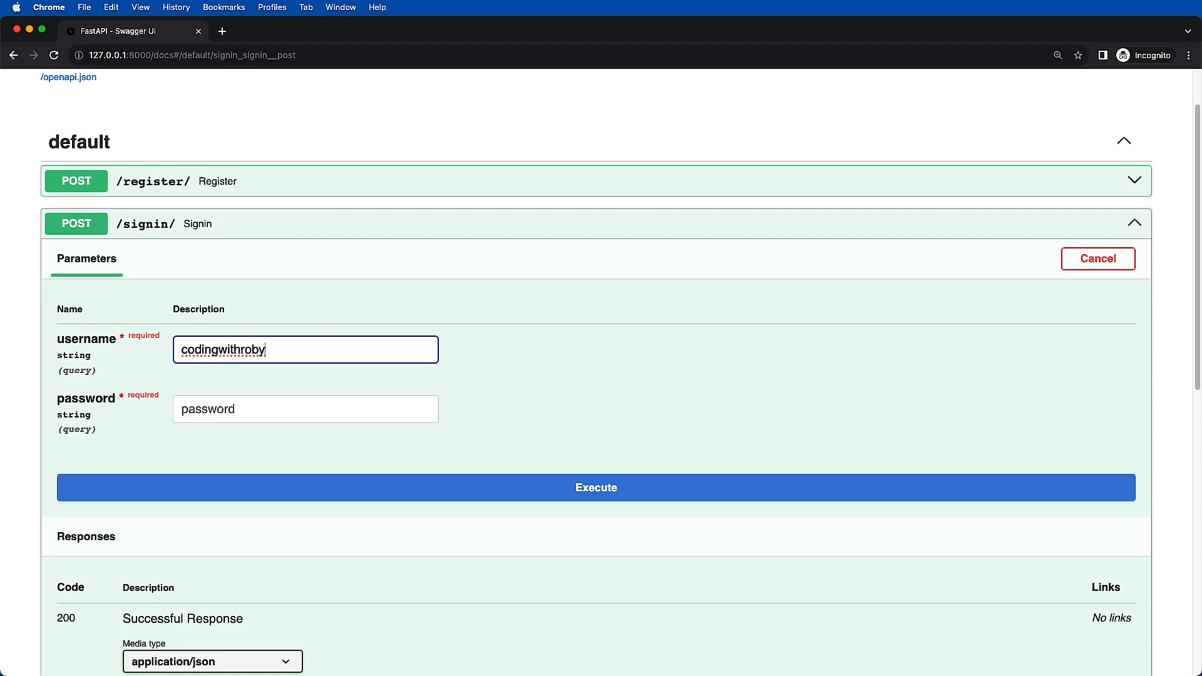
type("test123")
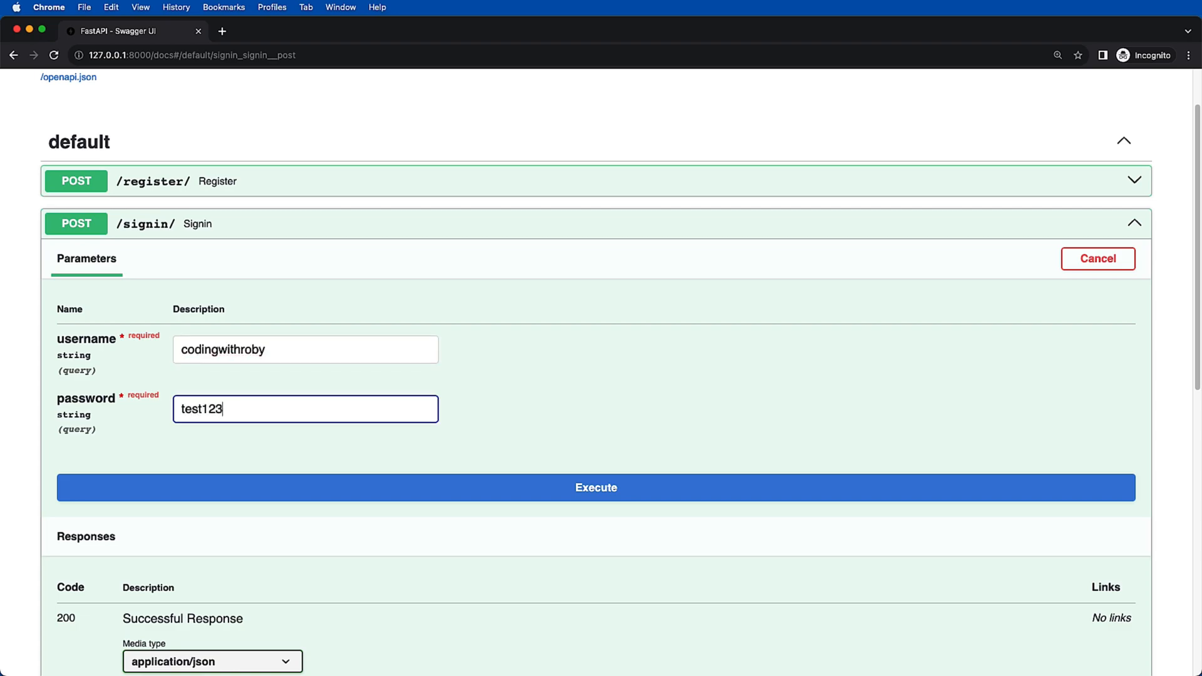
left_click(595, 487)
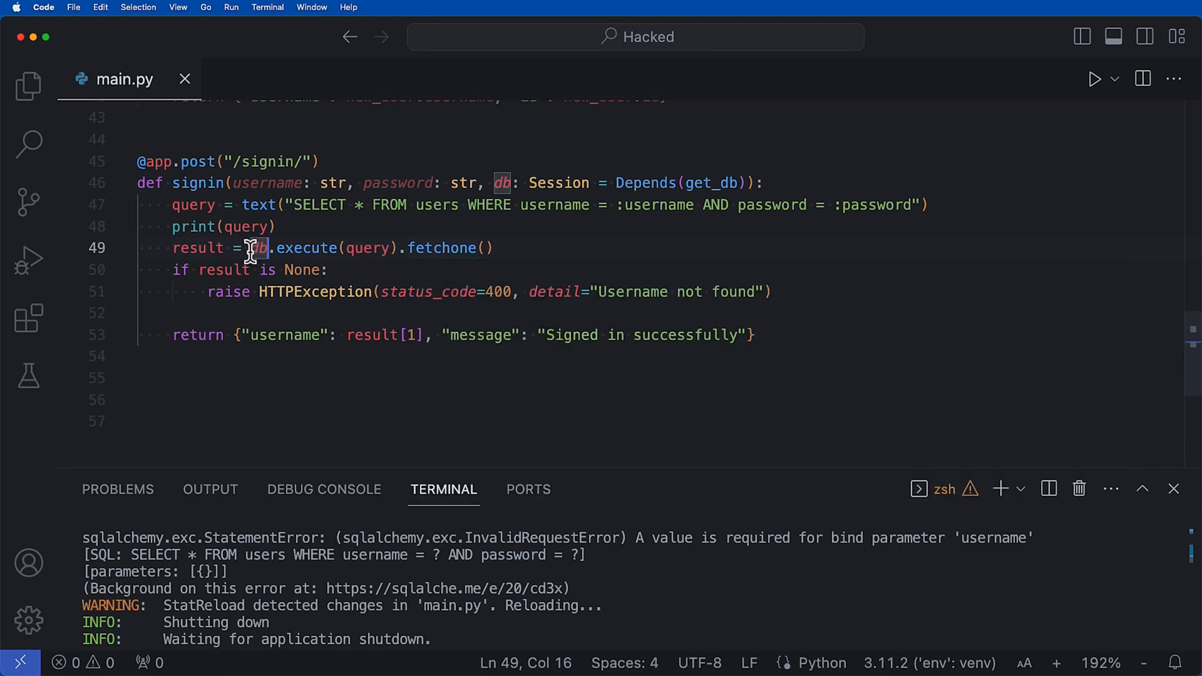
mouse_move(380, 248)
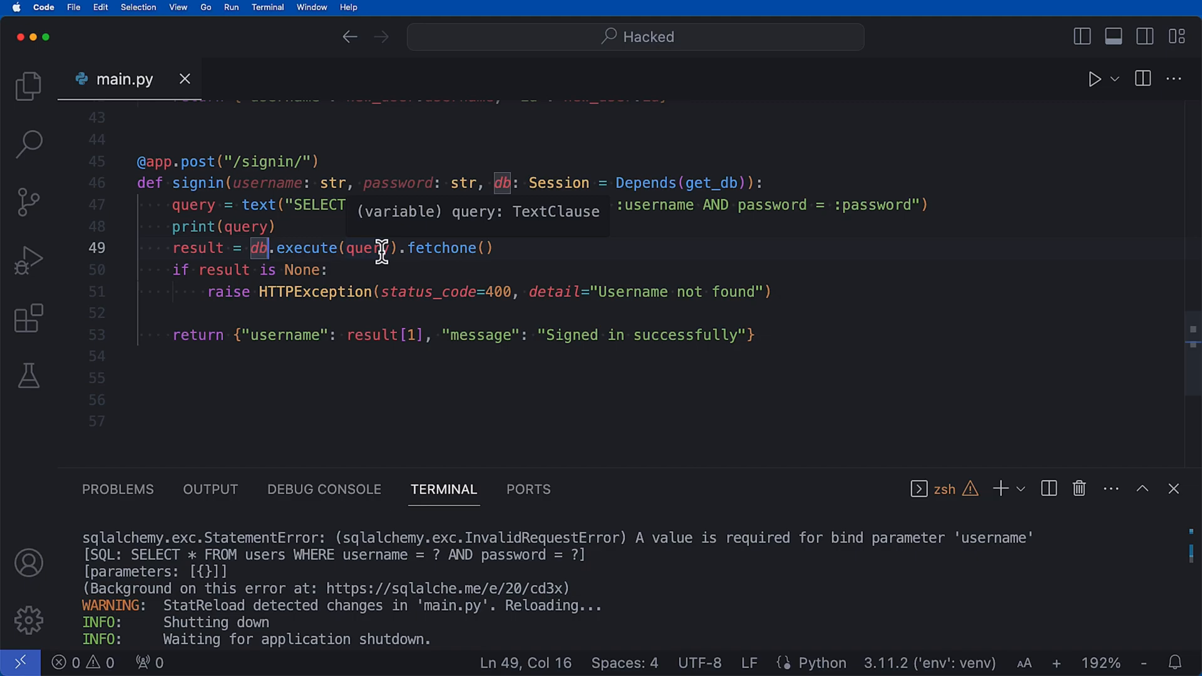
mouse_move(375, 259)
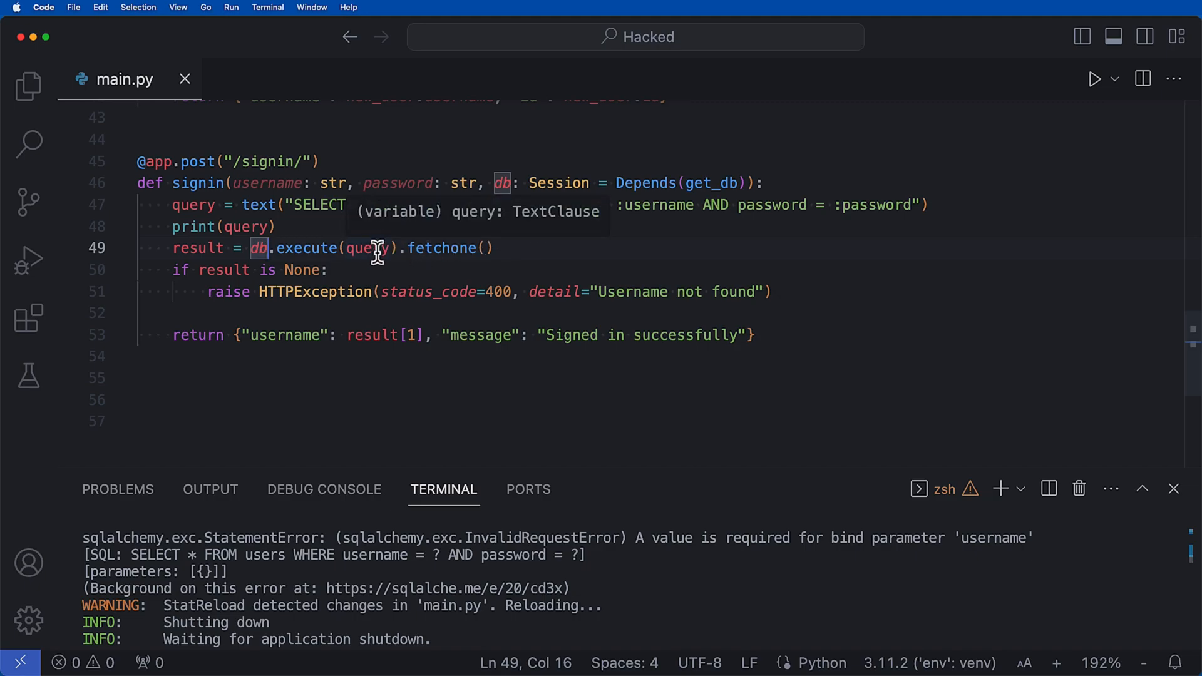
mouse_move(388, 248)
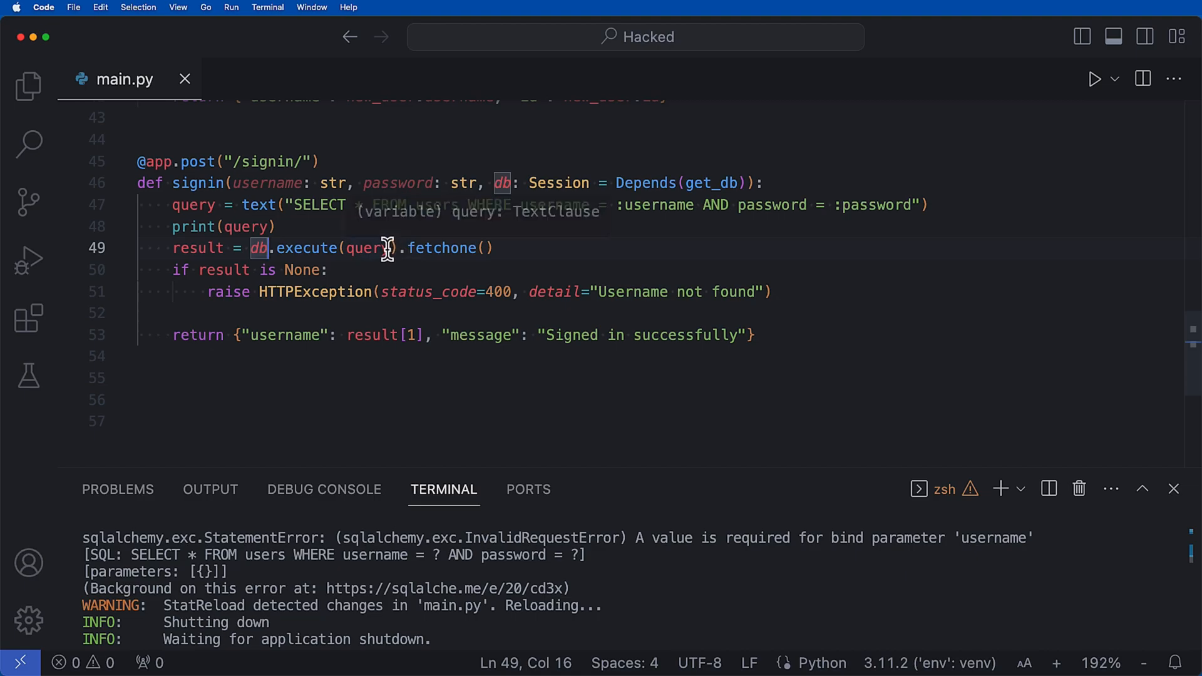
mouse_move(516, 191)
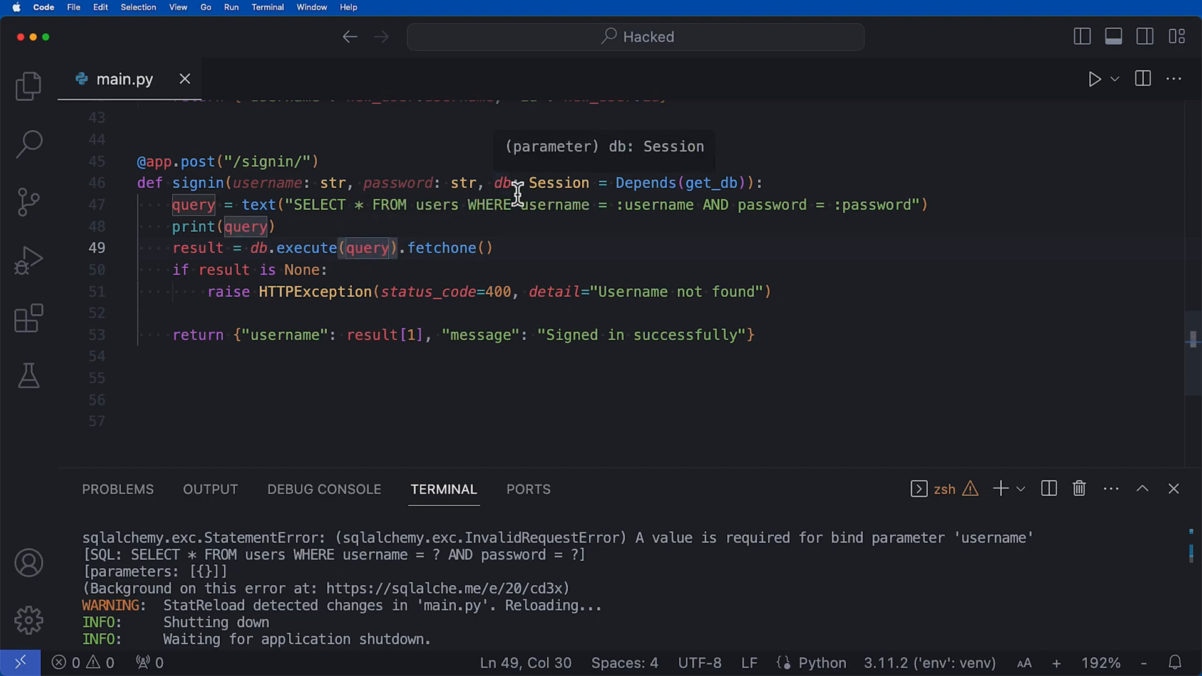
Step: Pass {'username': username, 'password': password} as the second db.execute argument
type(", {}")
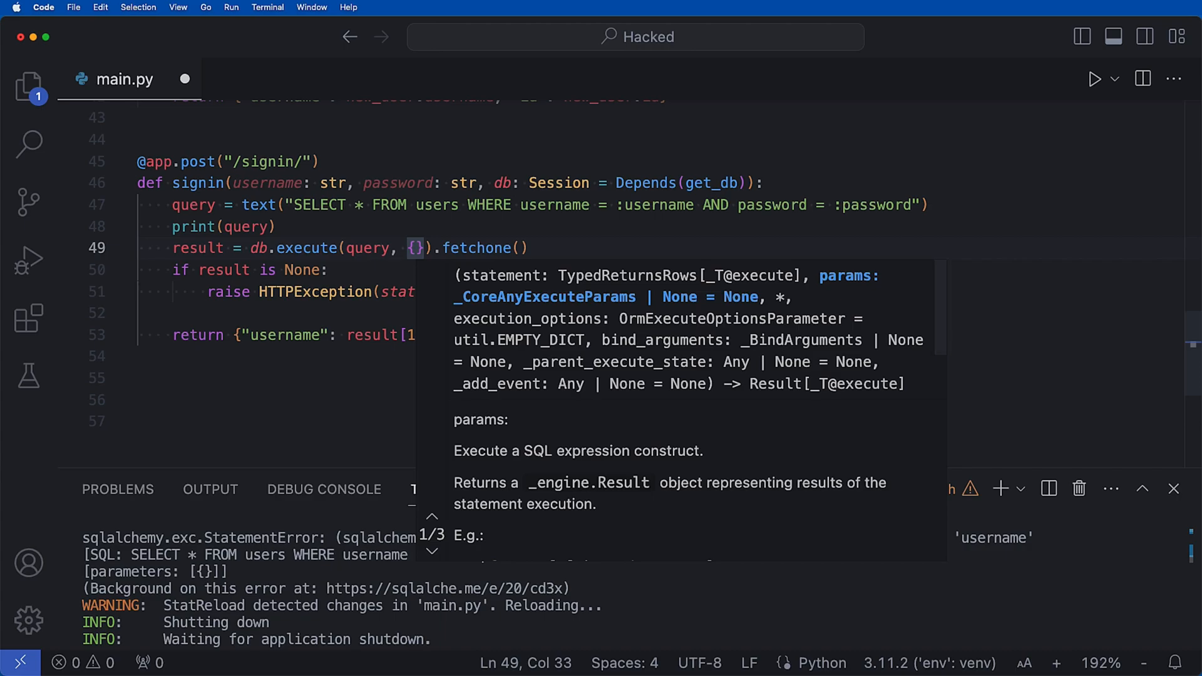
type("'username")
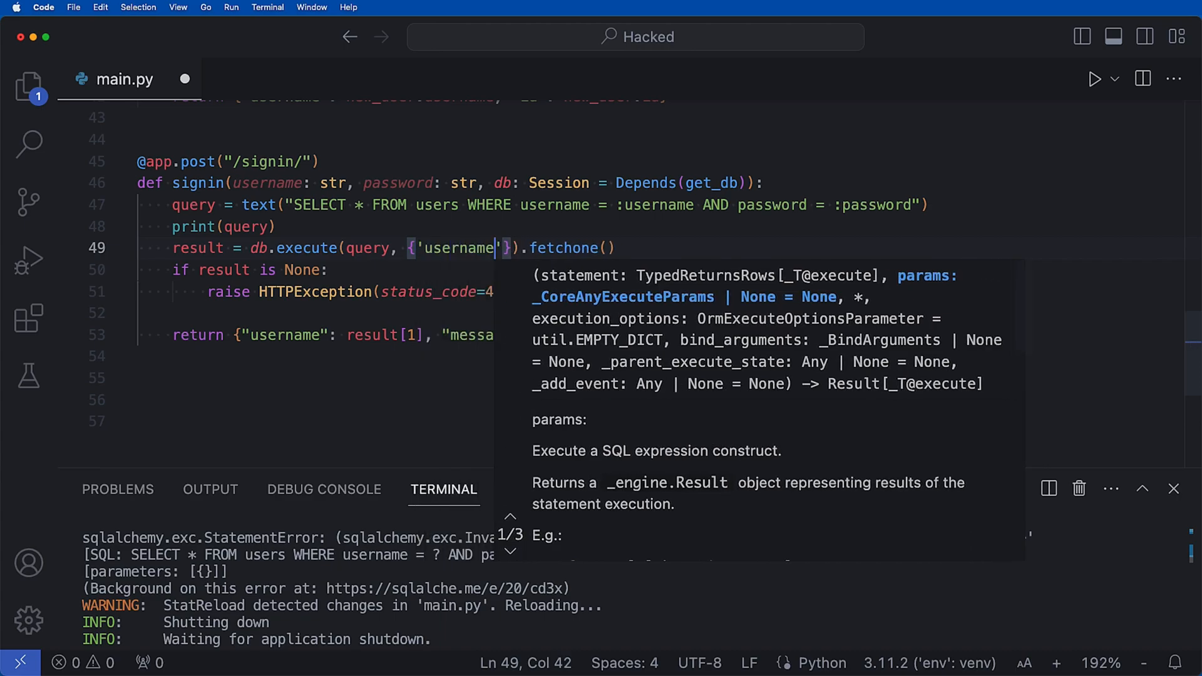
key("Right")
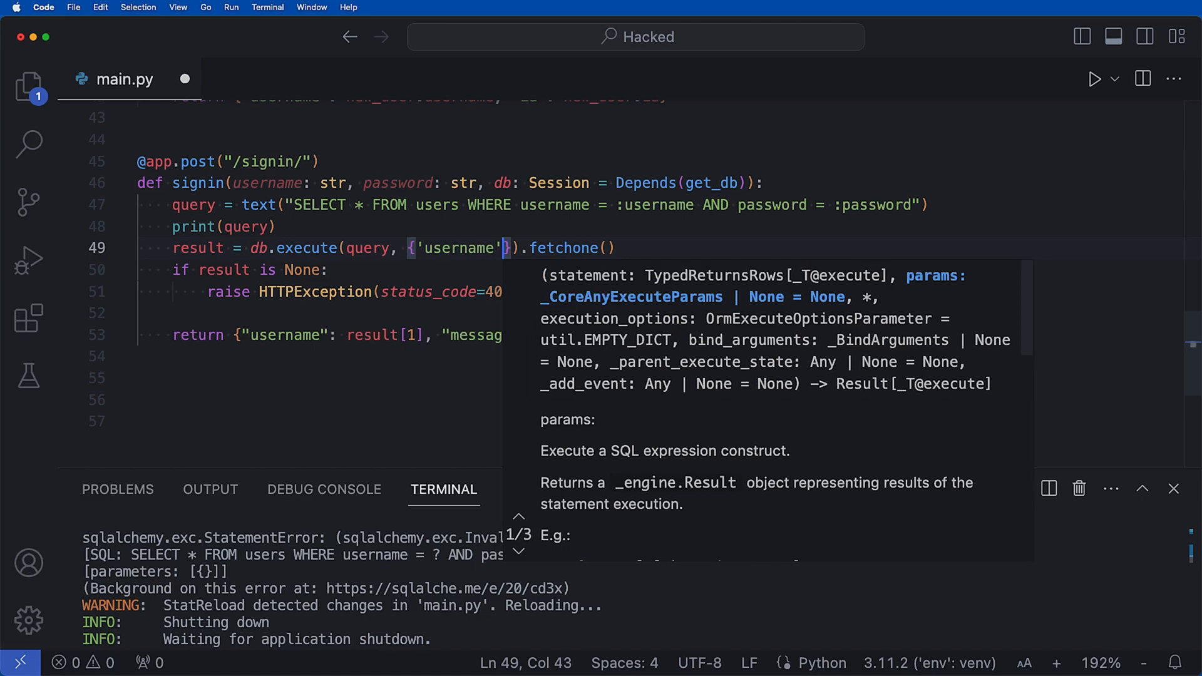
type(": username")
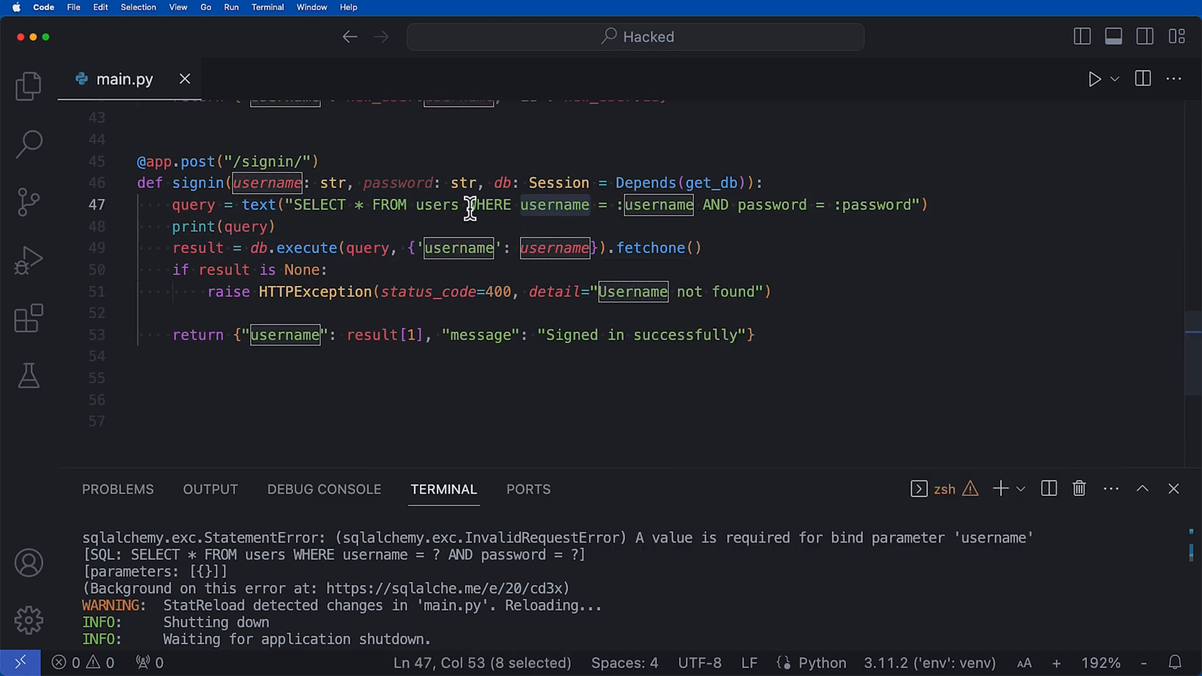
left_click(595, 248)
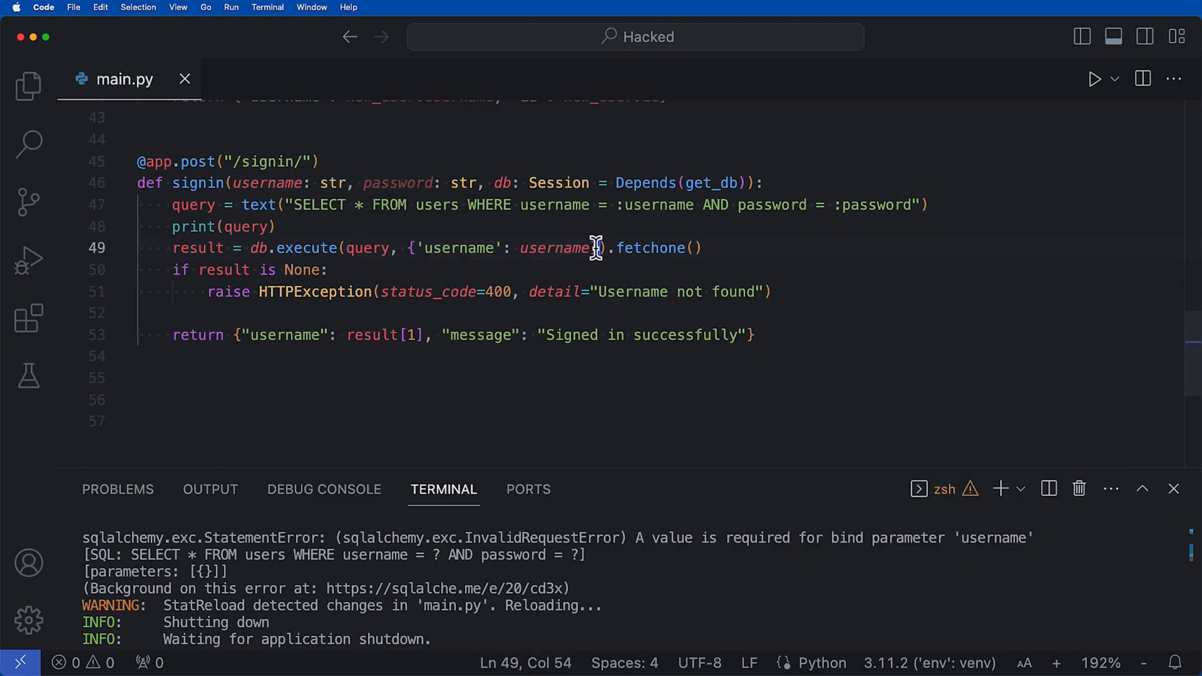
double_click(555, 248)
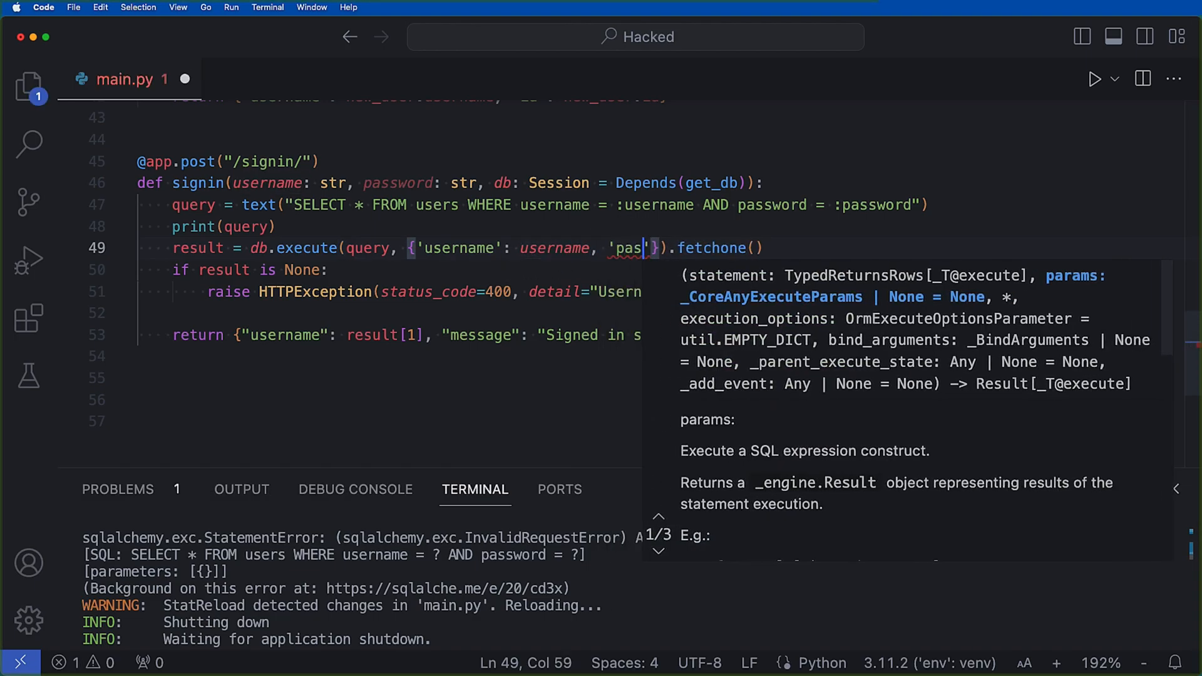
type("sword")
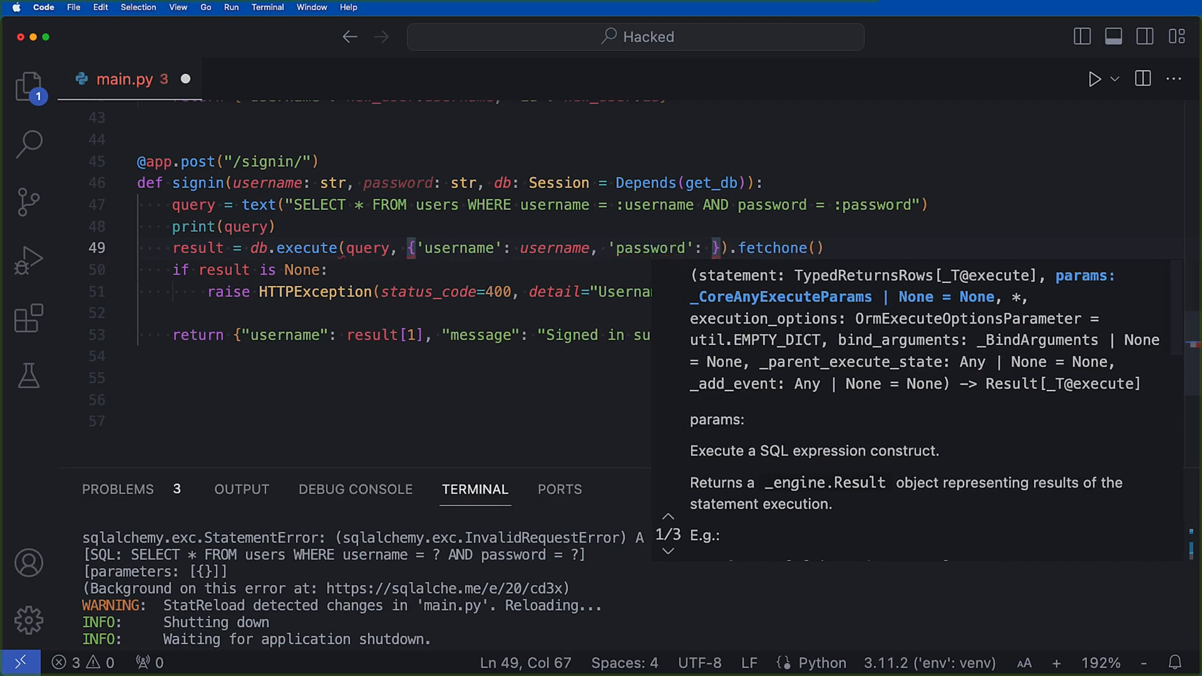
type("password")
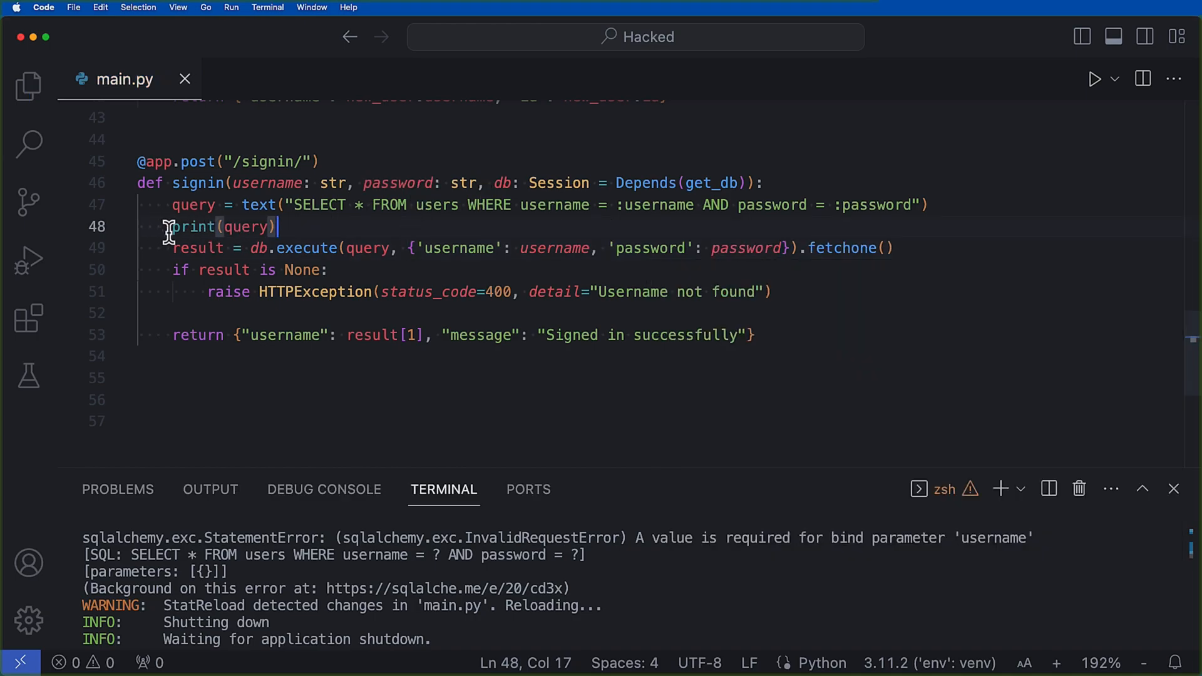
Step: Execute signin with correct credentials, then resend with the altered password, getting 400
left_click(617, 204)
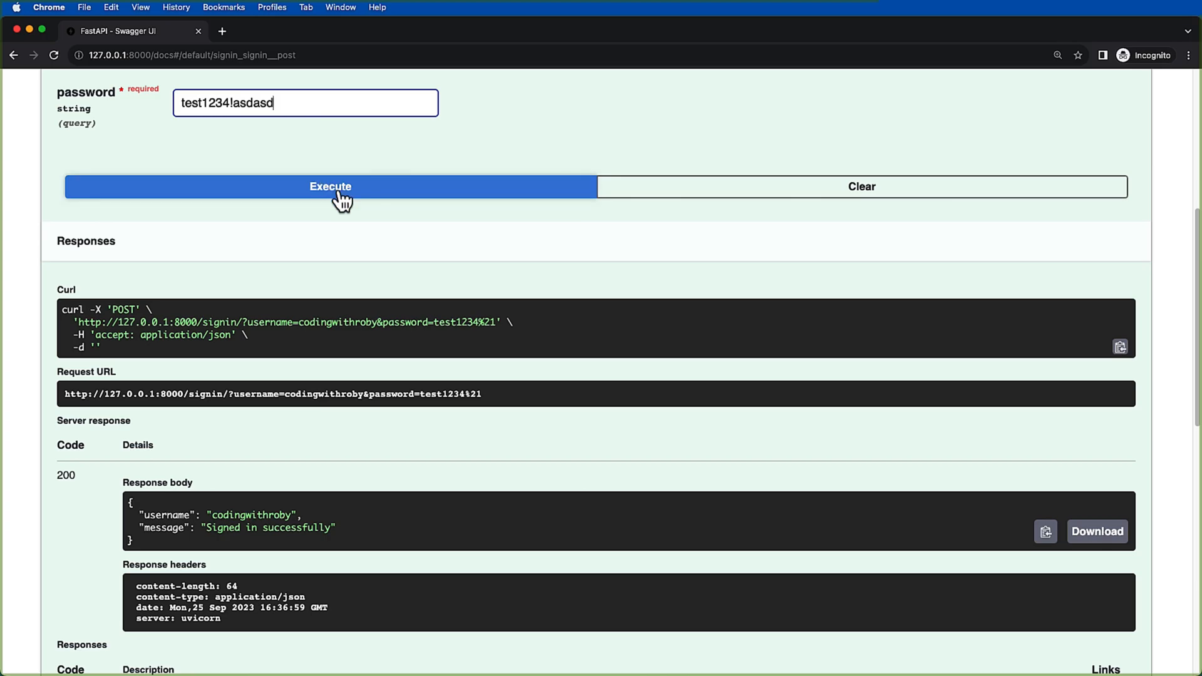
left_click(330, 187)
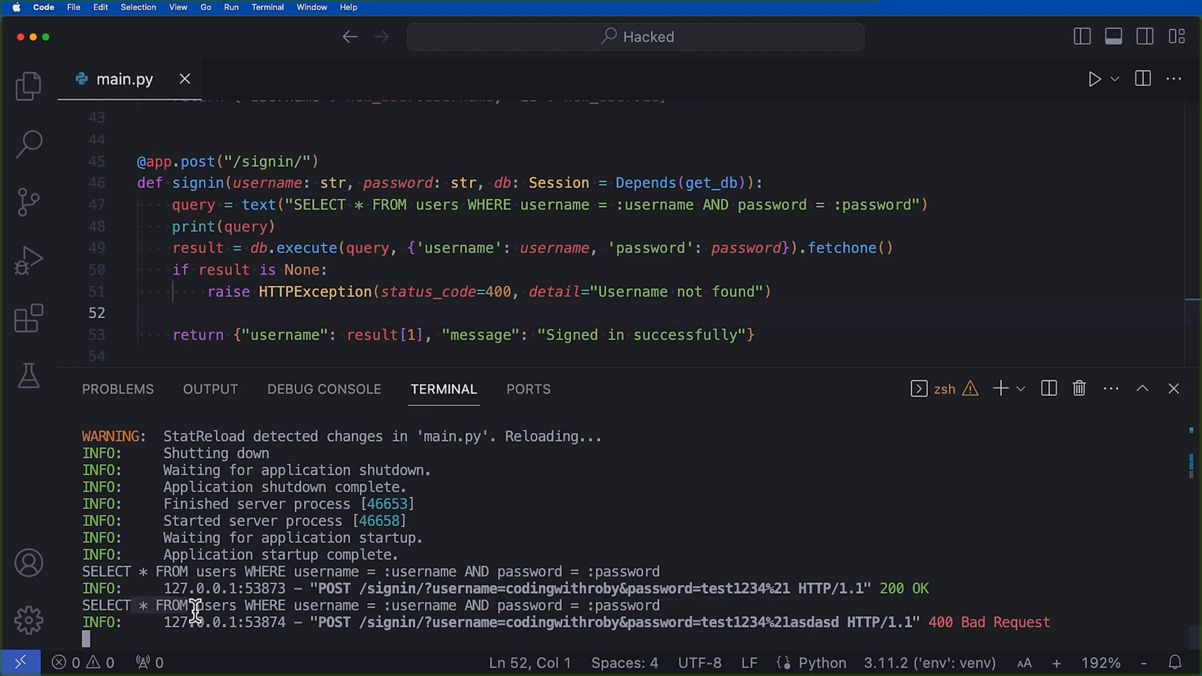
mouse_move(668, 607)
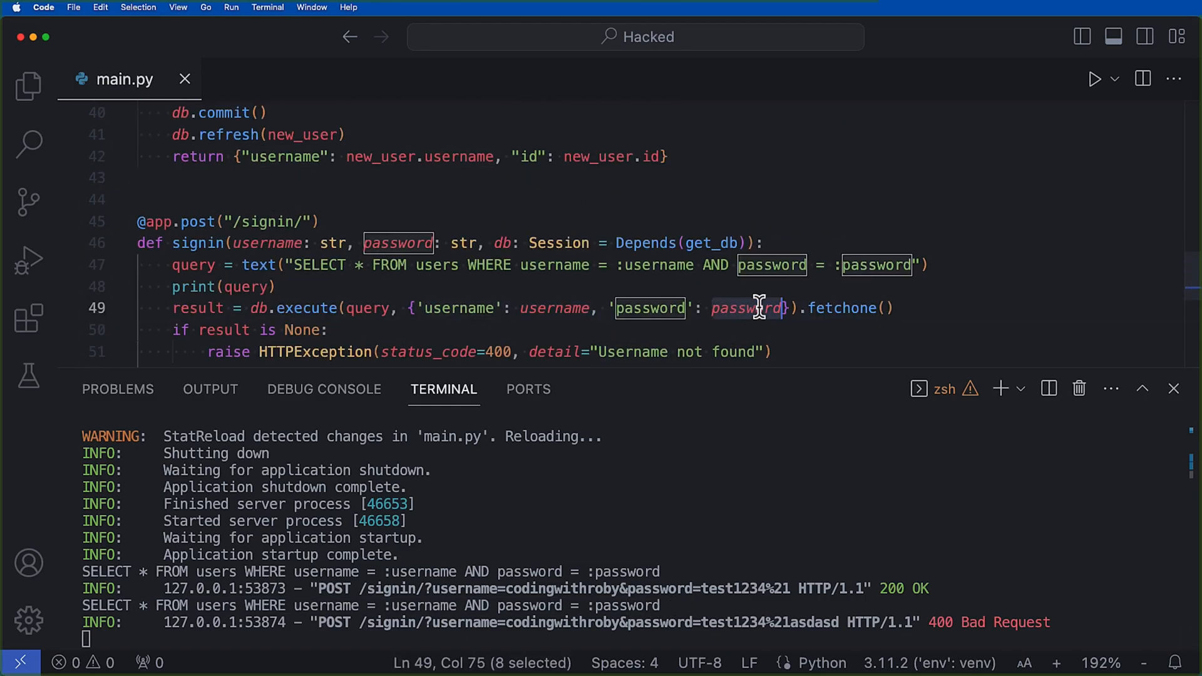
mouse_move(950, 321)
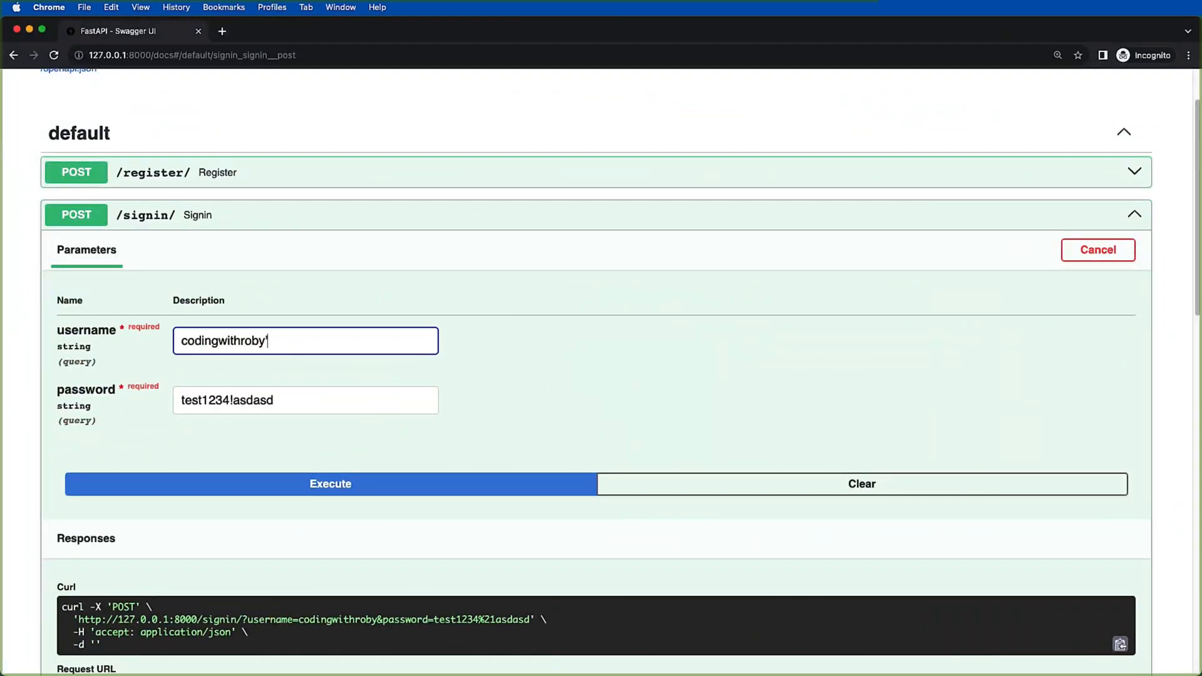
Step: Append ' -- to the username and execute the signin injection attempt
type("' --")
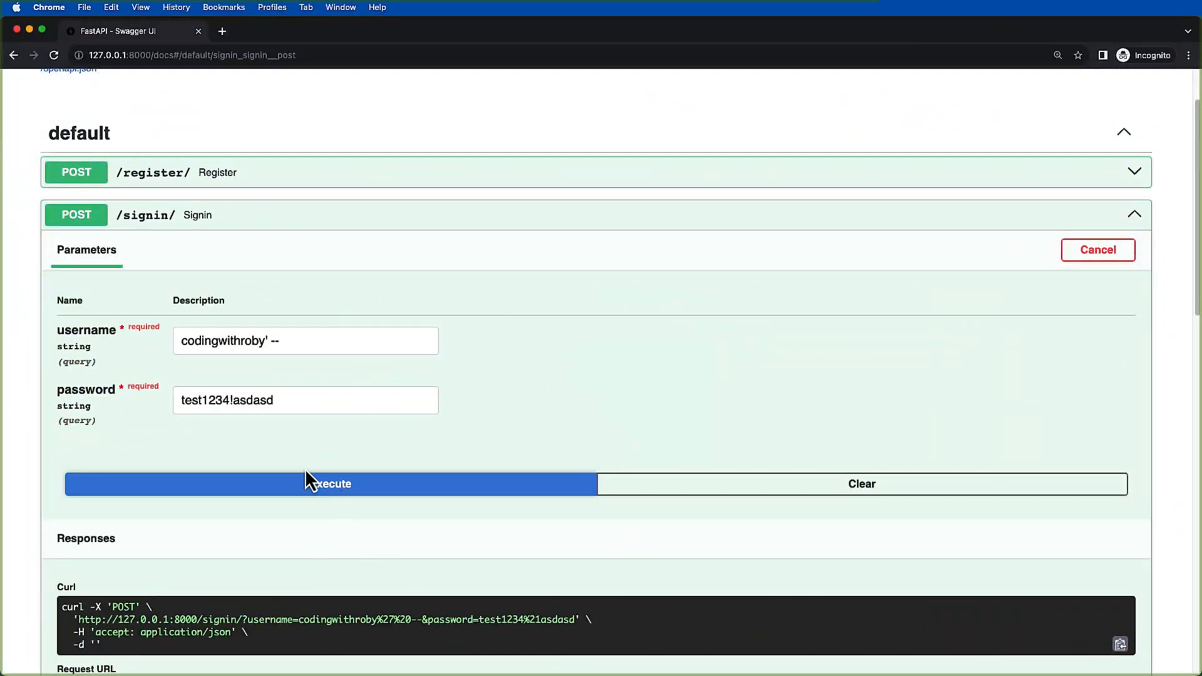
left_click(326, 484)
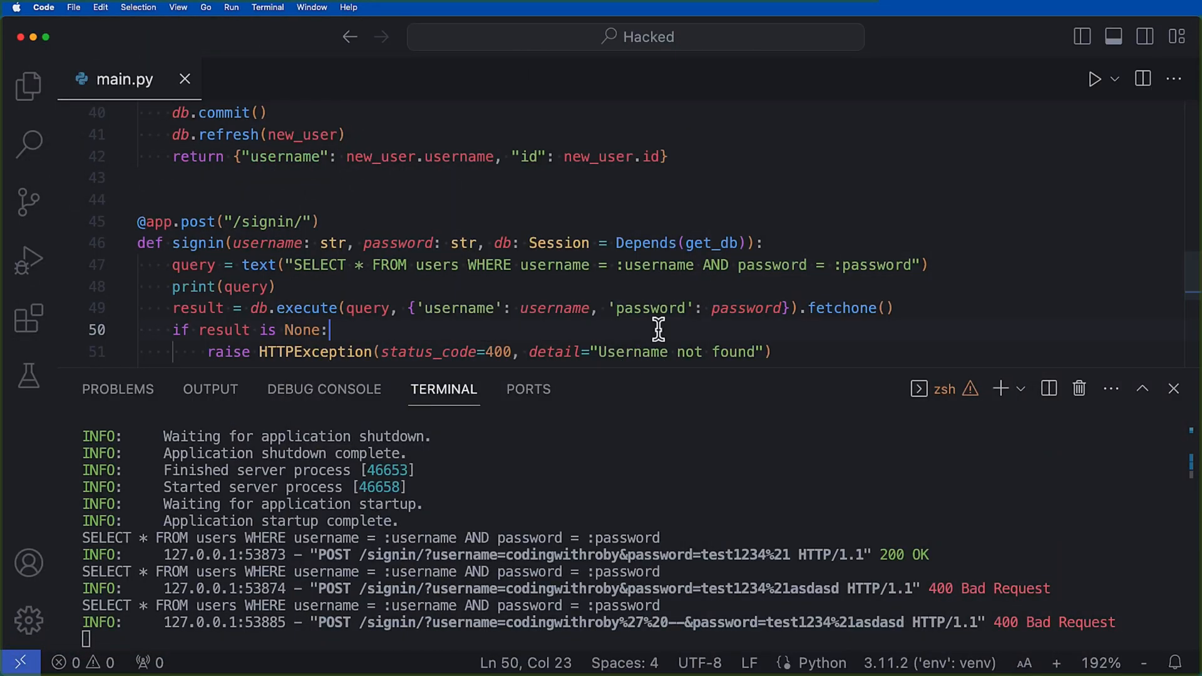
mouse_move(1071, 336)
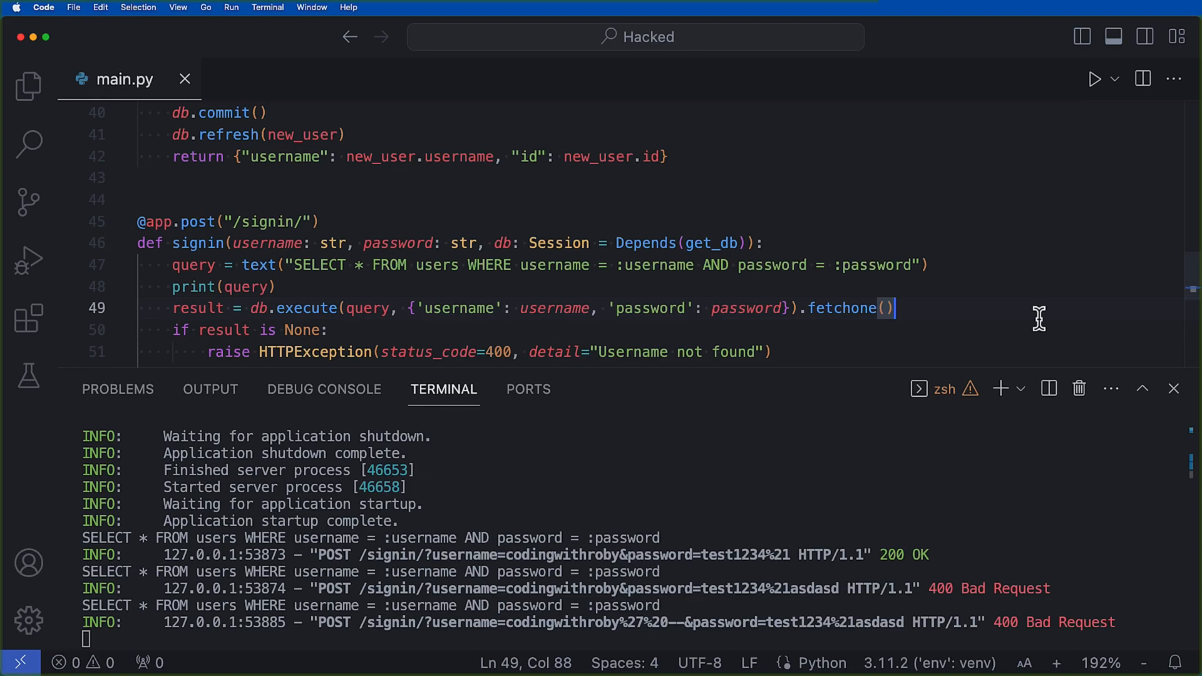
mouse_move(1028, 323)
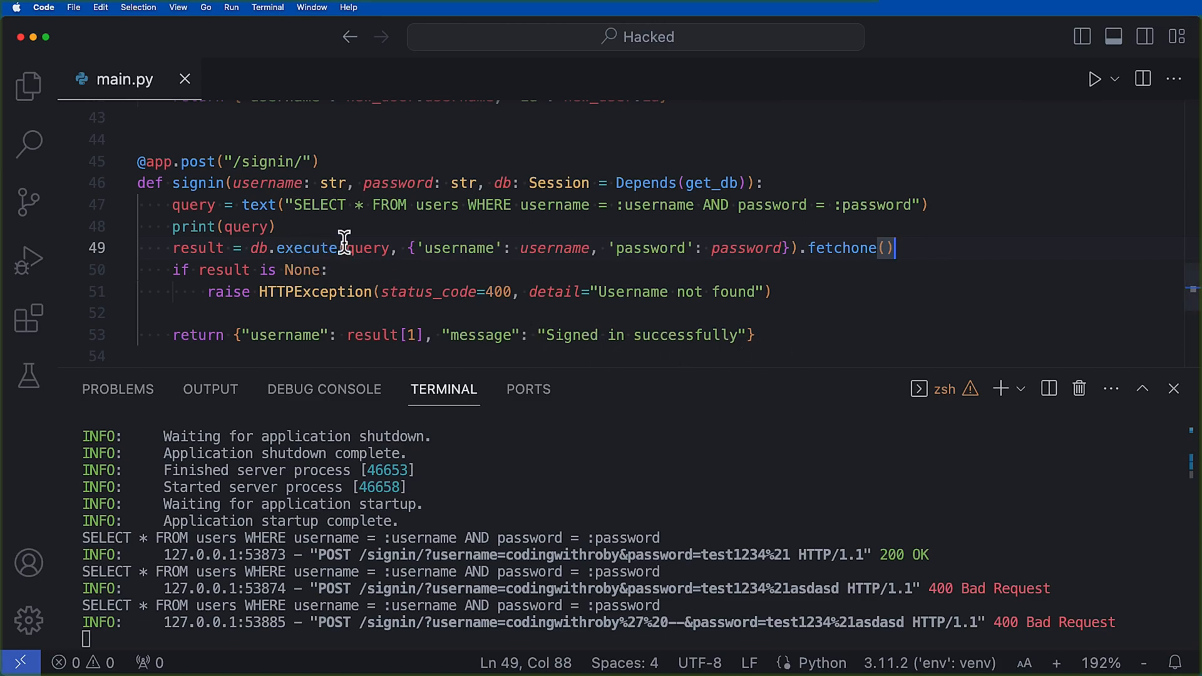
mouse_move(720, 215)
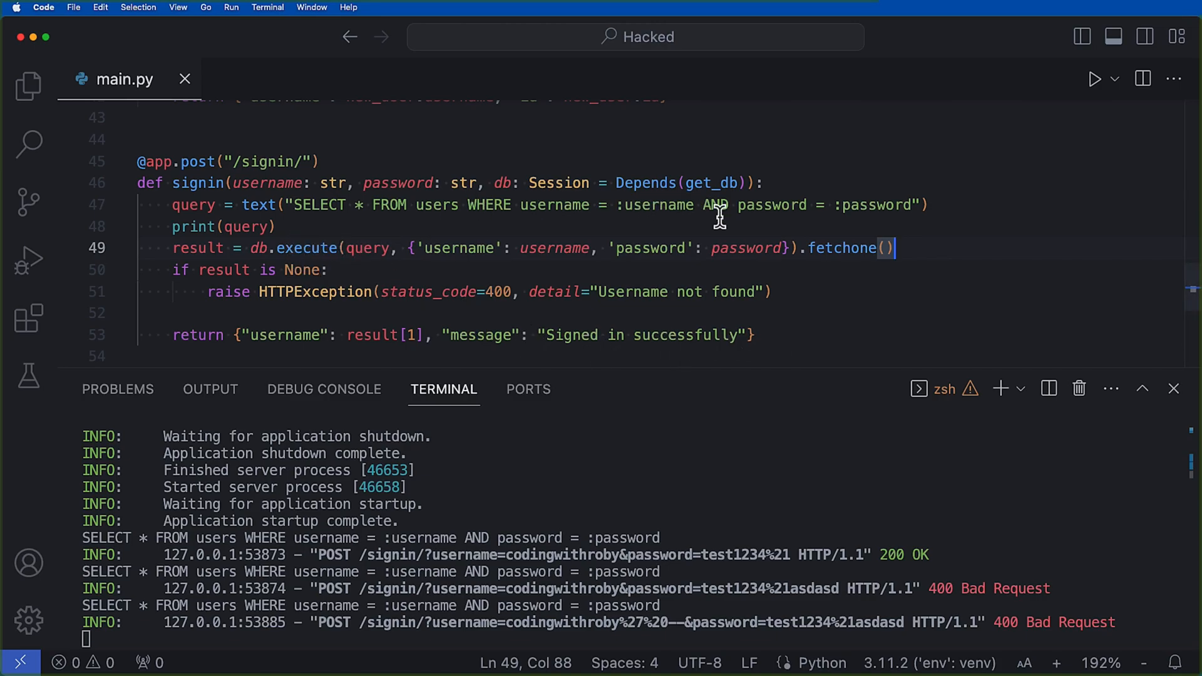